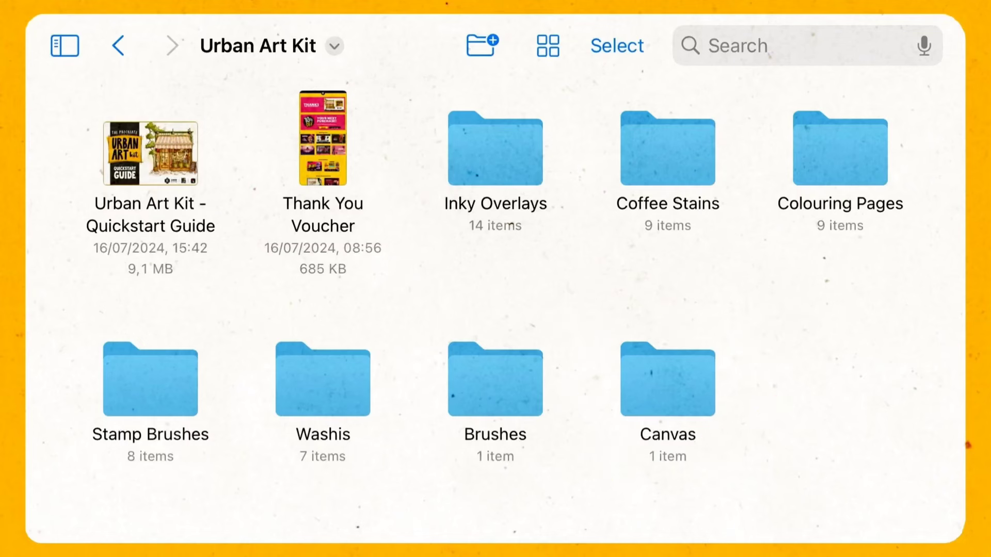
Step: Import the Urban Art Kit Canvas .procreate file into the Procreate gallery
{"action": "double_click", "coordinate": [667, 379]}
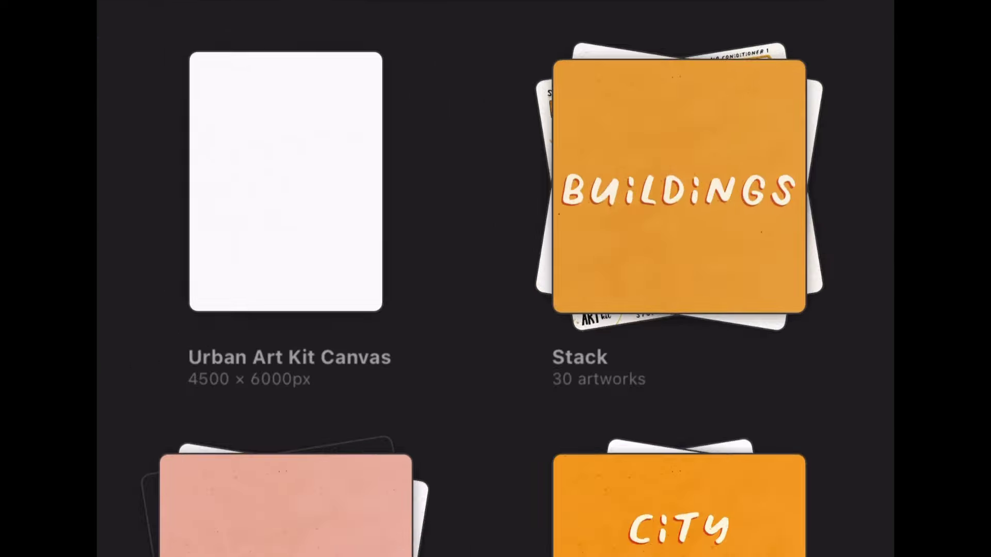
Step: Toggle the Grainy, Vintage and Watercolour paper texture groups over the corner shop artwork
{"action": "left_click", "coordinate": [286, 181]}
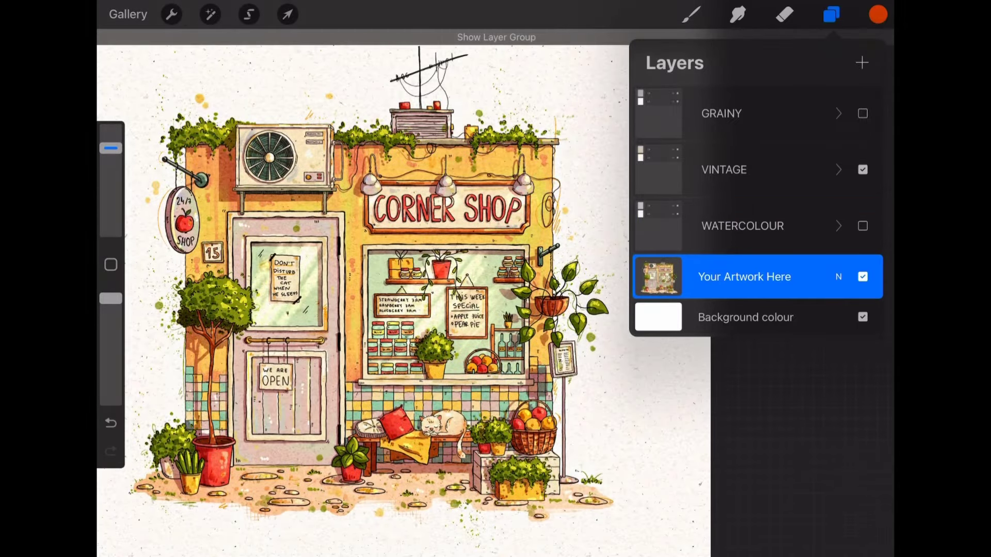
{"action": "left_click", "coordinate": [862, 169]}
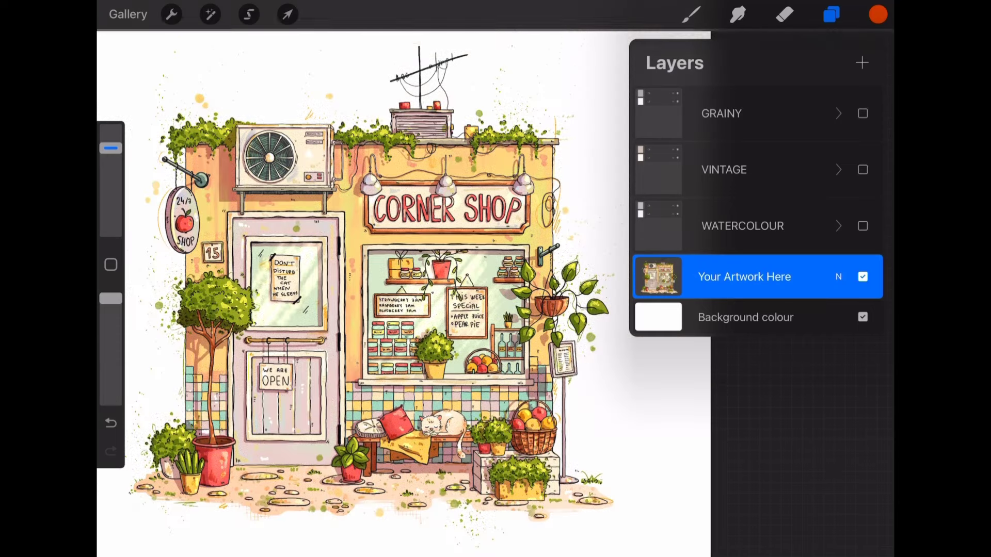
{"action": "left_click", "coordinate": [861, 113]}
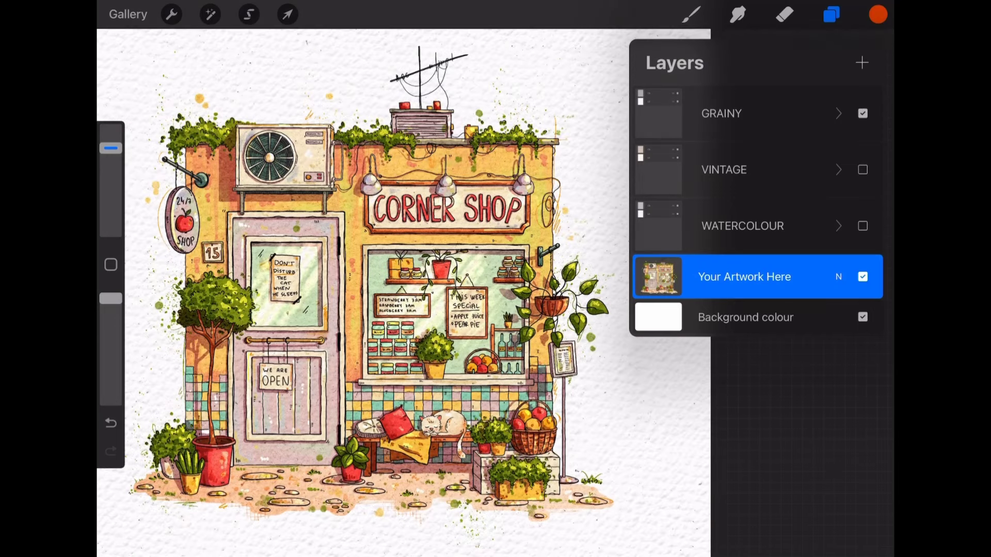
{"action": "left_click", "coordinate": [862, 113]}
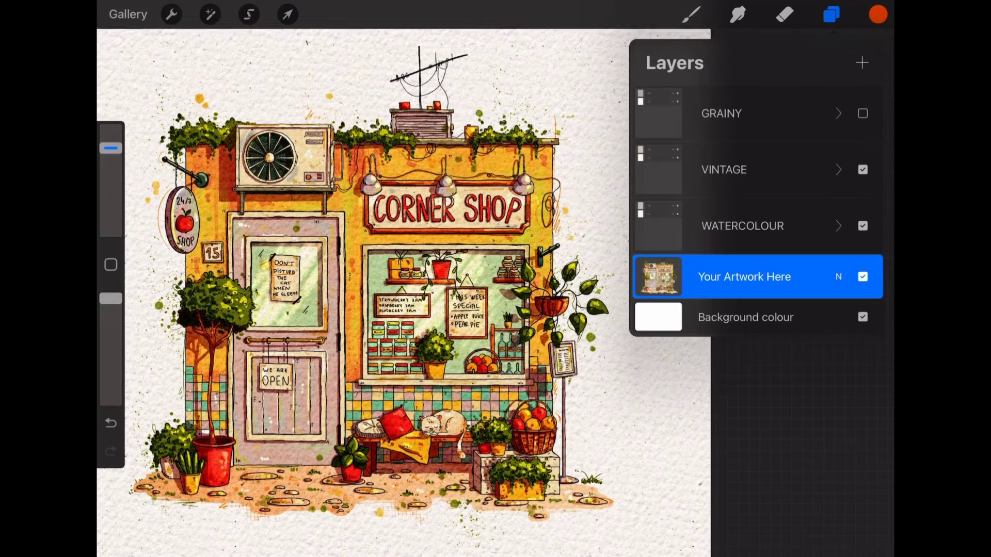
Step: Set the watercolour burn layer's opacity to 68%
{"action": "left_click", "coordinate": [838, 226]}
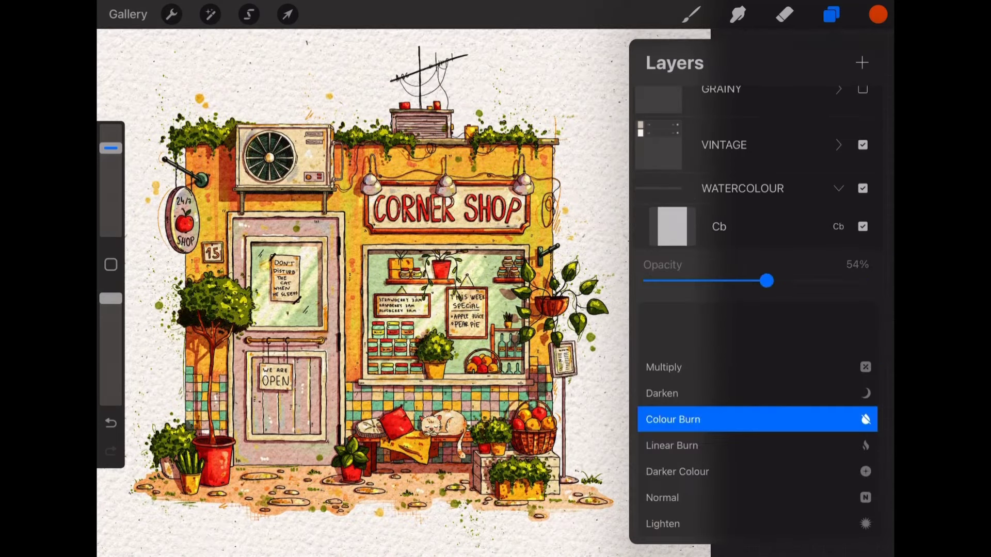
{"action": "left_click_drag", "start_coordinate": [766, 281], "coordinate": [798, 281]}
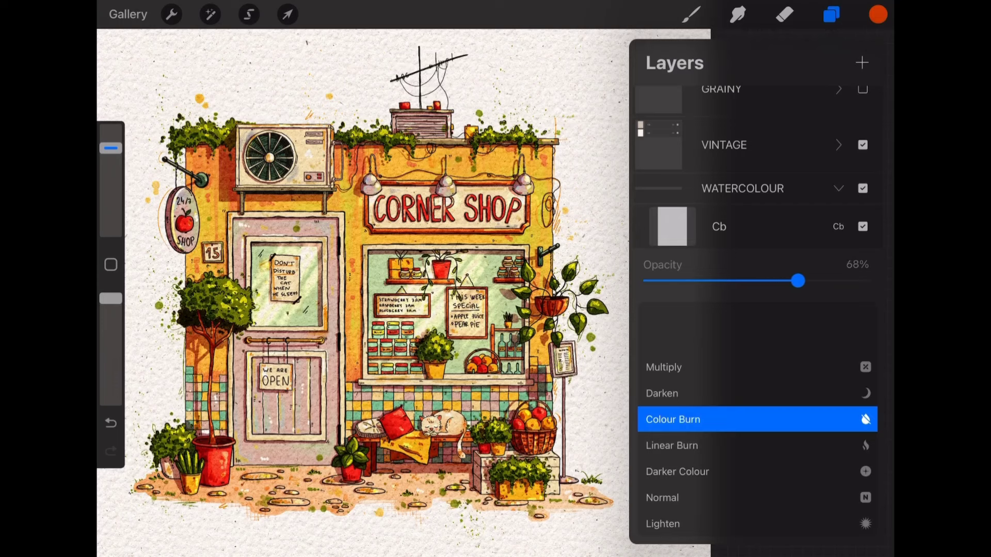
{"action": "left_click_drag", "start_coordinate": [797, 280], "coordinate": [747, 281]}
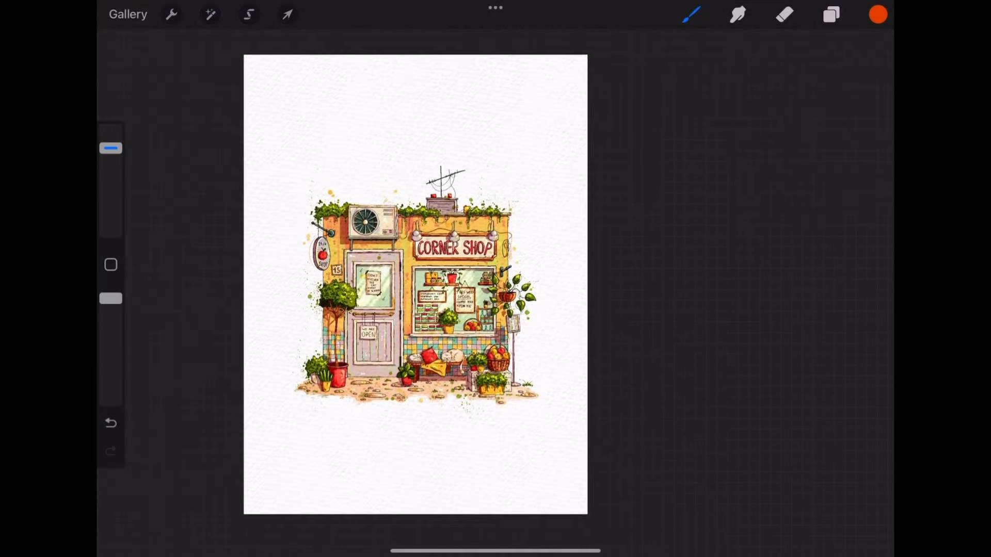
Step: In Crop & Resize, enter a 4000 × 5000 px canvas size with Snapping enabled
{"action": "left_click", "coordinate": [171, 14]}
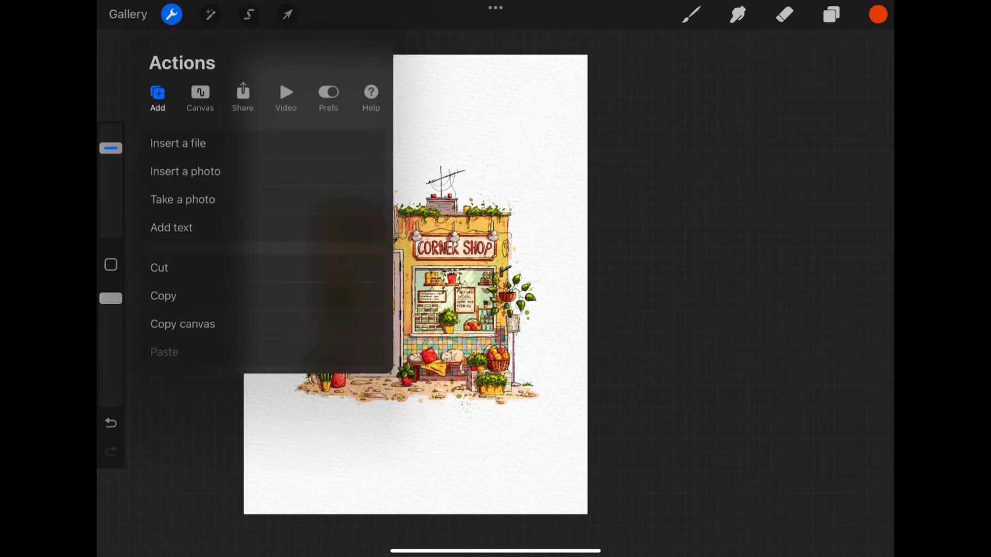
{"action": "left_click", "coordinate": [200, 95]}
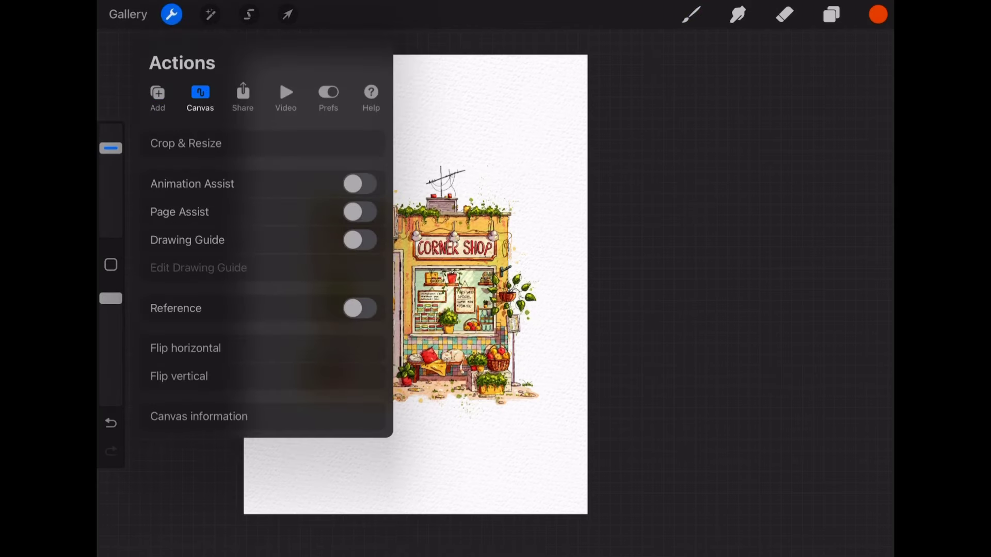
{"action": "left_click", "coordinate": [185, 143]}
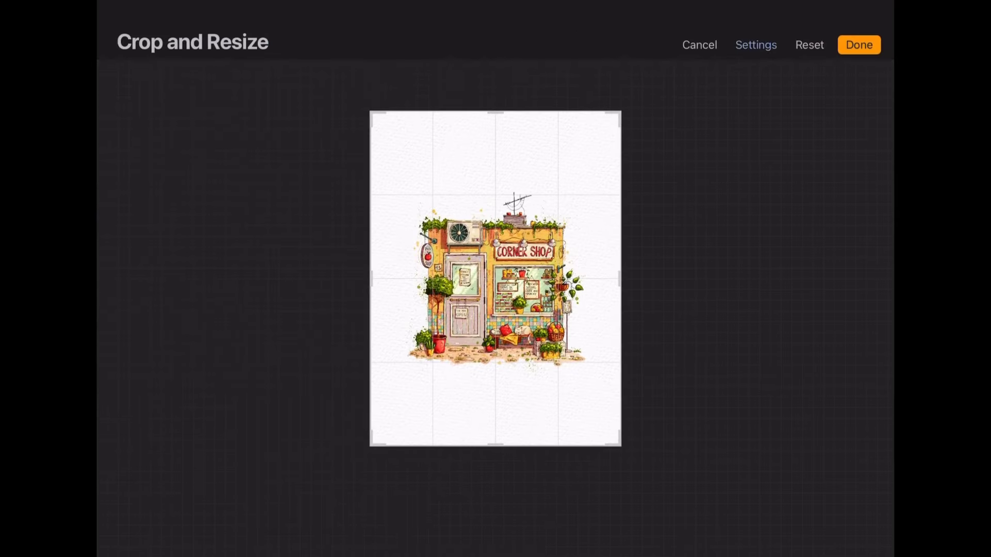
{"action": "left_click", "coordinate": [755, 45]}
{"action": "type", "text": "55"}
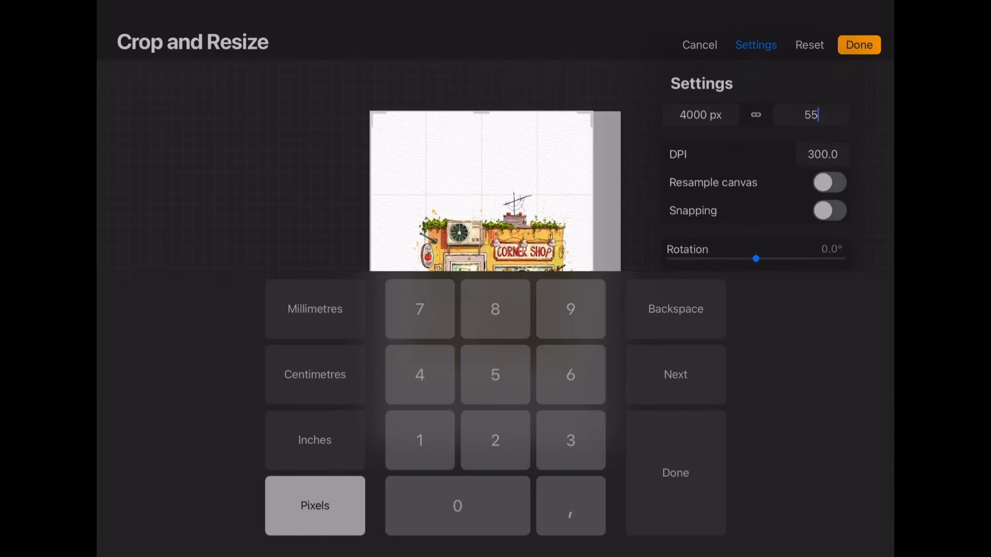
{"action": "left_click", "coordinate": [457, 505]}
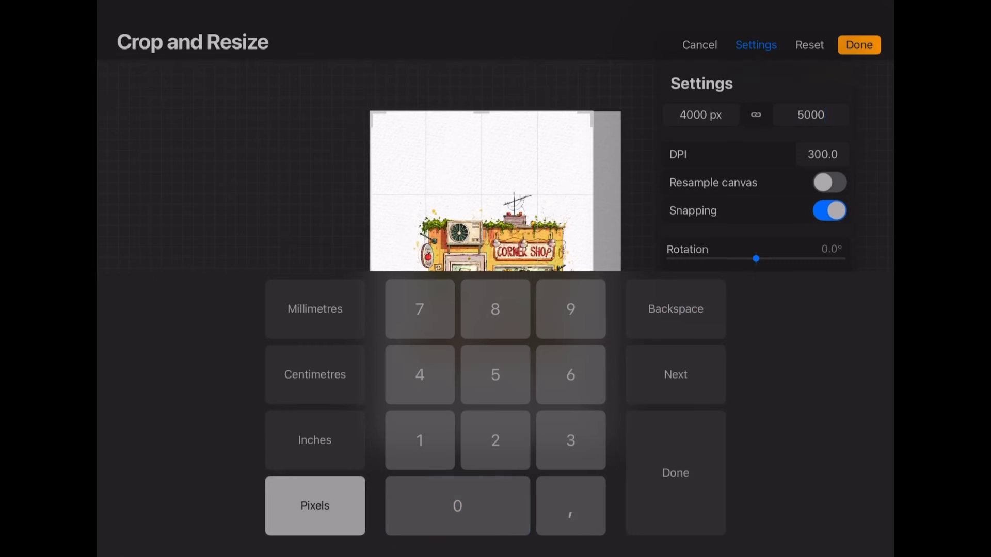
{"action": "left_click", "coordinate": [755, 45]}
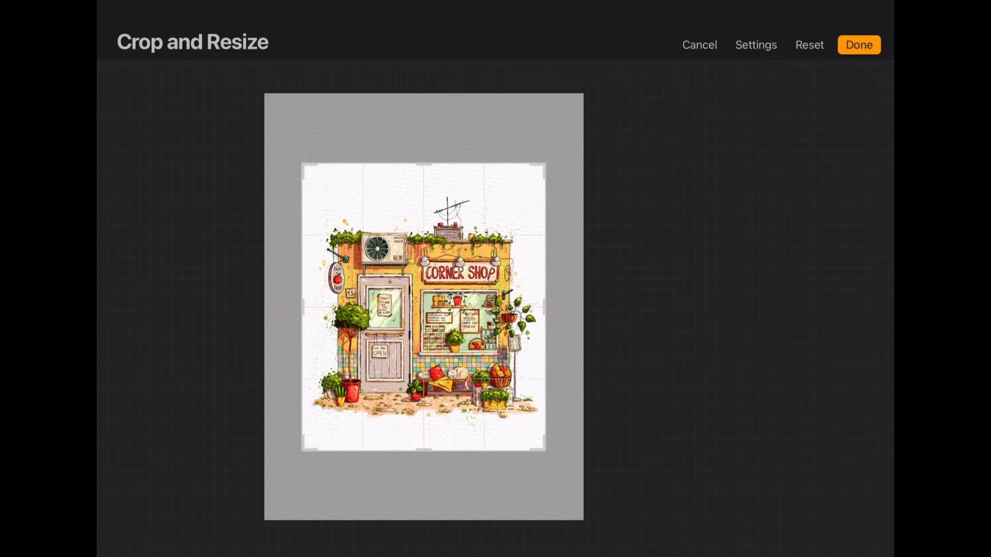
Step: Change the size to 3500 × 3500 px and confirm the square crop
{"action": "left_click", "coordinate": [755, 45]}
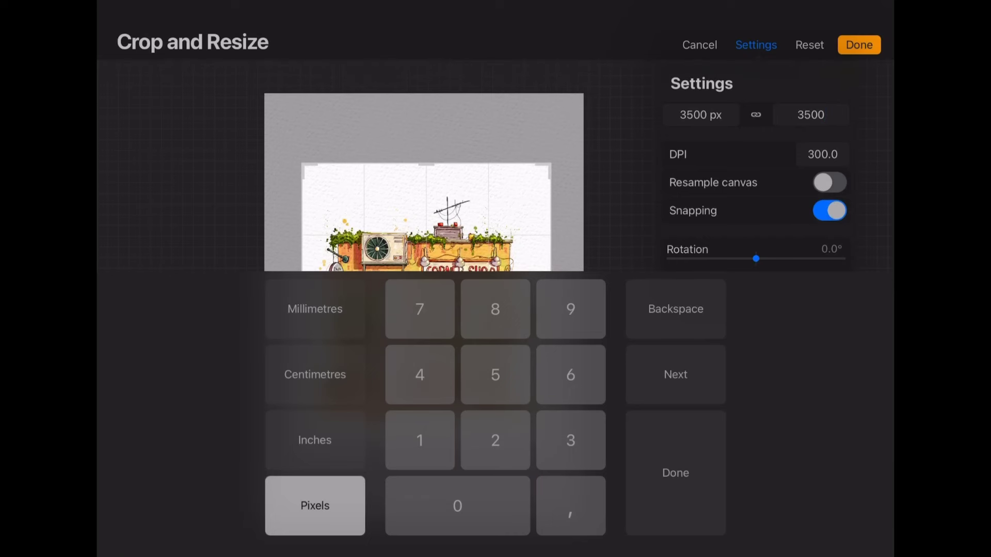
{"action": "left_click", "coordinate": [756, 45]}
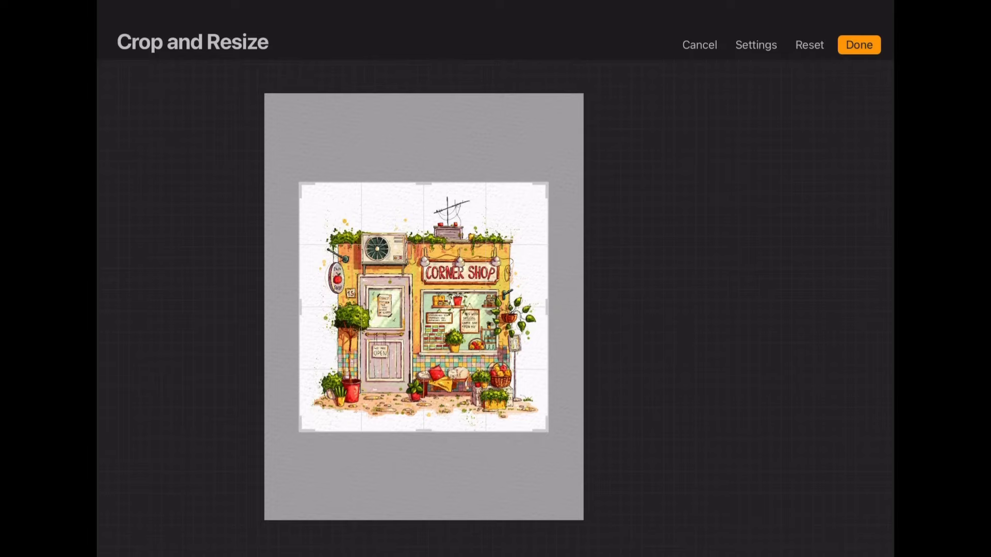
{"action": "left_click", "coordinate": [858, 44]}
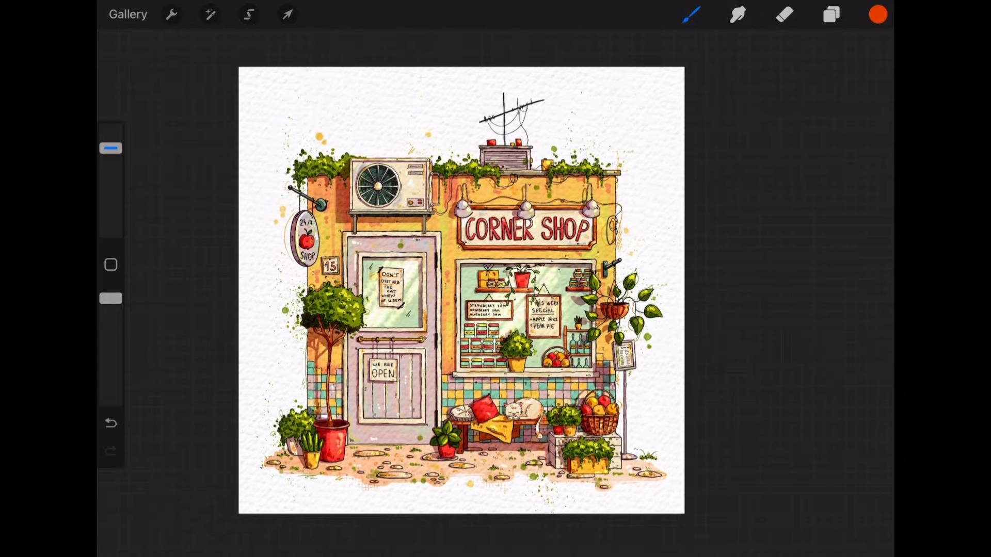
{"action": "left_click", "coordinate": [830, 14]}
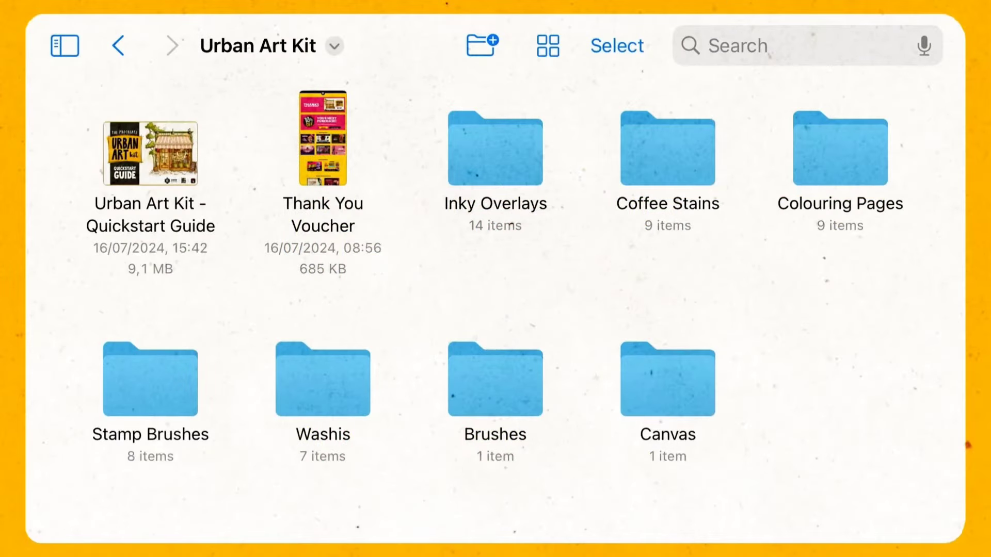
Step: Import the kit's .brushset file from the Brushes folder into Procreate
{"action": "double_click", "coordinate": [495, 379]}
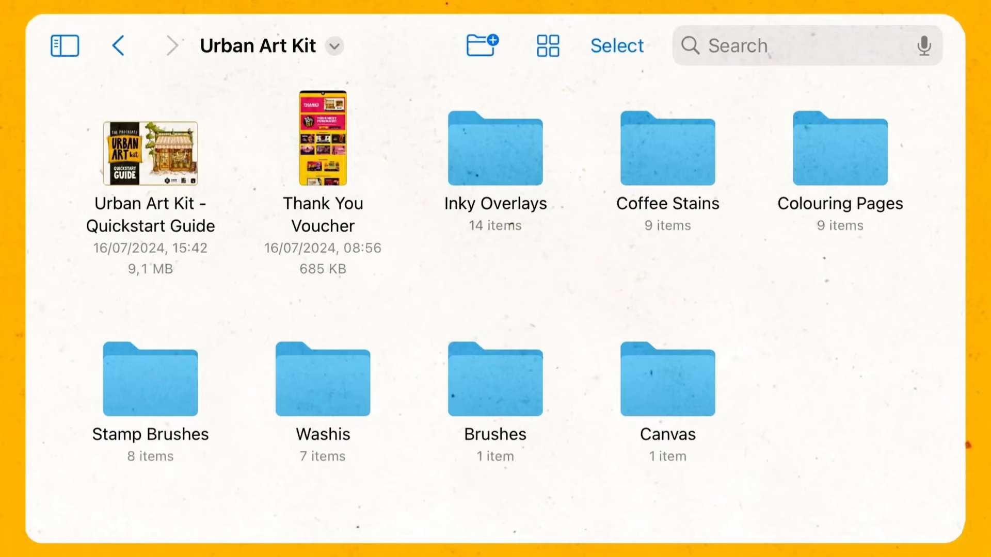
{"action": "double_click", "coordinate": [150, 380]}
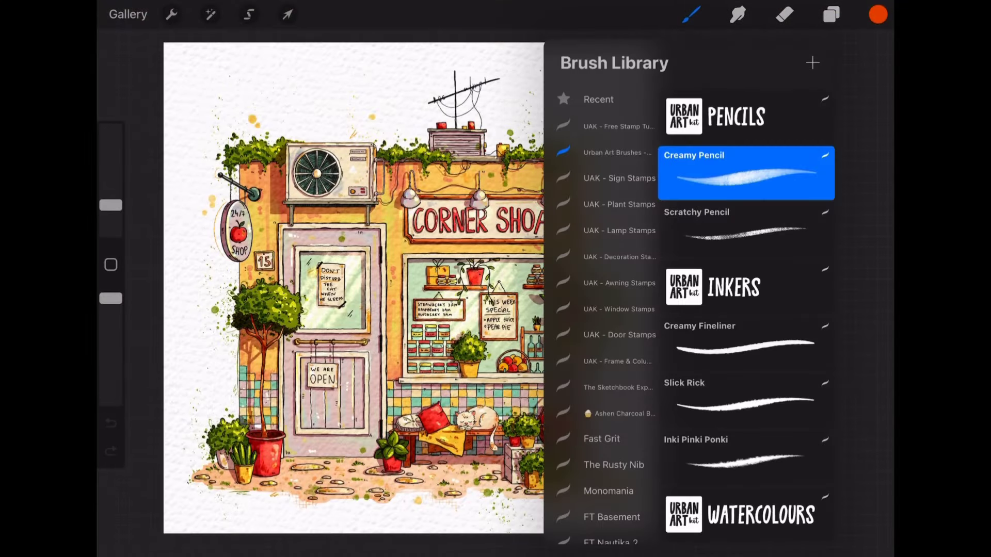
Step: Scroll the Urban Art Brushes set and preview the Sign and Lamp stamp sets
{"action": "scroll", "scroll_direction": "down", "scroll_amount": 3}
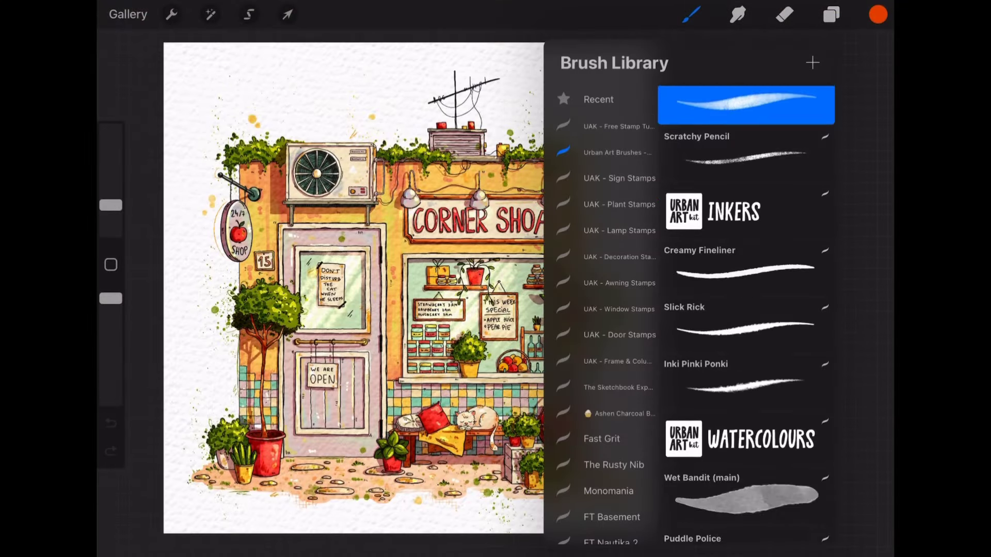
{"action": "scroll", "scroll_direction": "down", "scroll_amount": 3}
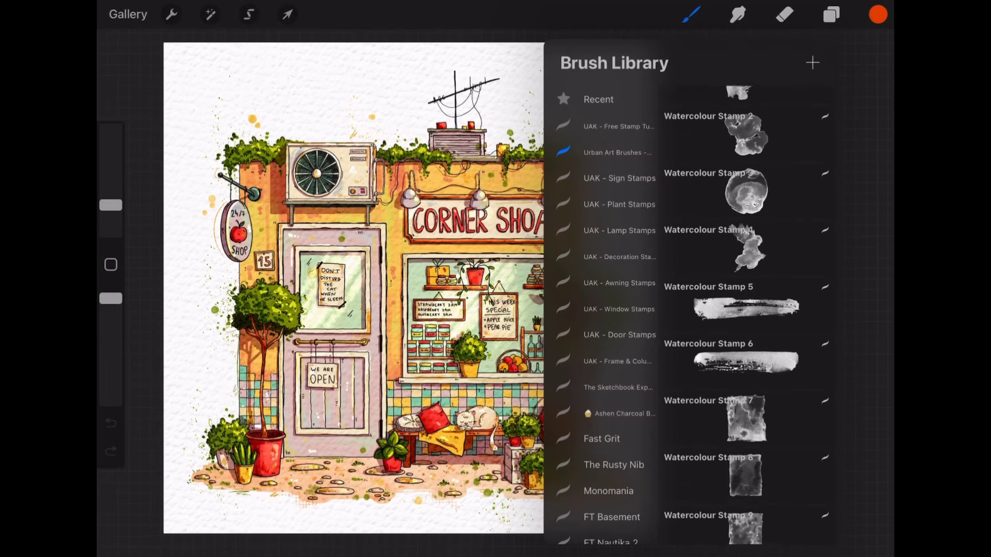
{"action": "left_click", "coordinate": [619, 178]}
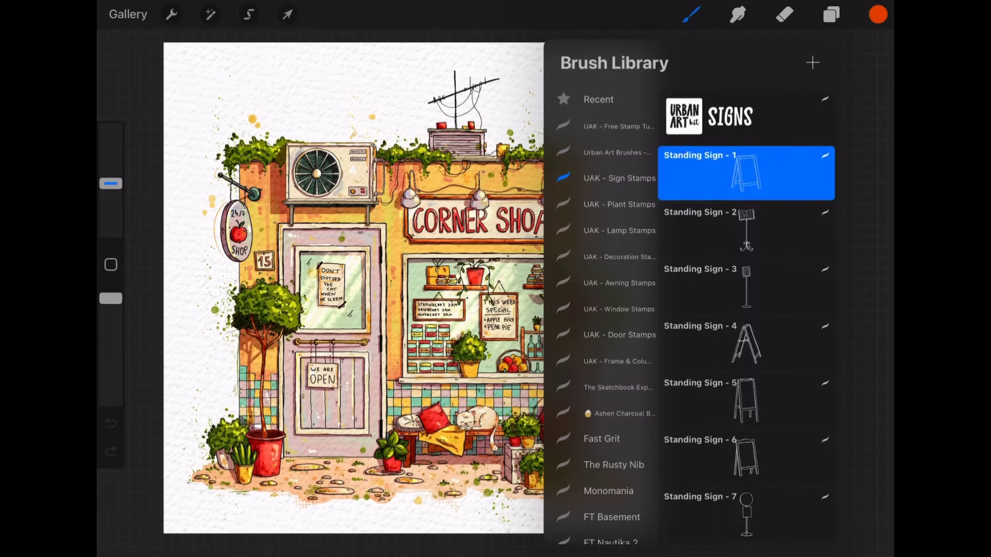
{"action": "left_click", "coordinate": [619, 204]}
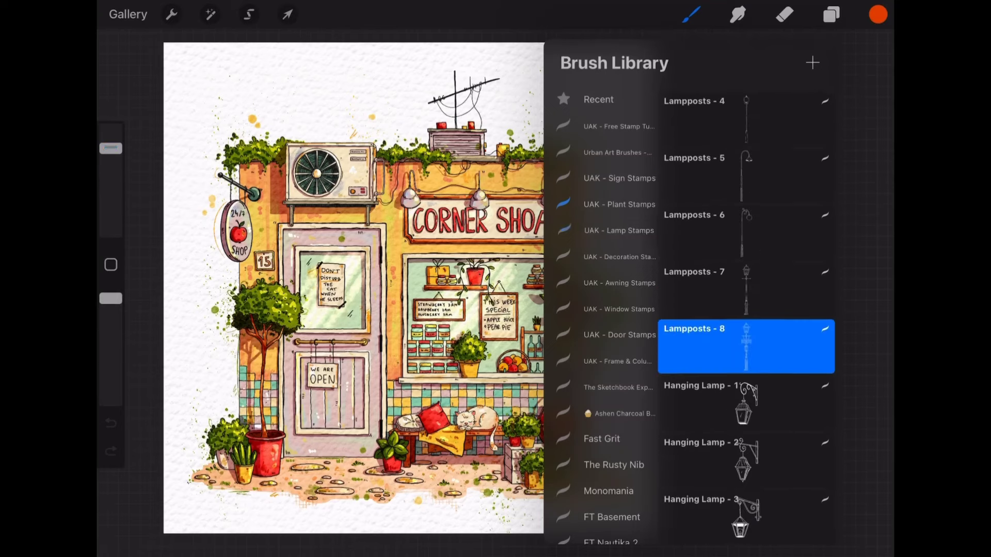
Step: Preview the Decoration, Awning and Door stamp sets
{"action": "scroll", "scroll_direction": "down", "scroll_amount": 3}
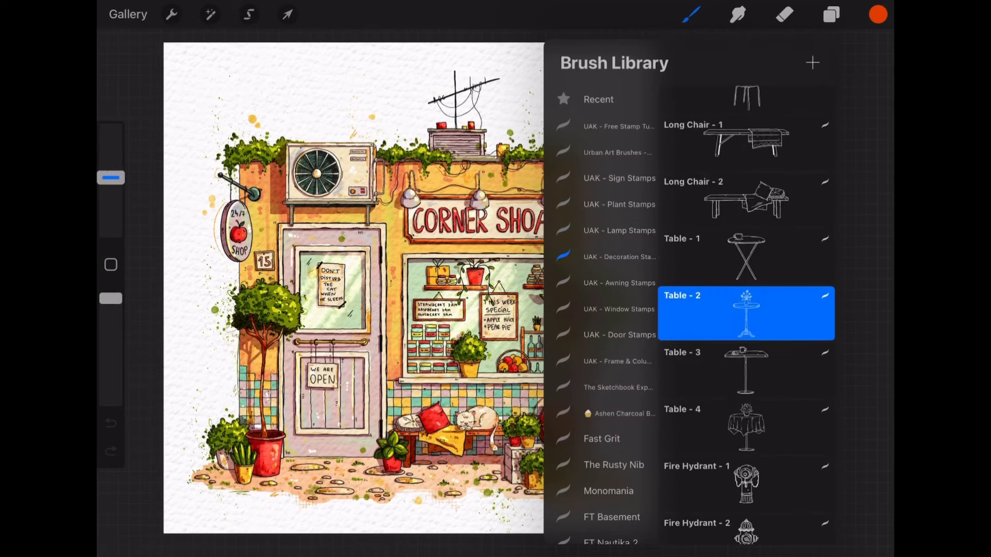
{"action": "left_click", "coordinate": [619, 282]}
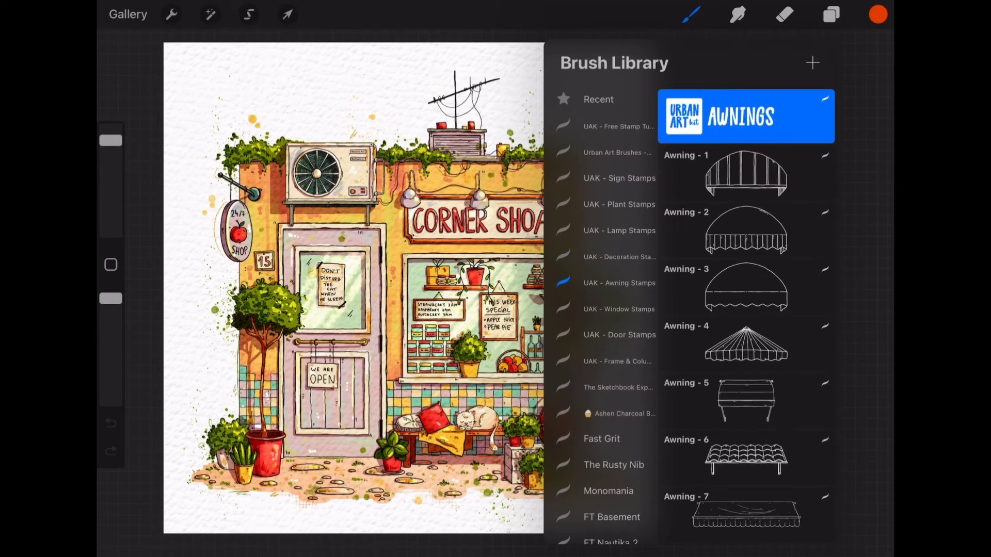
{"action": "left_click", "coordinate": [619, 335]}
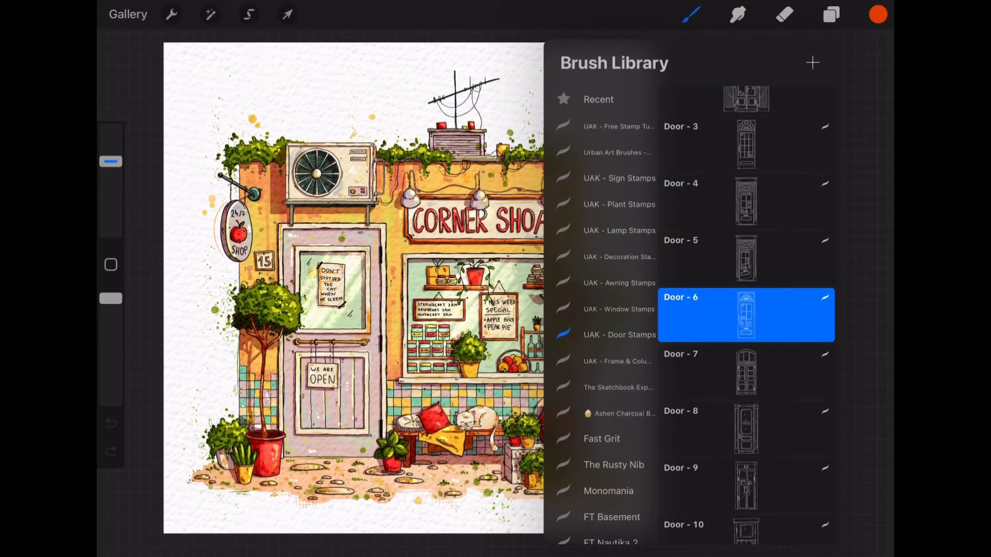
{"action": "left_click", "coordinate": [619, 360]}
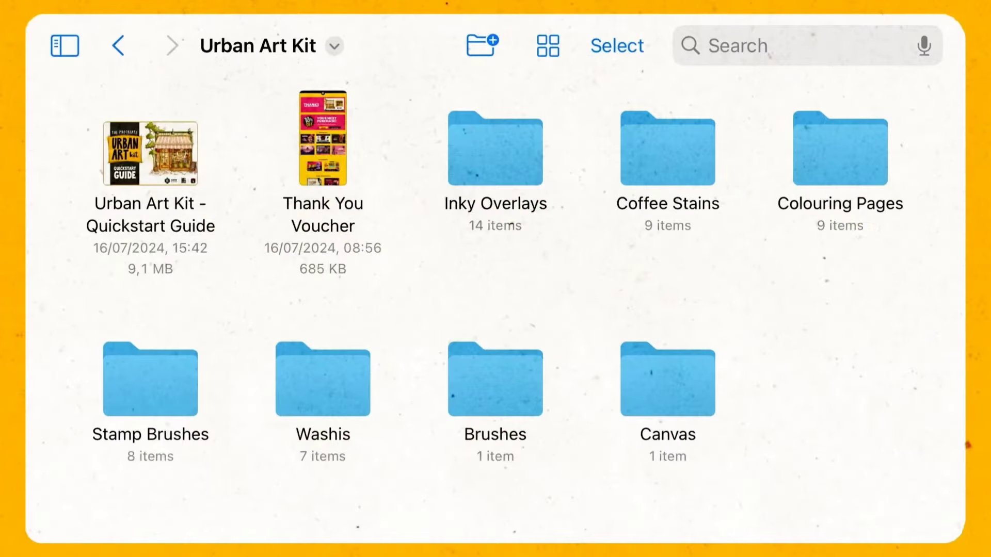
{"action": "double_click", "coordinate": [839, 149]}
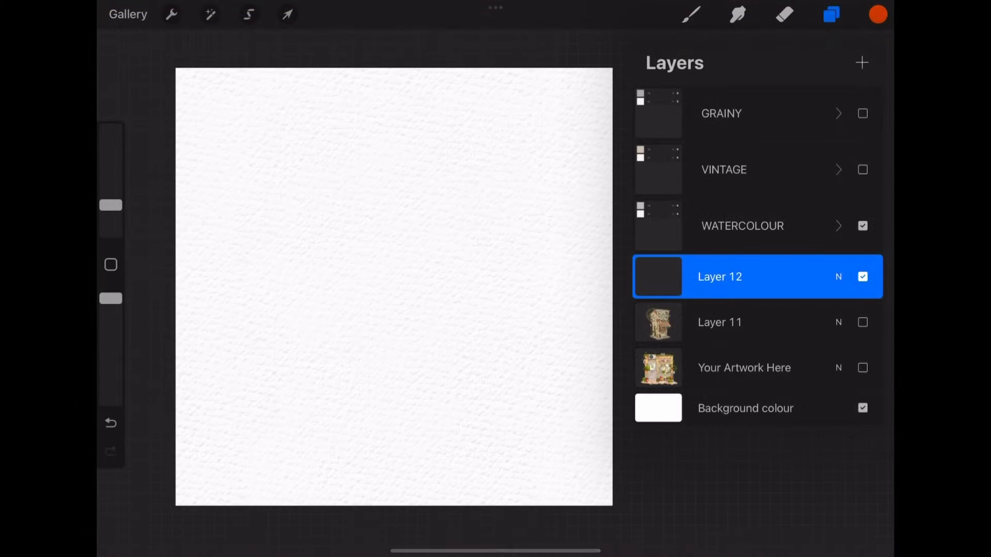
Step: Insert the Corner shop colouring page from the Colouring Pages folder
{"action": "left_click", "coordinate": [171, 14]}
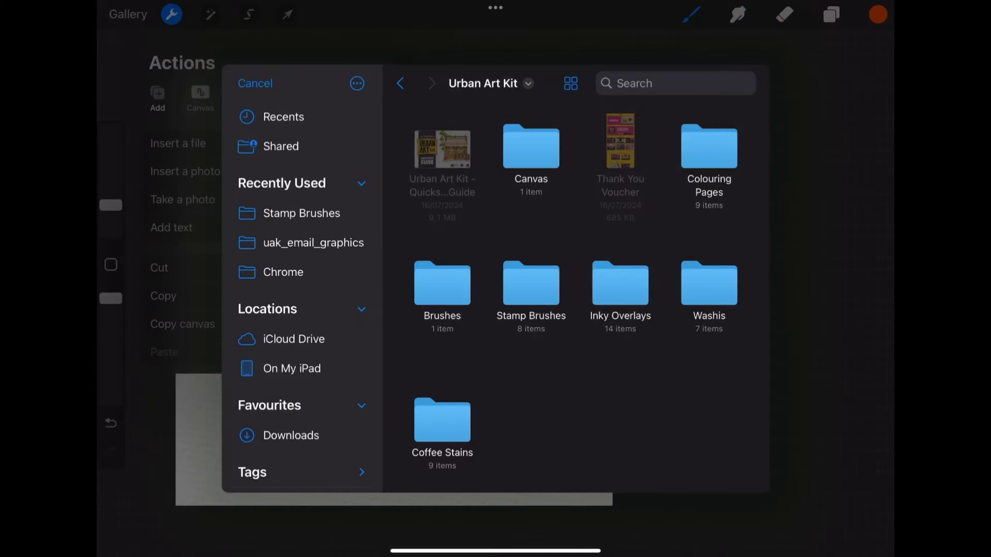
{"action": "double_click", "coordinate": [709, 146]}
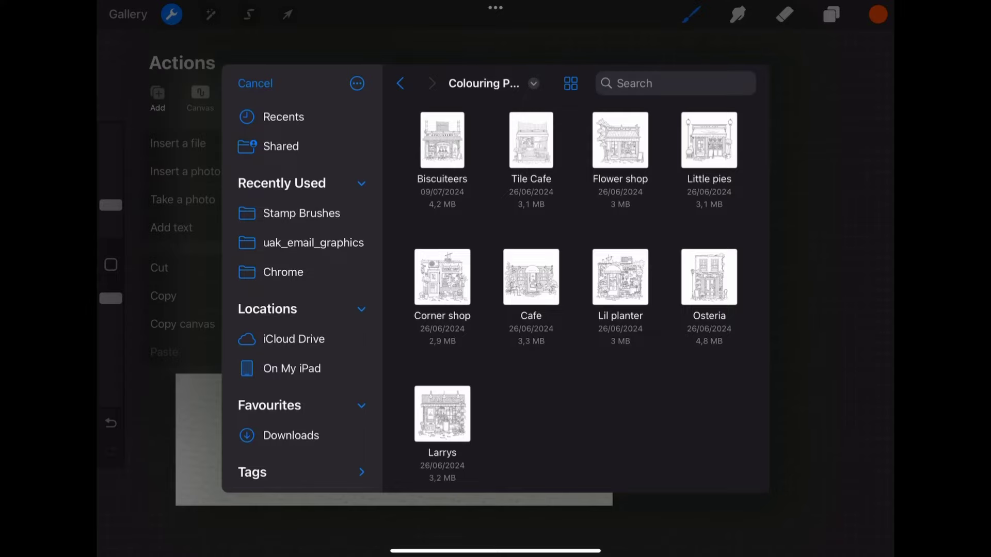
{"action": "left_click", "coordinate": [441, 277]}
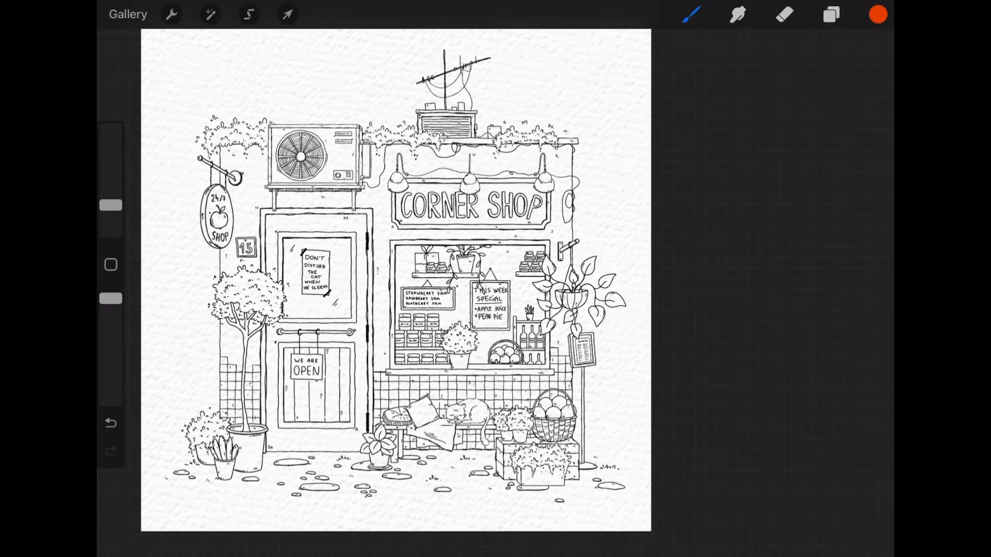
Step: Select the Wet Bandit (main) watercolour brush from the Brush Library
{"action": "left_click", "coordinate": [830, 14]}
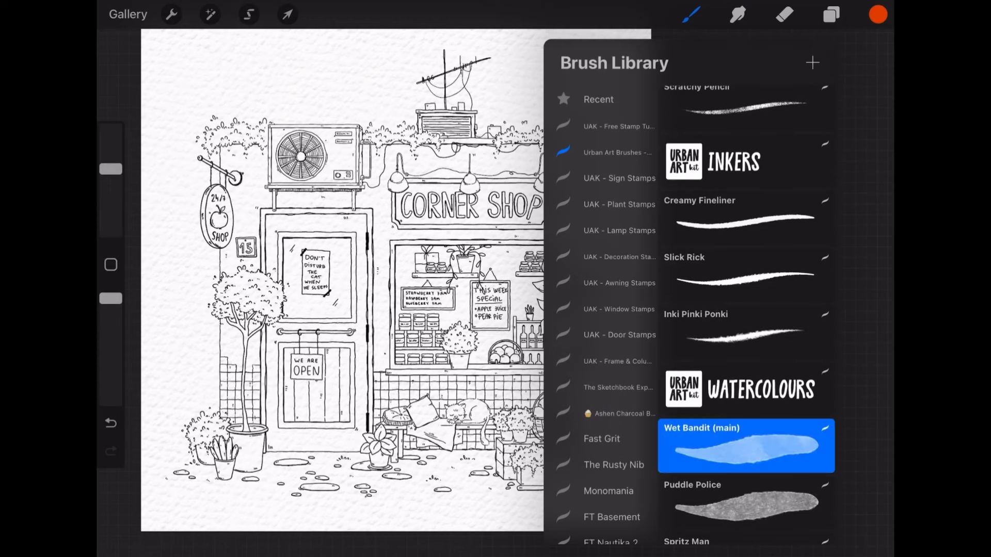
{"action": "left_click_drag", "start_coordinate": [329, 329], "coordinate": [354, 363]}
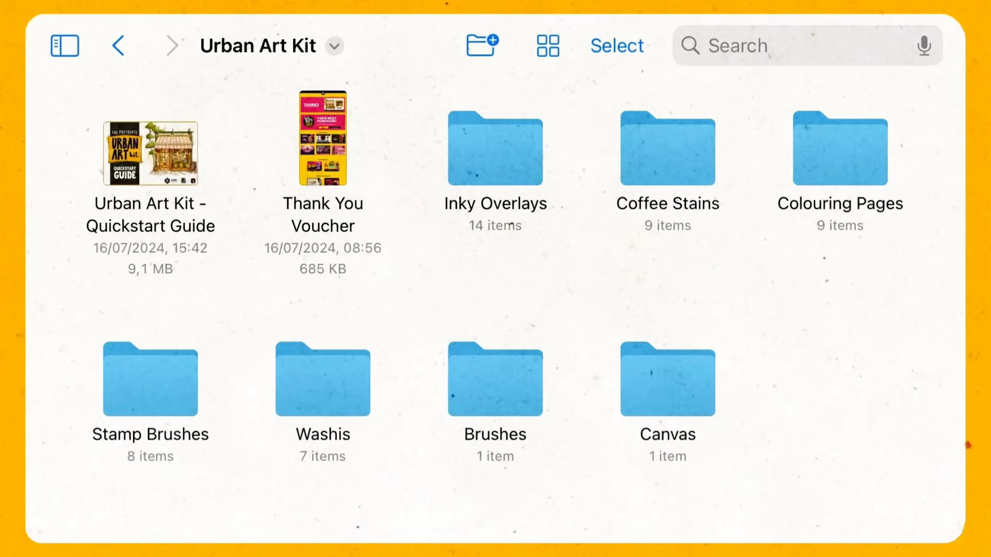
{"action": "double_click", "coordinate": [666, 149]}
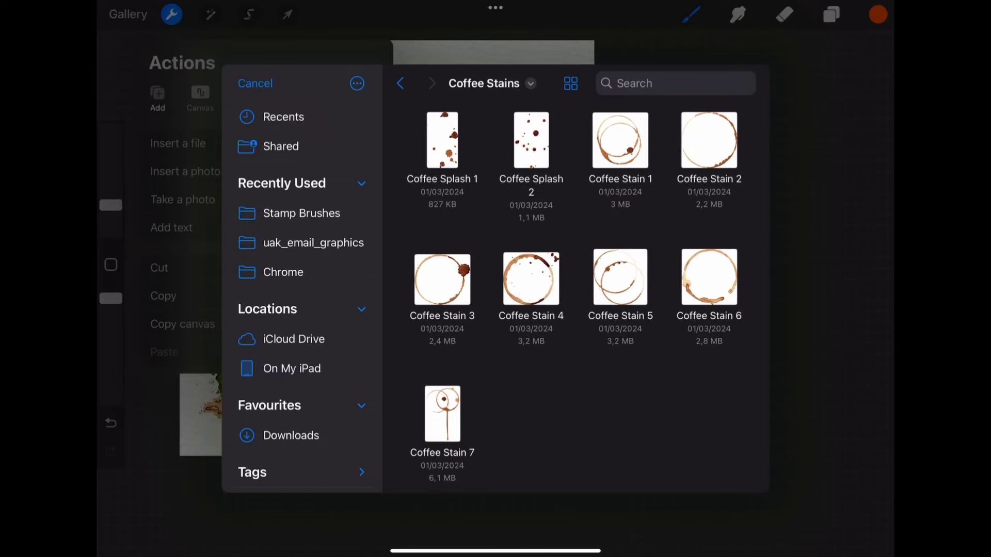
Step: Insert a coffee stain ring image from the Coffee Stains folder
{"action": "left_click", "coordinate": [255, 82]}
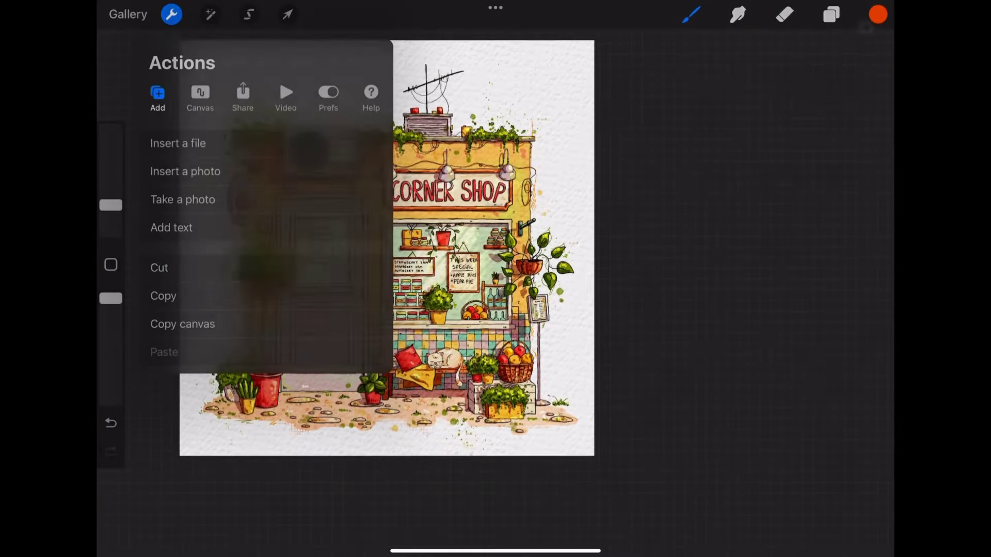
{"action": "left_click", "coordinate": [286, 13]}
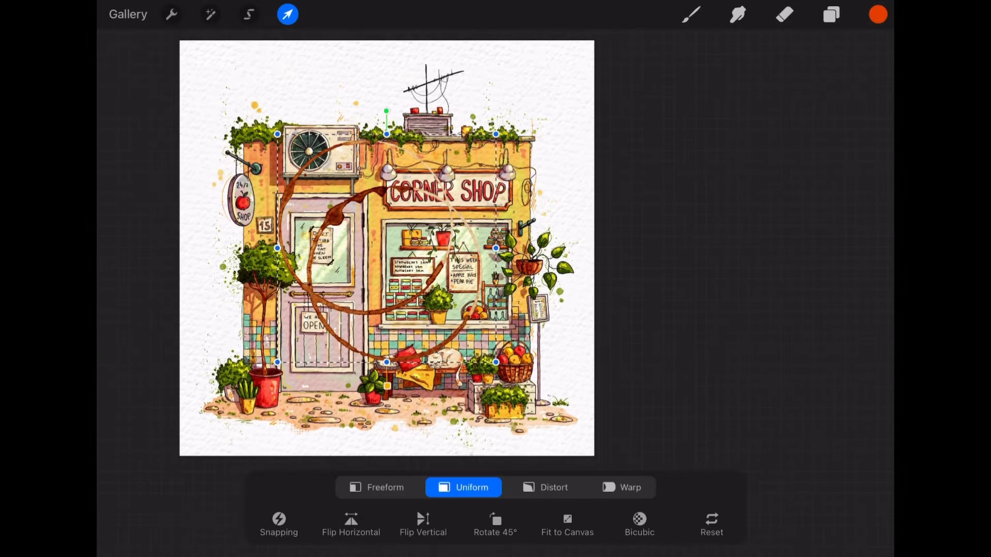
{"action": "left_click", "coordinate": [830, 14]}
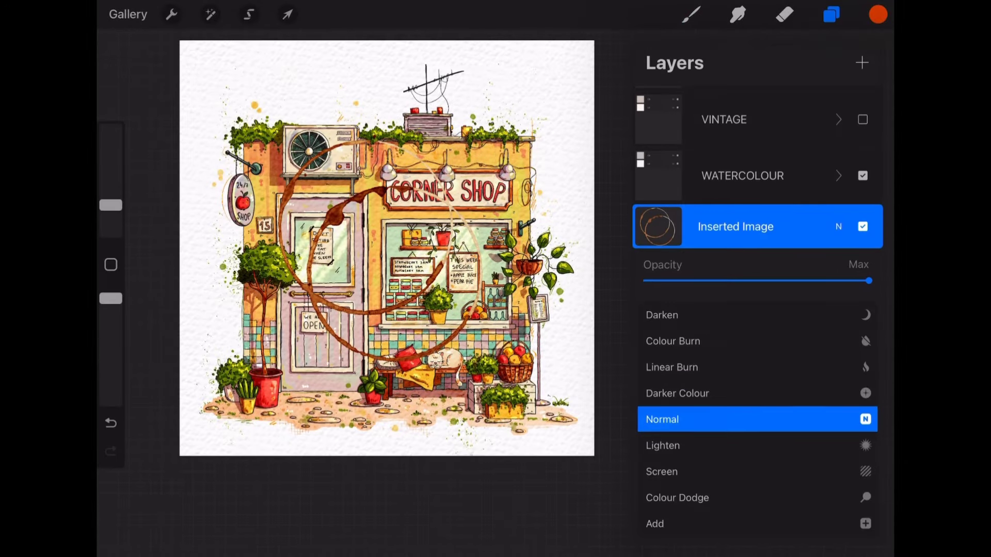
Step: Set the stain layer to Multiply at 79% opacity
{"action": "left_click", "coordinate": [663, 417]}
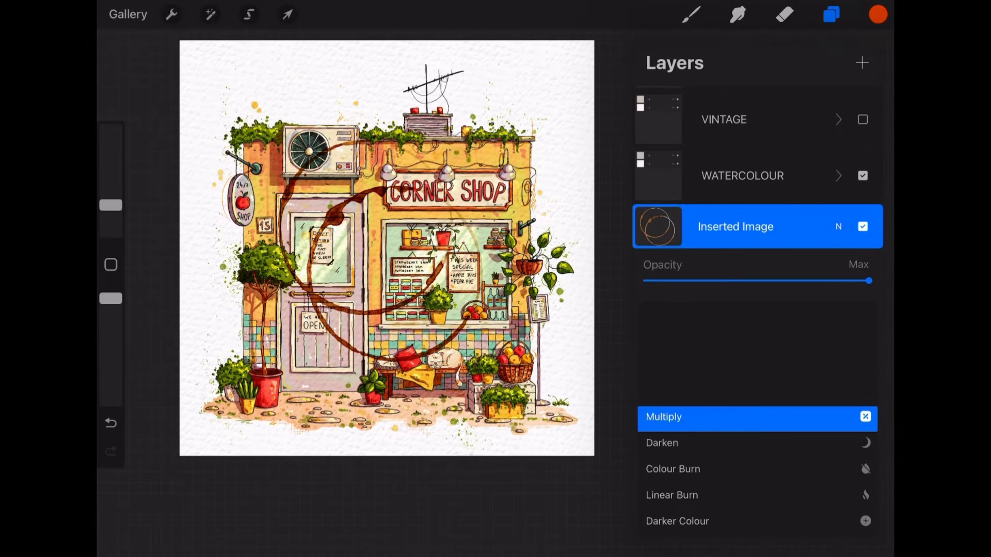
{"action": "left_click", "coordinate": [672, 417]}
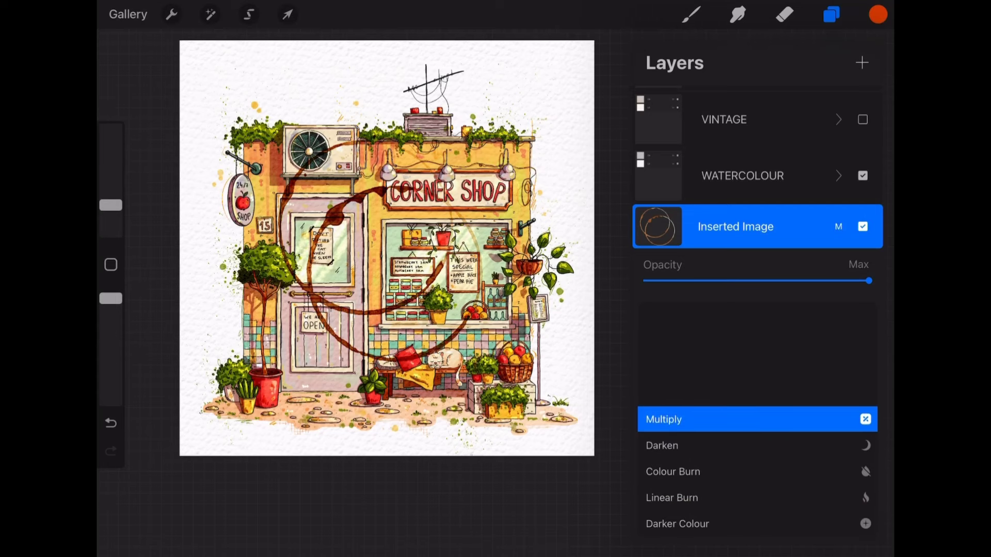
{"action": "left_click_drag", "start_coordinate": [868, 281], "coordinate": [821, 281]}
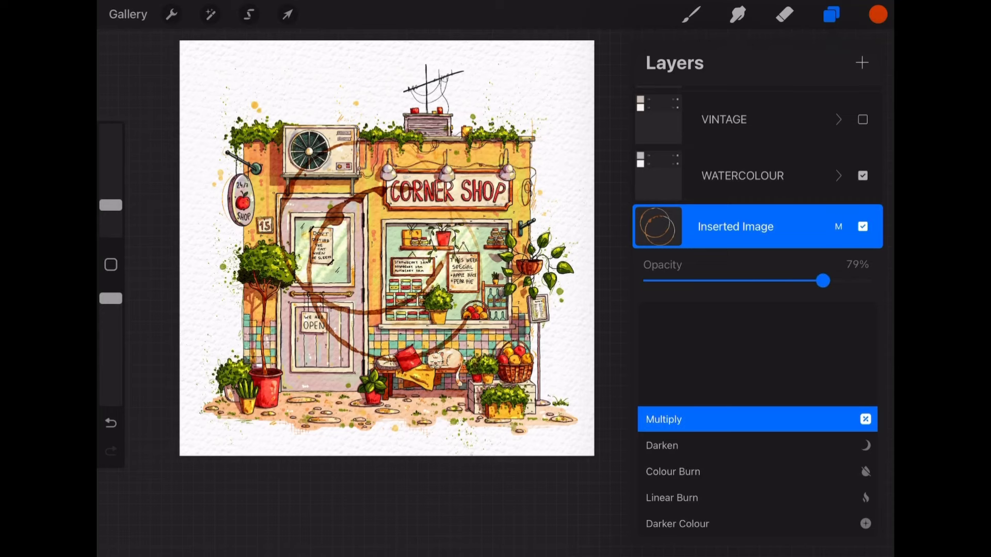
Step: Raise the stain to about 95% opacity and test a Curves adjustment on its midtones
{"action": "left_click_drag", "start_coordinate": [821, 280], "coordinate": [857, 280]}
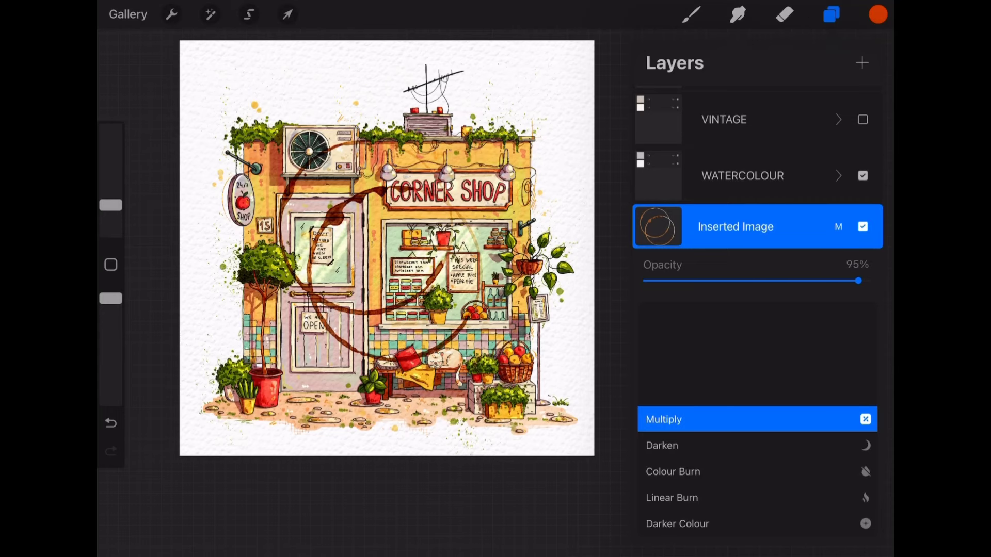
{"action": "left_click", "coordinate": [210, 14]}
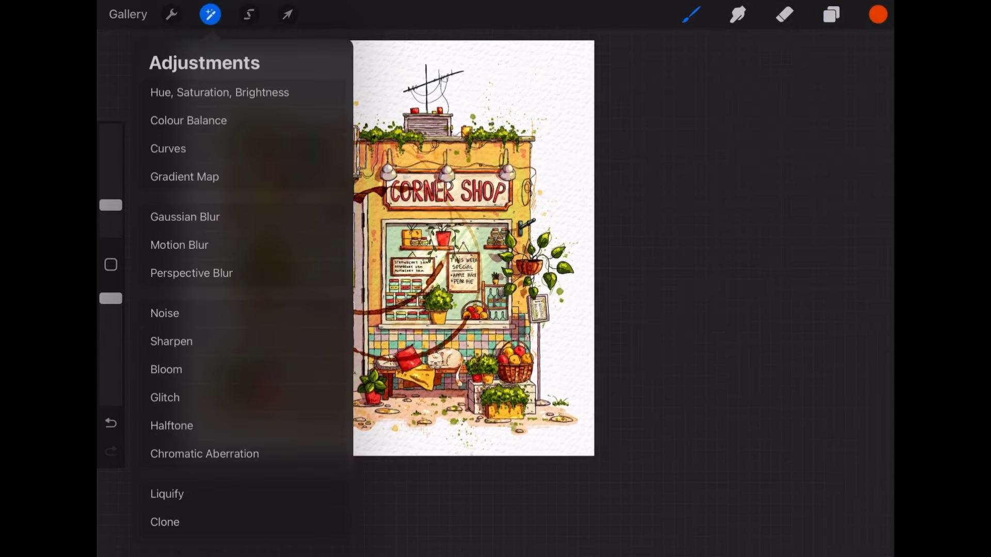
{"action": "left_click", "coordinate": [167, 149]}
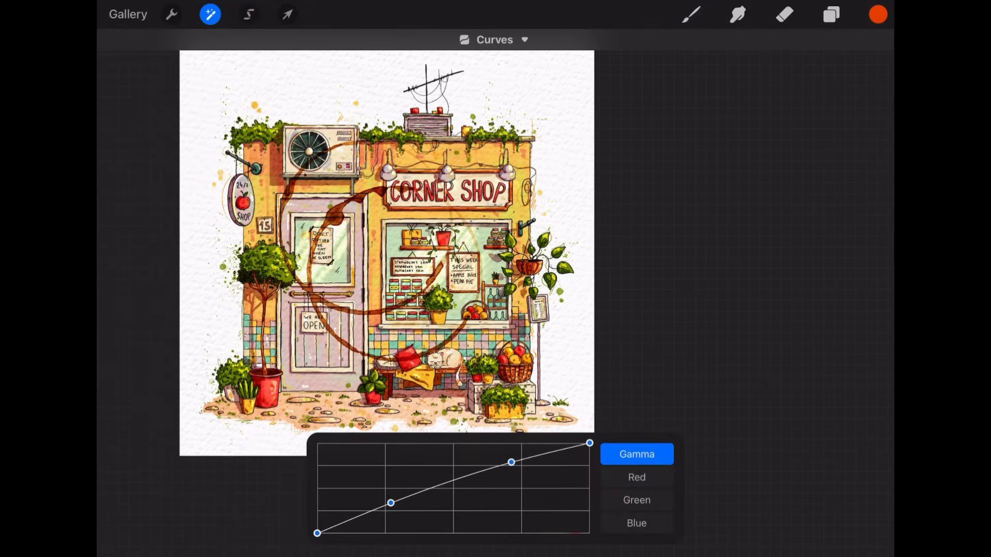
{"action": "left_click_drag", "start_coordinate": [390, 502], "coordinate": [398, 512]}
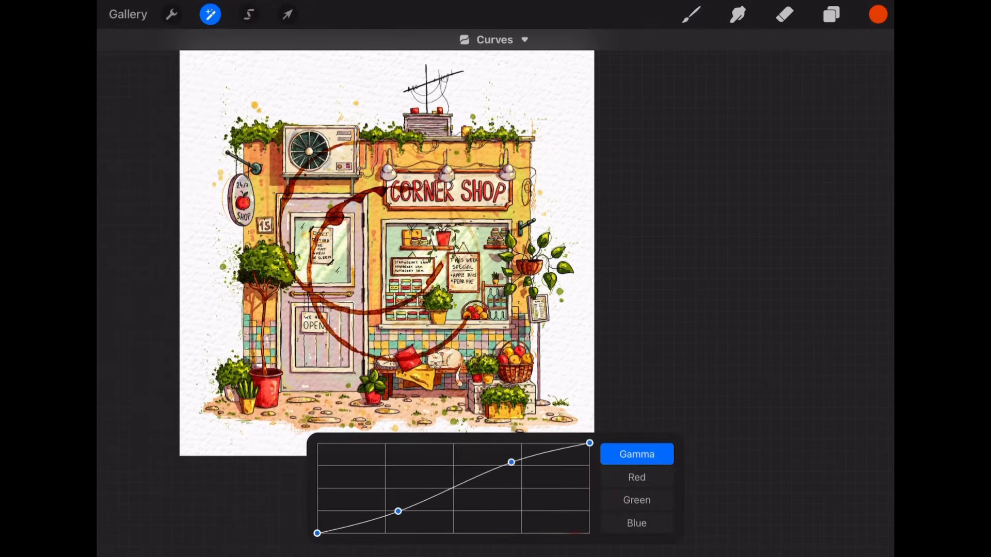
{"action": "left_click_drag", "start_coordinate": [397, 511], "coordinate": [389, 493]}
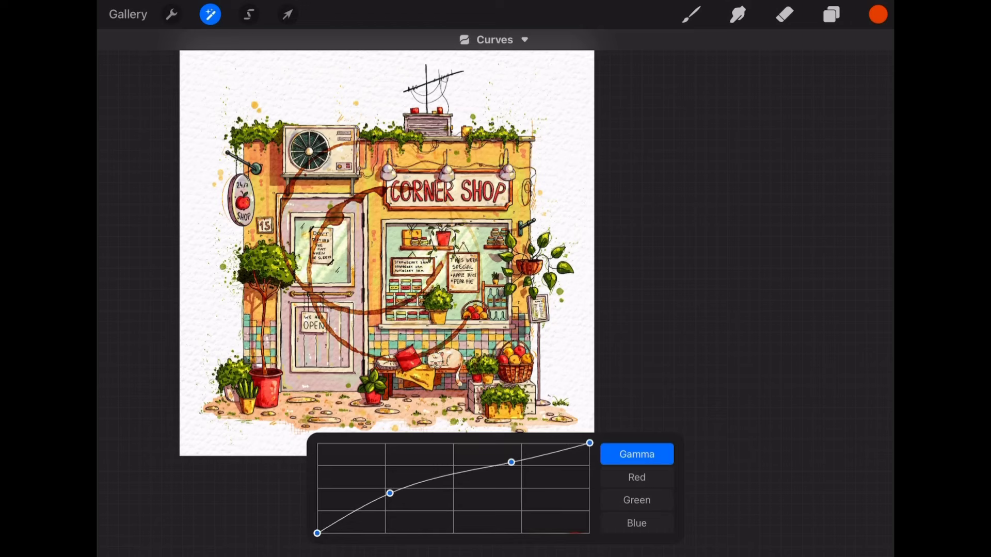
{"action": "left_click_drag", "start_coordinate": [389, 494], "coordinate": [397, 510]}
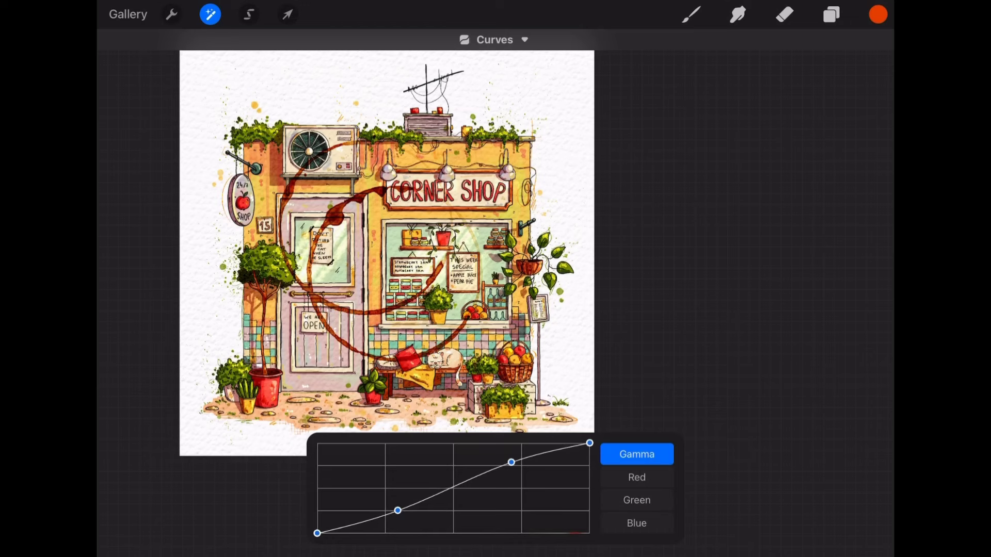
{"action": "left_click", "coordinate": [287, 14]}
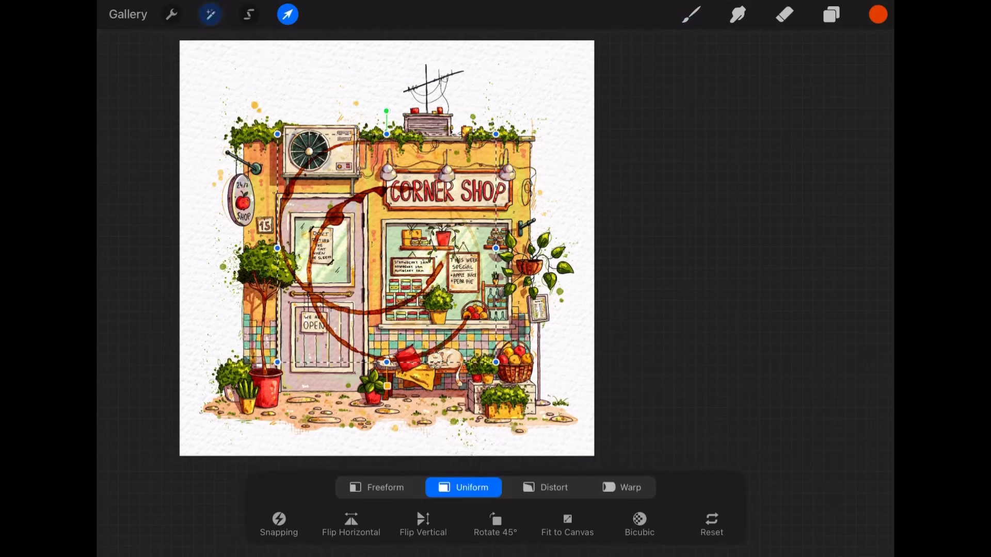
Step: Test Hue, Saturation, Brightness shifts on the stain, returning it to a reddish-brown
{"action": "left_click", "coordinate": [210, 14]}
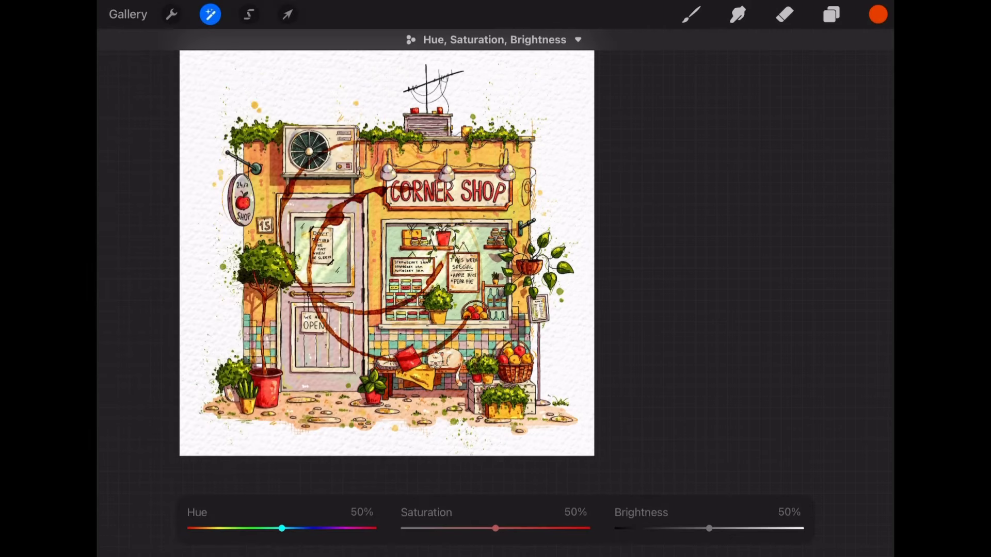
{"action": "left_click_drag", "start_coordinate": [282, 528], "coordinate": [277, 528]}
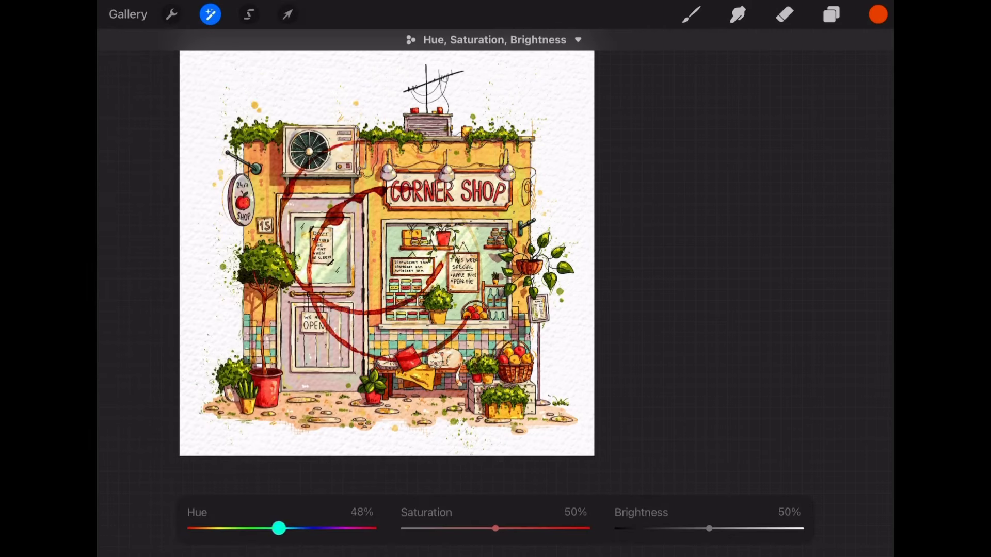
{"action": "left_click_drag", "start_coordinate": [277, 528], "coordinate": [204, 528]}
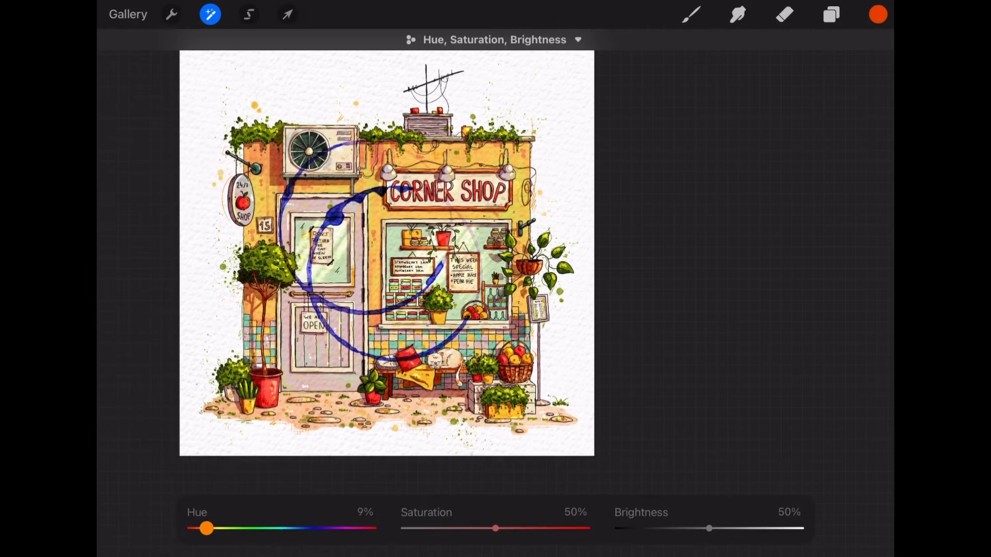
{"action": "left_click_drag", "start_coordinate": [205, 528], "coordinate": [290, 528]}
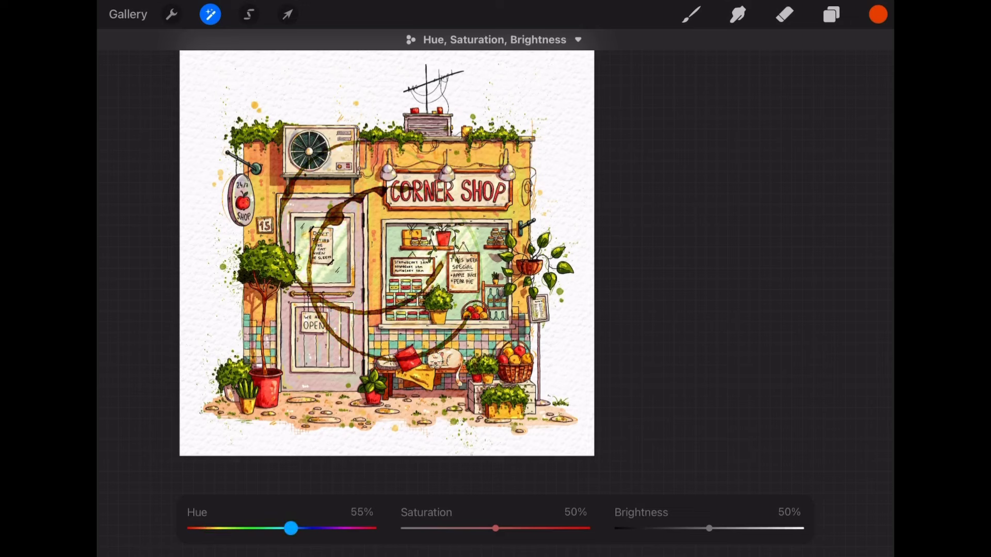
{"action": "left_click_drag", "start_coordinate": [290, 528], "coordinate": [280, 528]}
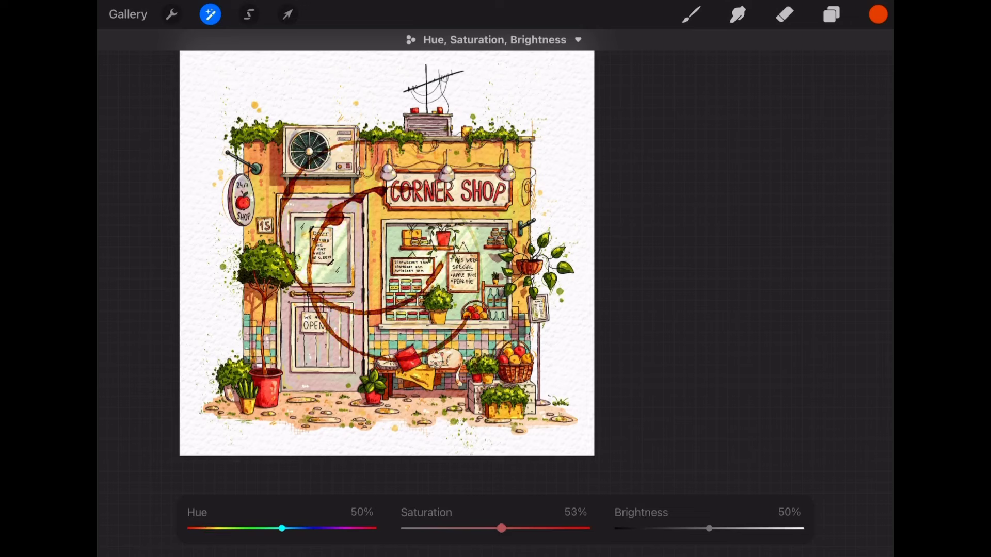
{"action": "left_click_drag", "start_coordinate": [501, 528], "coordinate": [495, 528]}
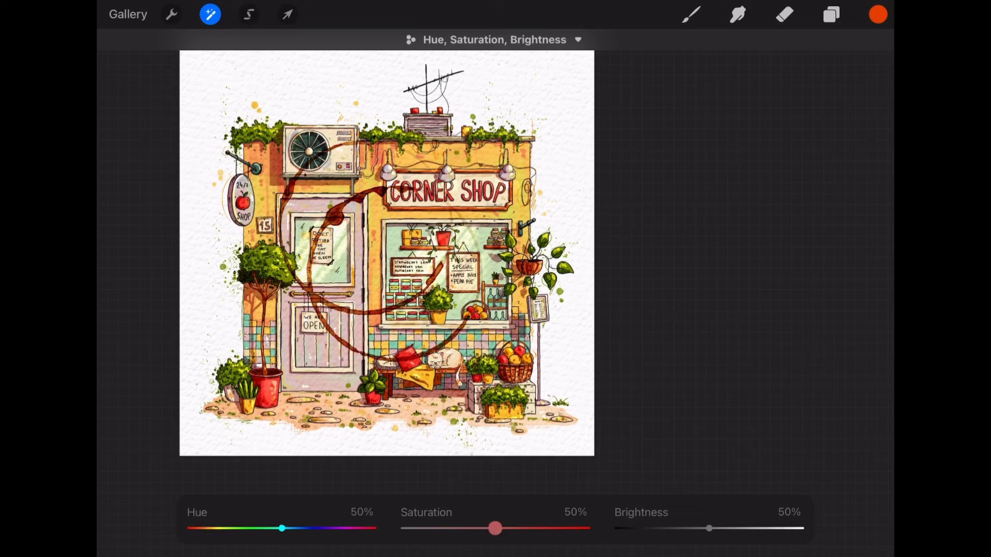
{"action": "left_click_drag", "start_coordinate": [707, 528], "coordinate": [740, 529]}
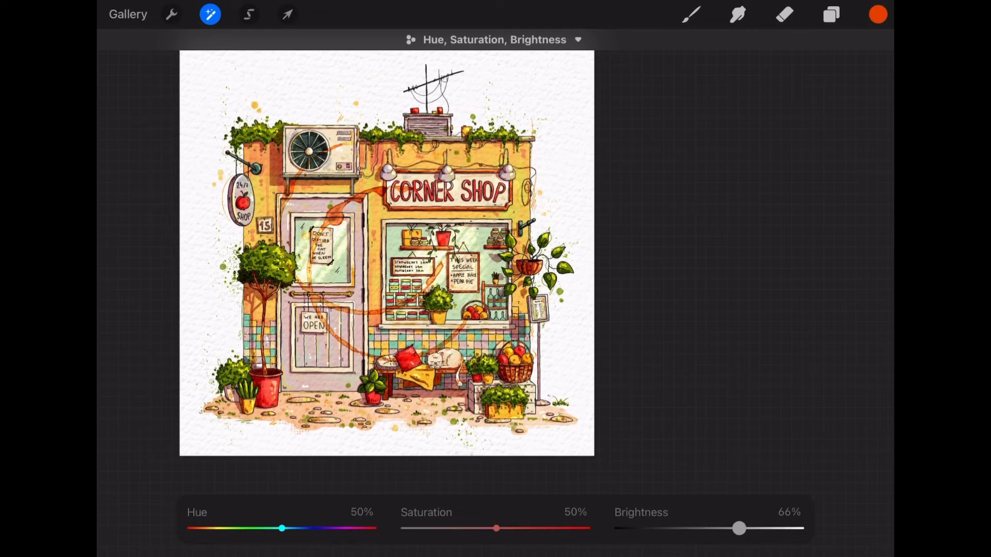
{"action": "left_click_drag", "start_coordinate": [740, 528], "coordinate": [708, 528]}
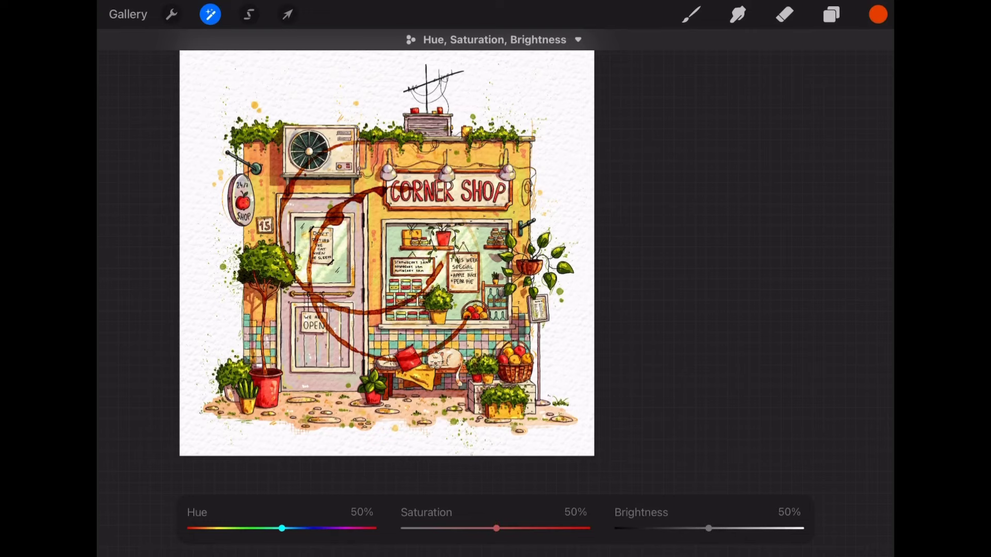
{"action": "left_click", "coordinate": [286, 13]}
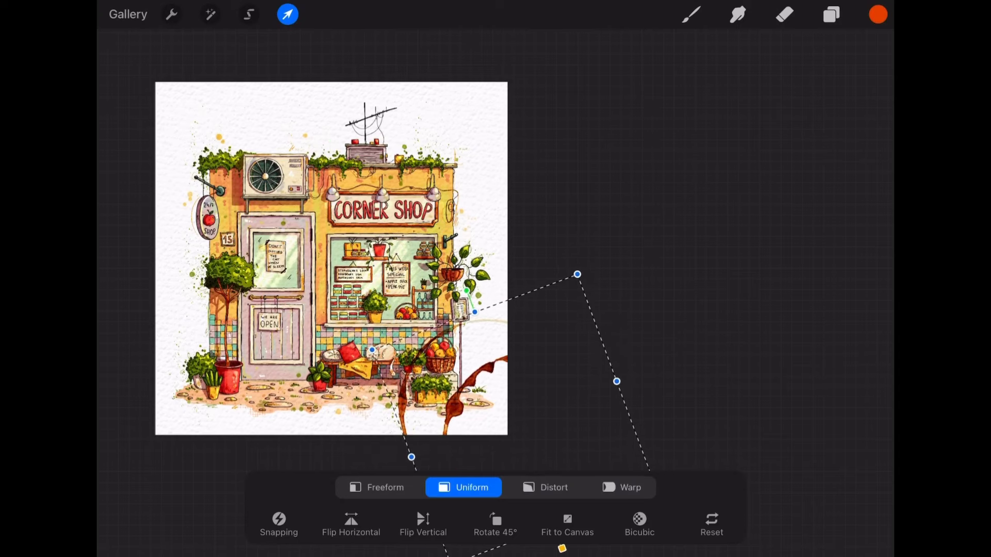
Step: Drag the coffee stain to the bottom-right corner of the canvas and commit it
{"action": "left_click_drag", "start_coordinate": [575, 274], "coordinate": [565, 301]}
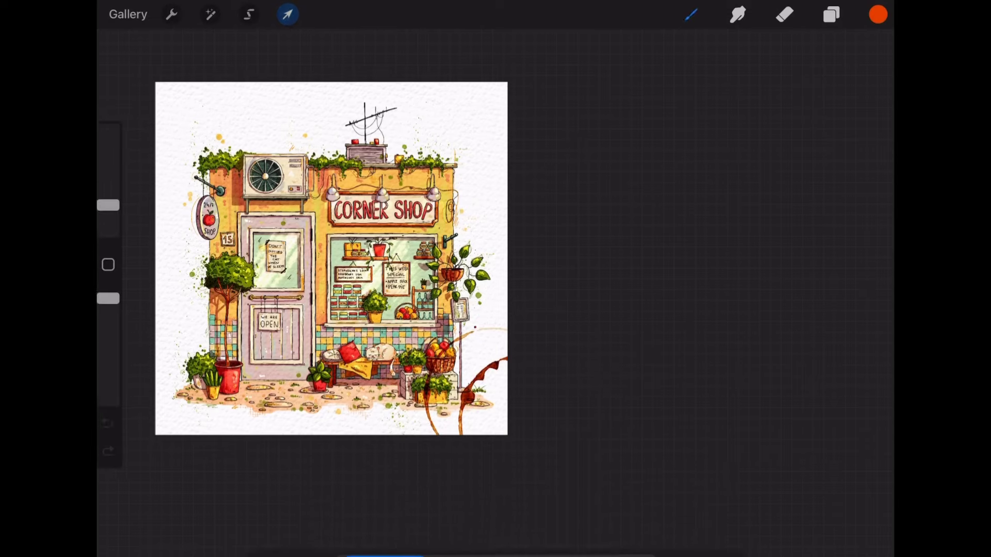
{"action": "left_click", "coordinate": [287, 13]}
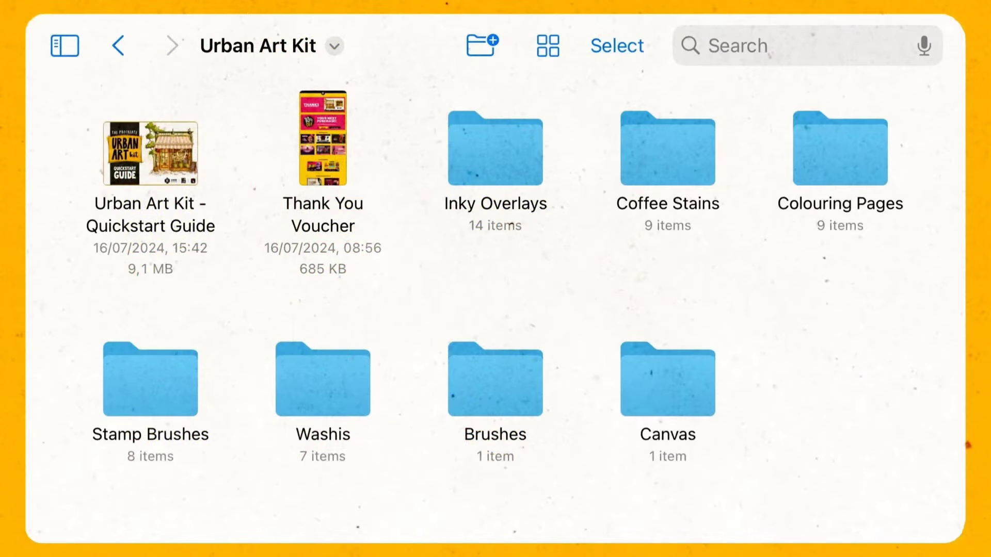
Step: Open one of the Urban Art Kit's asset folders in Files
{"action": "double_click", "coordinate": [321, 379]}
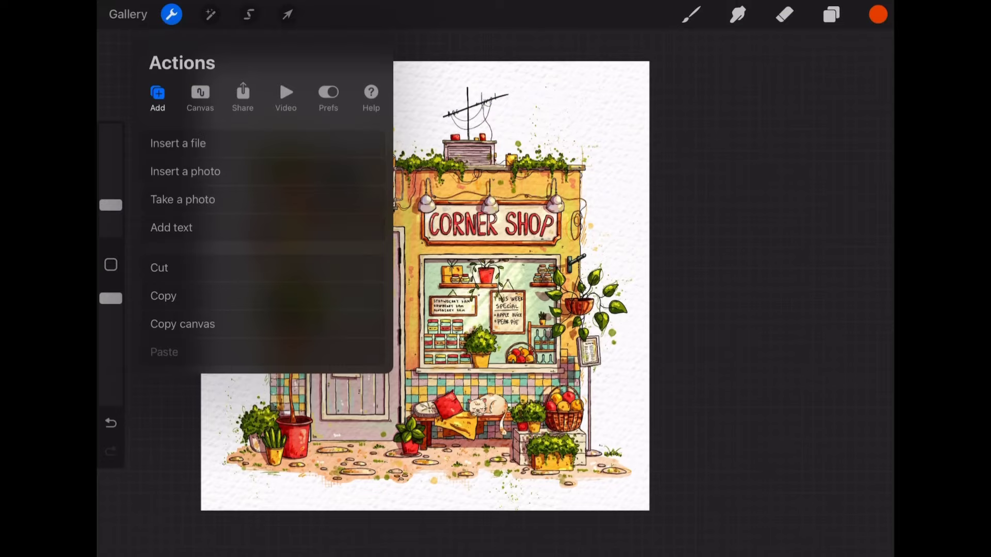
Step: Insert a pink gridded washi tape from the Washis folder and shrink and tilt it across the shop front
{"action": "left_click", "coordinate": [178, 143]}
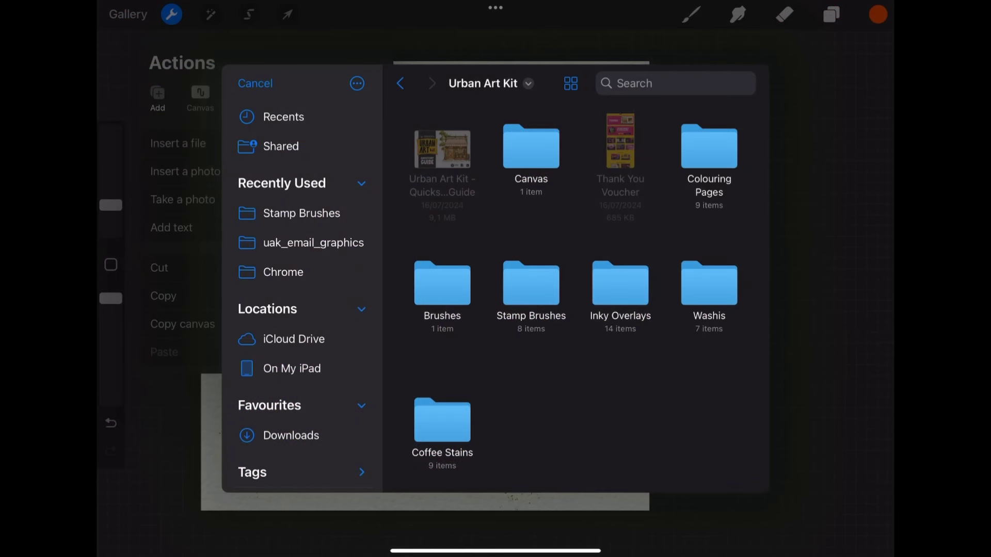
{"action": "double_click", "coordinate": [708, 285]}
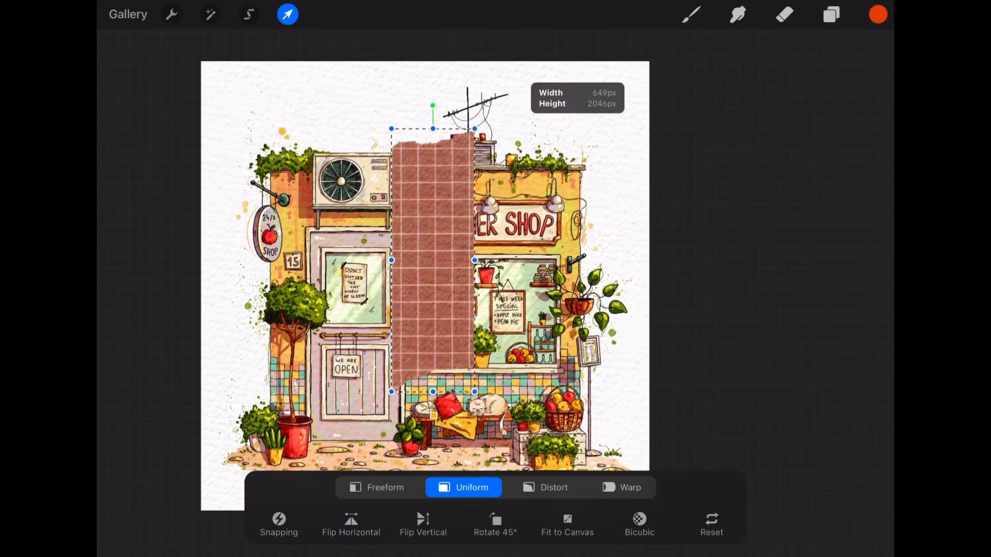
{"action": "left_click_drag", "start_coordinate": [432, 106], "coordinate": [489, 345]}
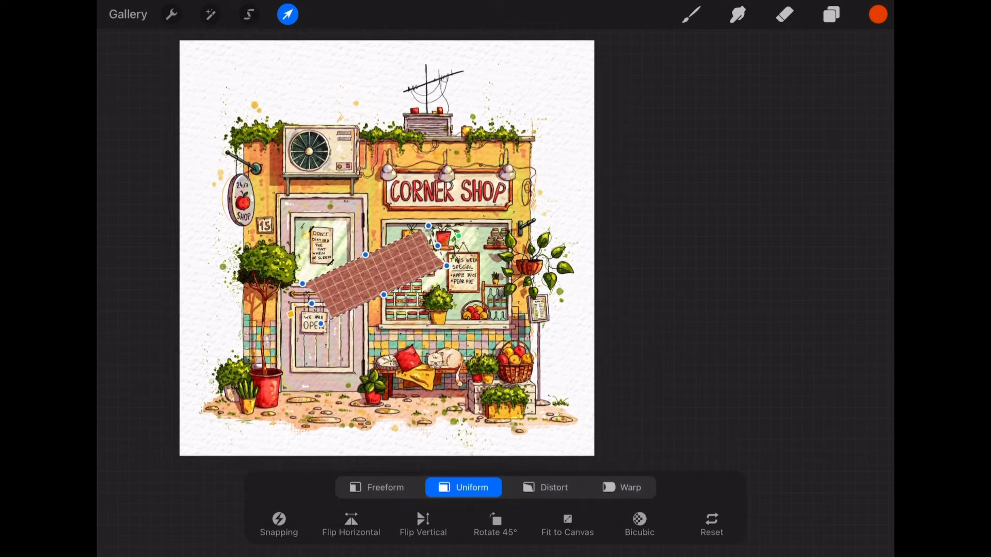
Step: Blend the tape layer in Multiply and move the strip into the bottom-right corner
{"action": "left_click", "coordinate": [831, 14]}
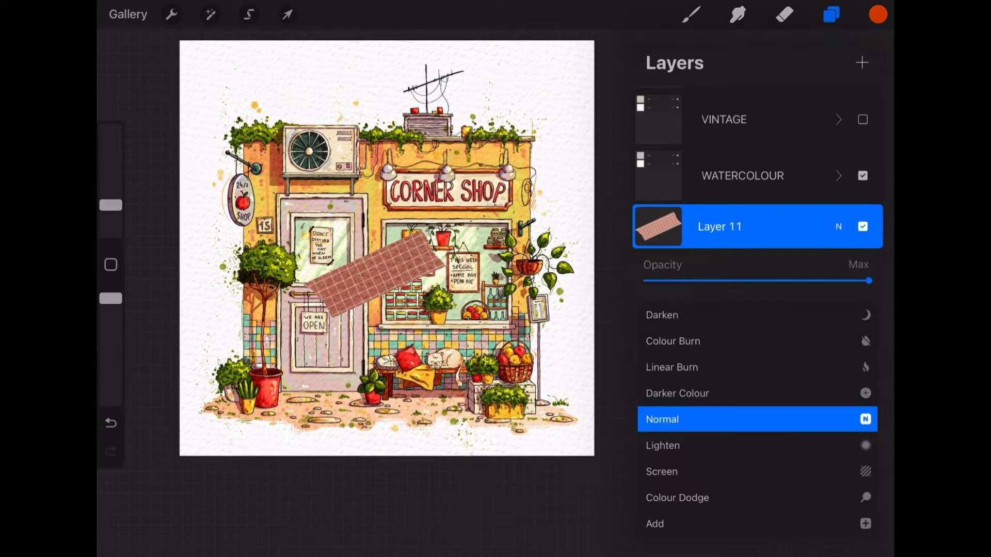
{"action": "left_click", "coordinate": [663, 419]}
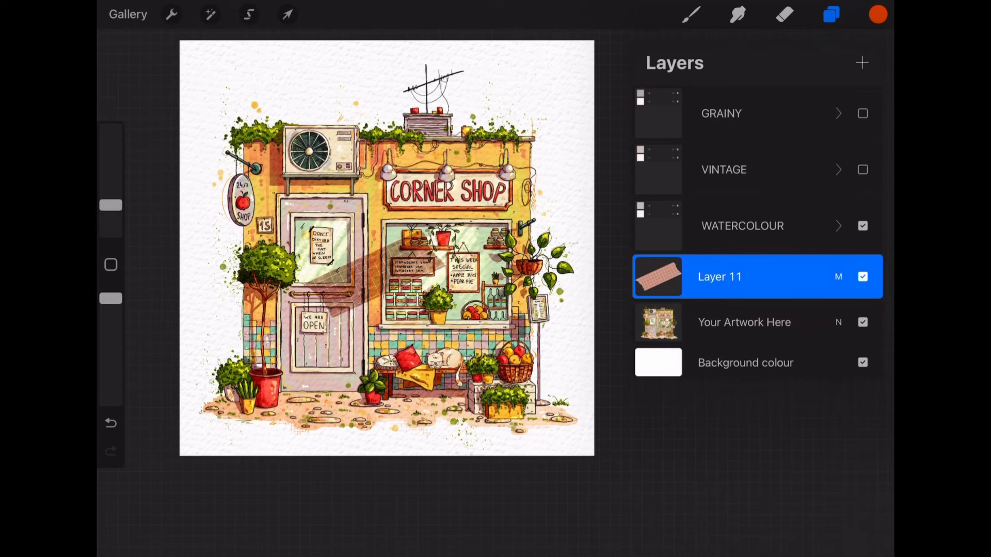
{"action": "left_click", "coordinate": [286, 14]}
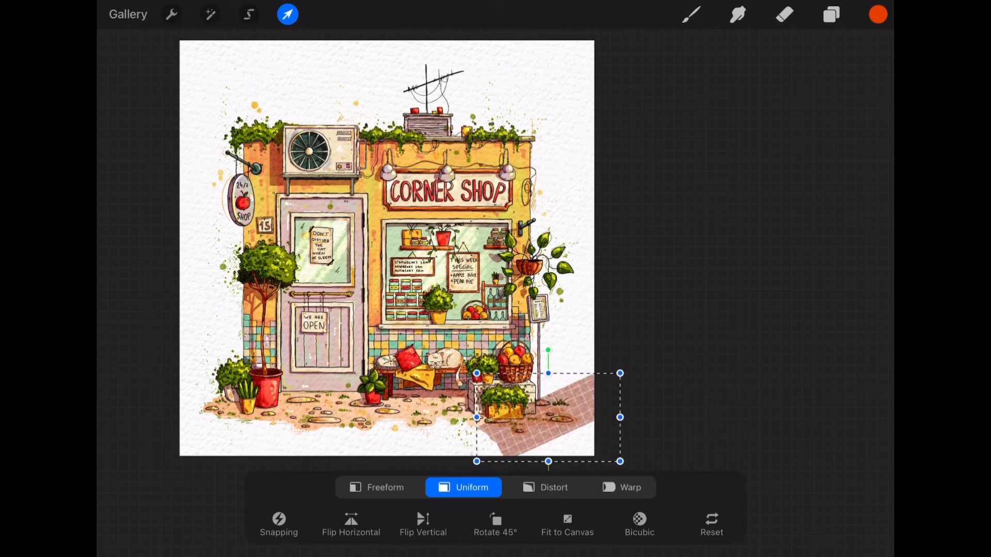
{"action": "left_click", "coordinate": [831, 14]}
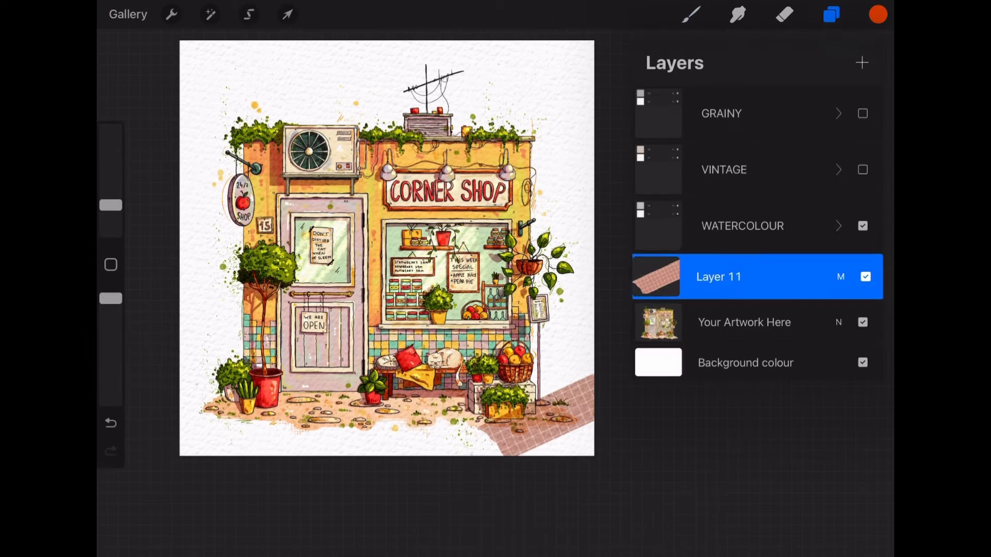
Step: Drag the tape layer beneath the artwork, then back above it
{"action": "left_click_drag", "start_coordinate": [718, 276], "coordinate": [719, 322]}
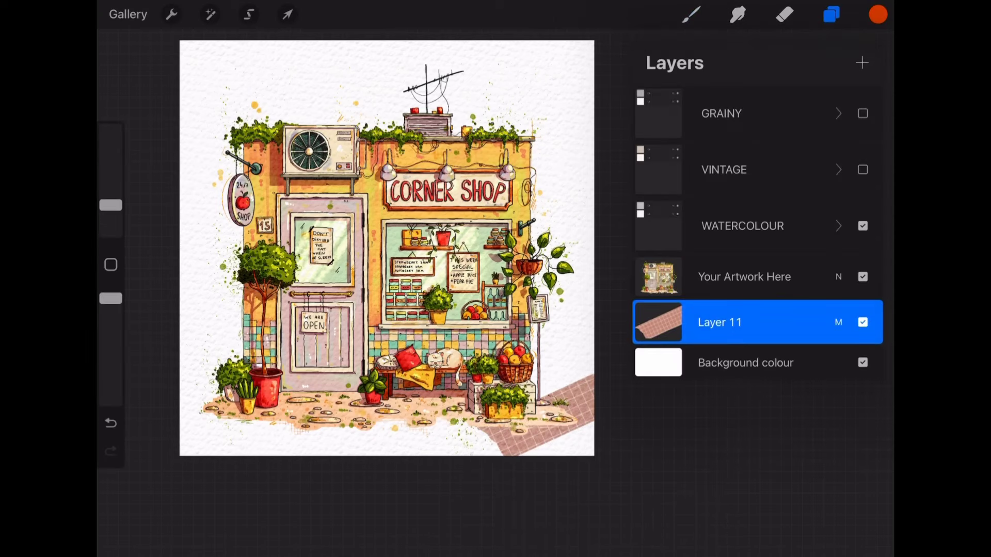
{"action": "left_click_drag", "start_coordinate": [719, 321], "coordinate": [718, 276]}
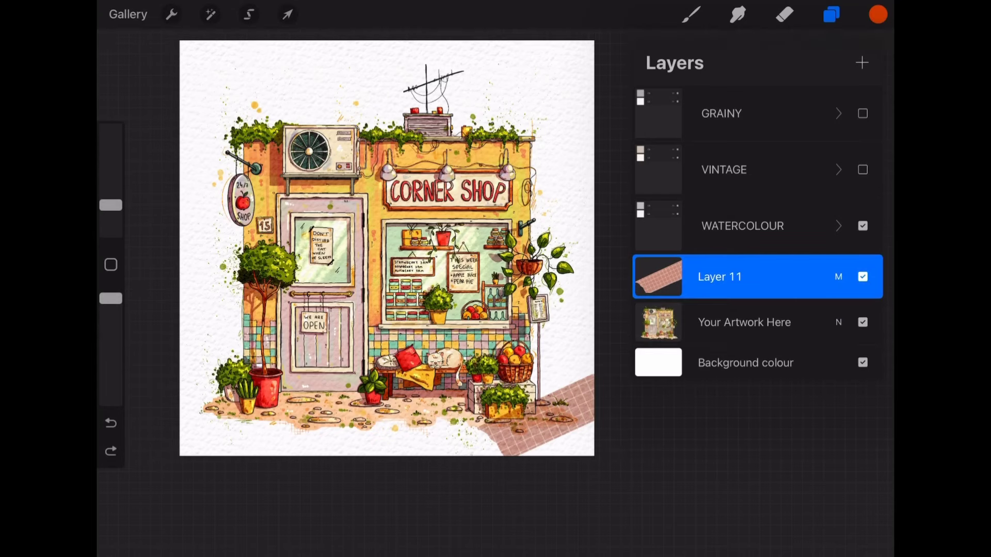
Step: Insert the newsprint scrap, blend it in Multiply and shrink it into the lower-right corner beside the tape
{"action": "left_click", "coordinate": [170, 14]}
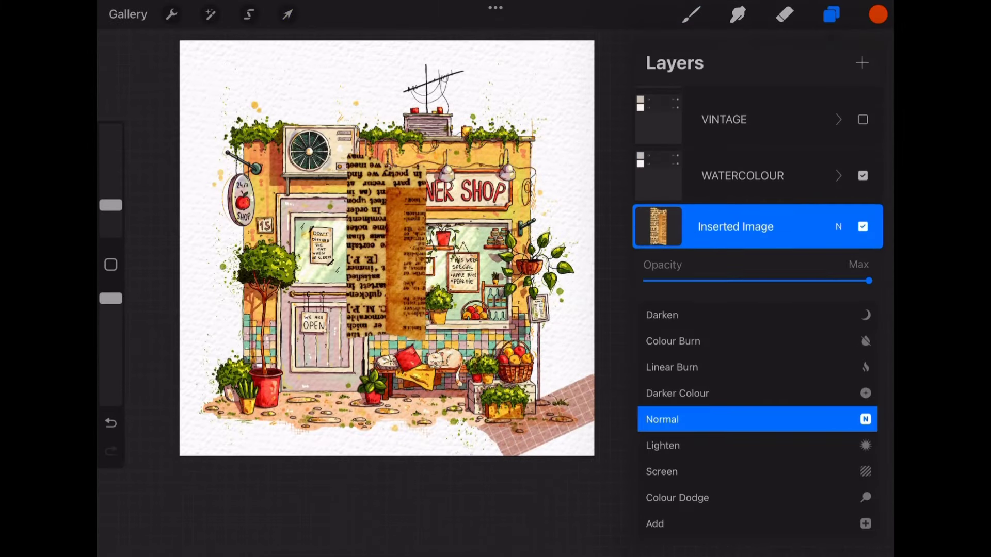
{"action": "left_click", "coordinate": [663, 419]}
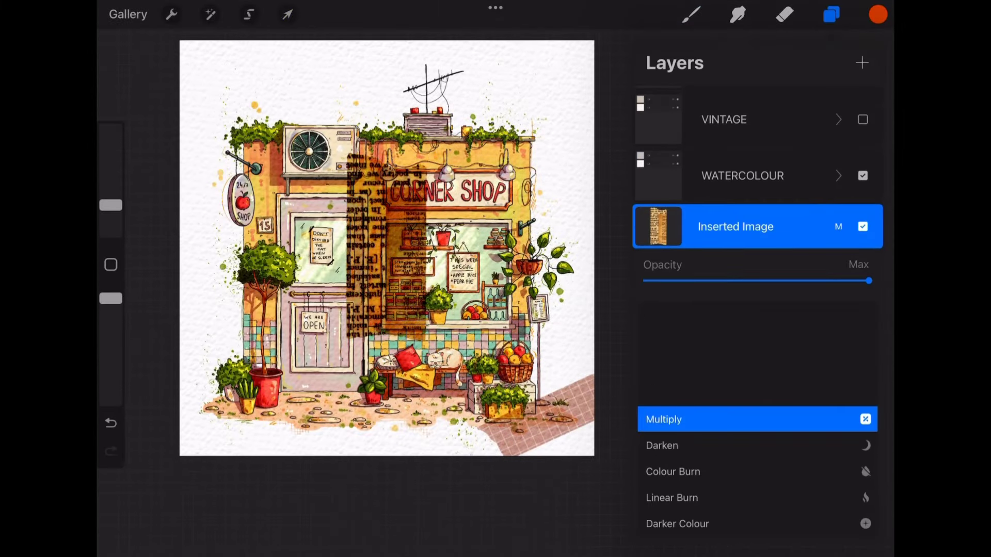
{"action": "left_click", "coordinate": [286, 14]}
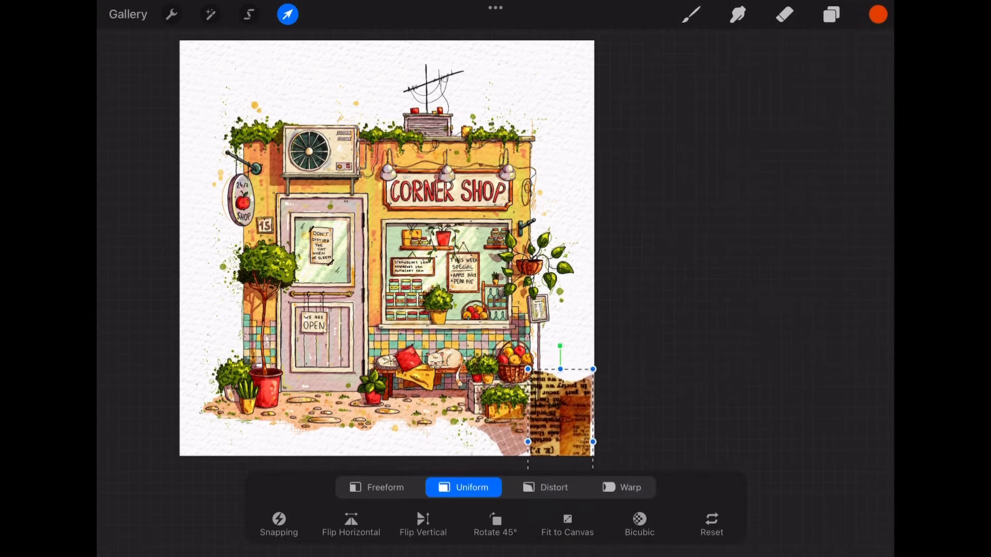
{"action": "left_click", "coordinate": [831, 14]}
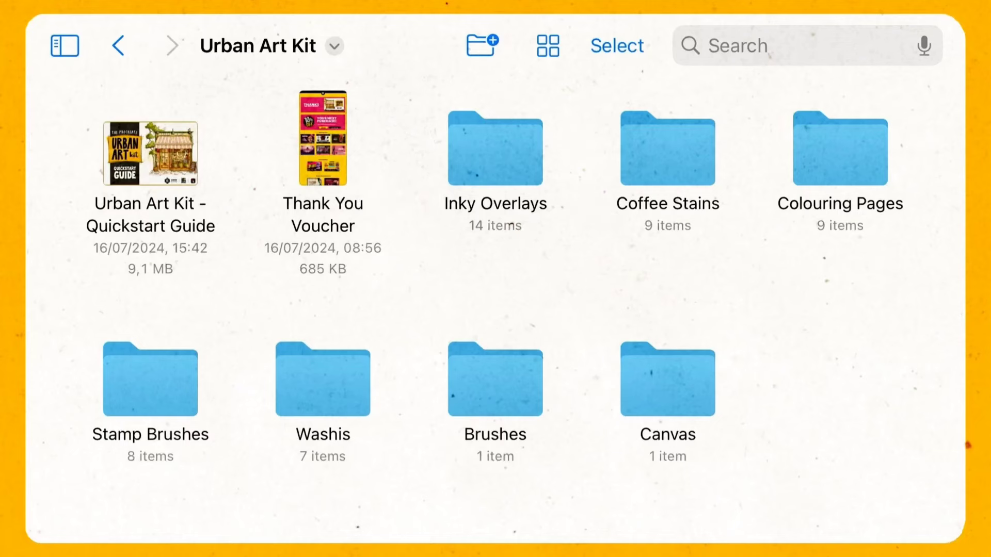
Step: Open the Inky Overlays folder, then return to Procreate's add options
{"action": "double_click", "coordinate": [494, 148]}
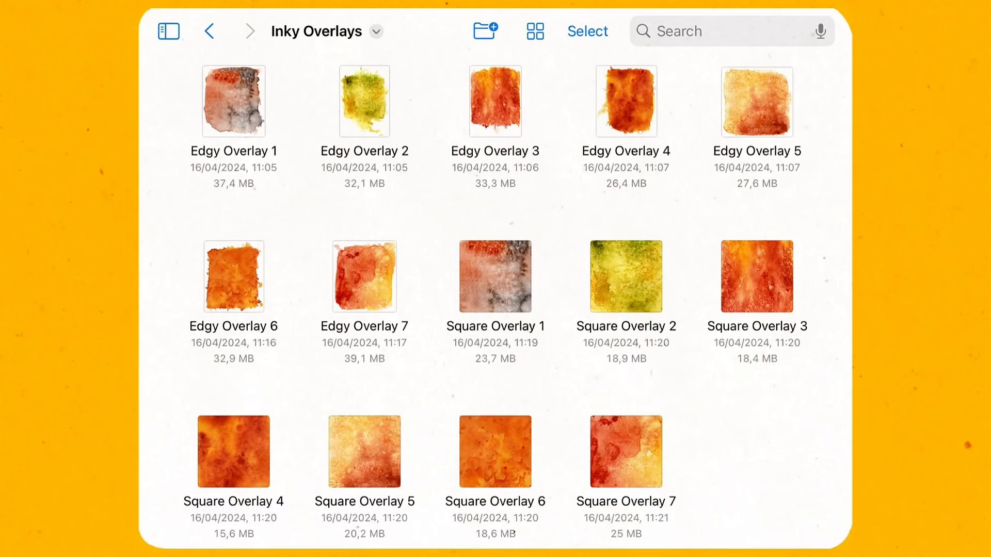
{"action": "left_click", "coordinate": [170, 14]}
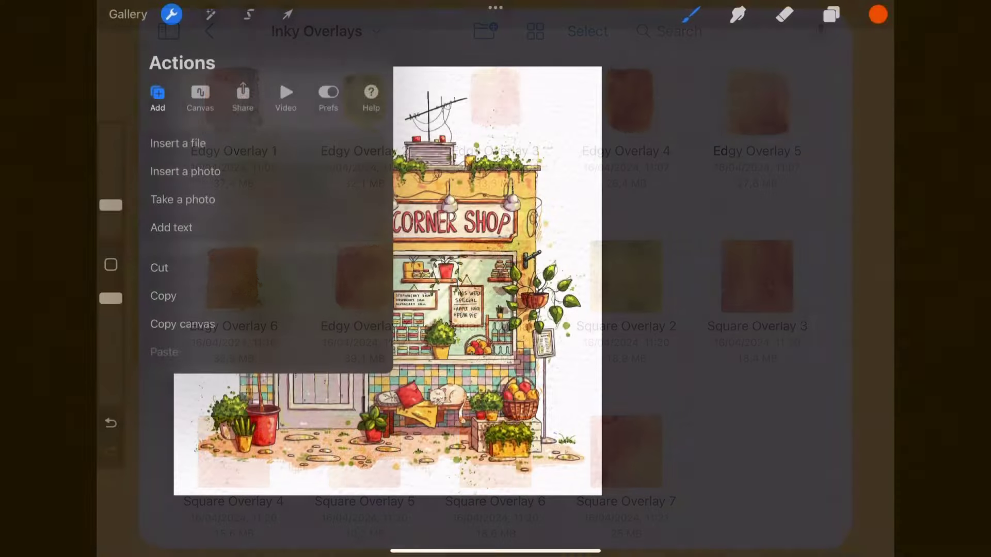
Step: Insert a watercolour overlay, lower its layer opacity and toggle it to compare
{"action": "left_click", "coordinate": [178, 143]}
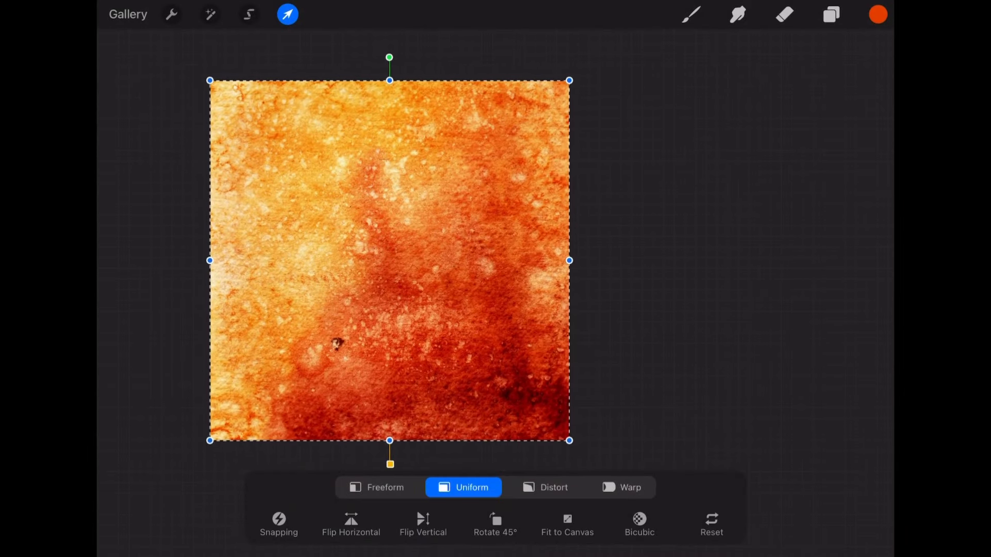
{"action": "left_click", "coordinate": [830, 14]}
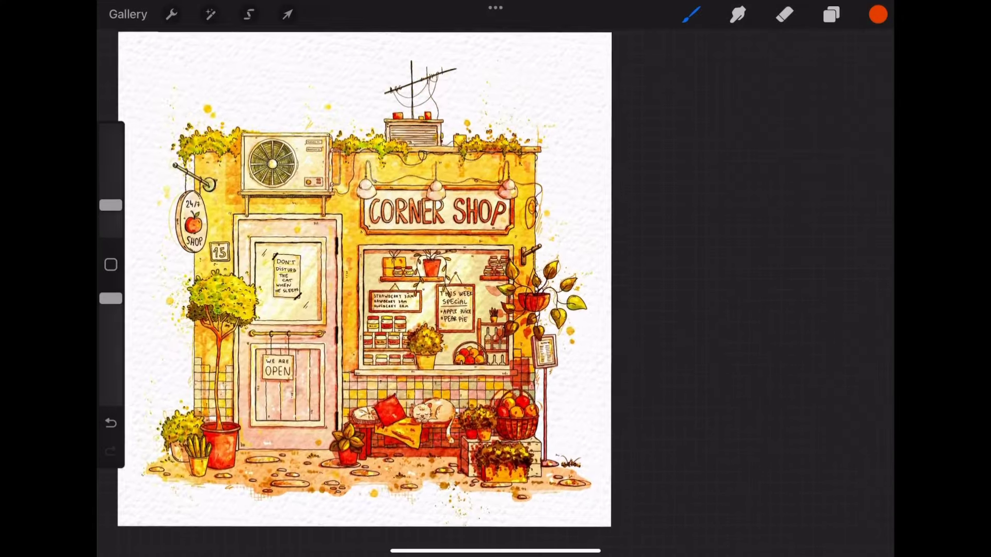
{"action": "left_click", "coordinate": [830, 13]}
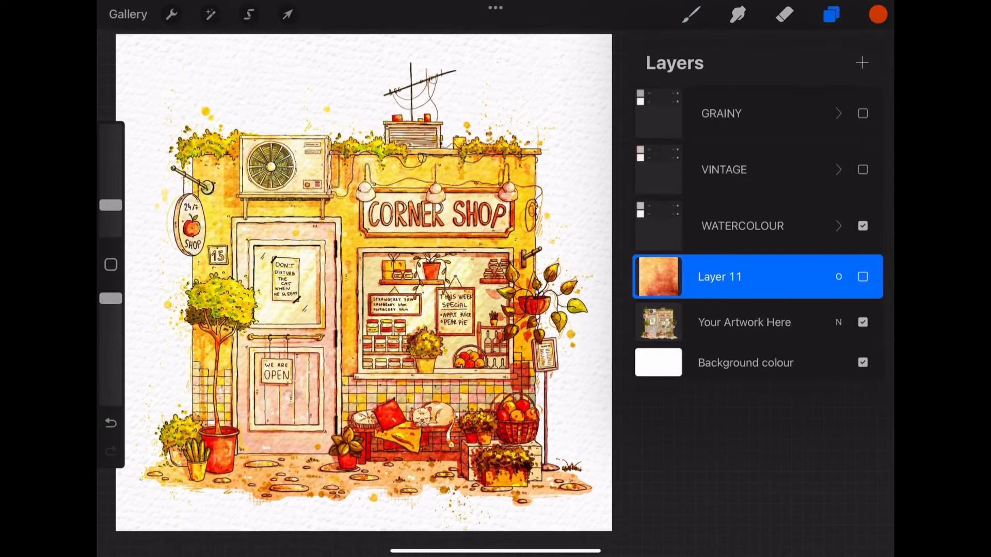
{"action": "left_click", "coordinate": [861, 276]}
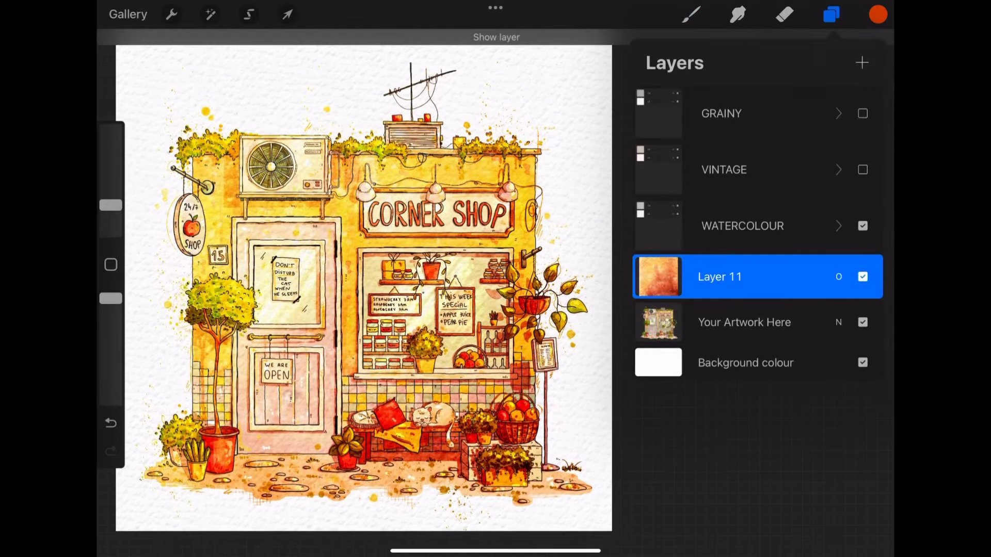
{"action": "left_click", "coordinate": [718, 277]}
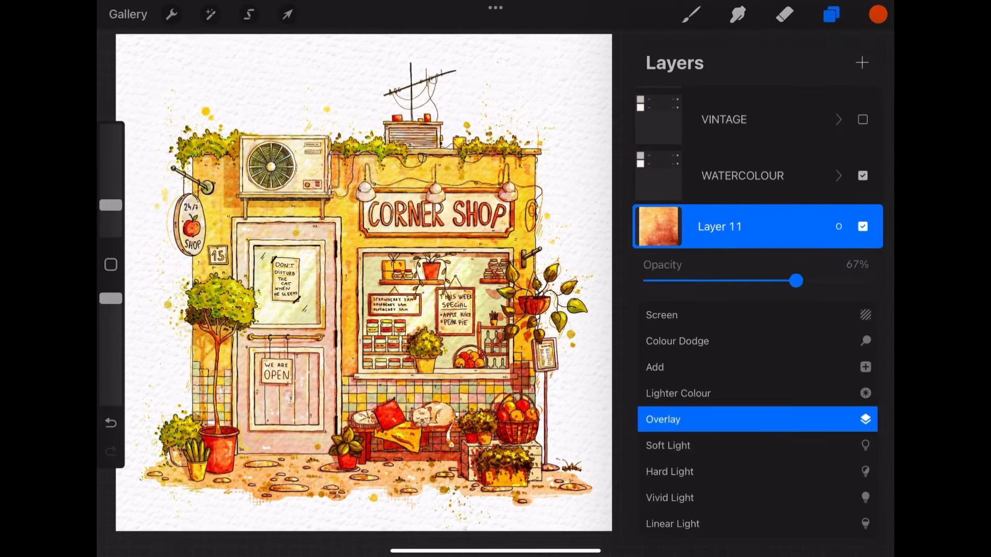
{"action": "left_click_drag", "start_coordinate": [795, 281], "coordinate": [700, 281]}
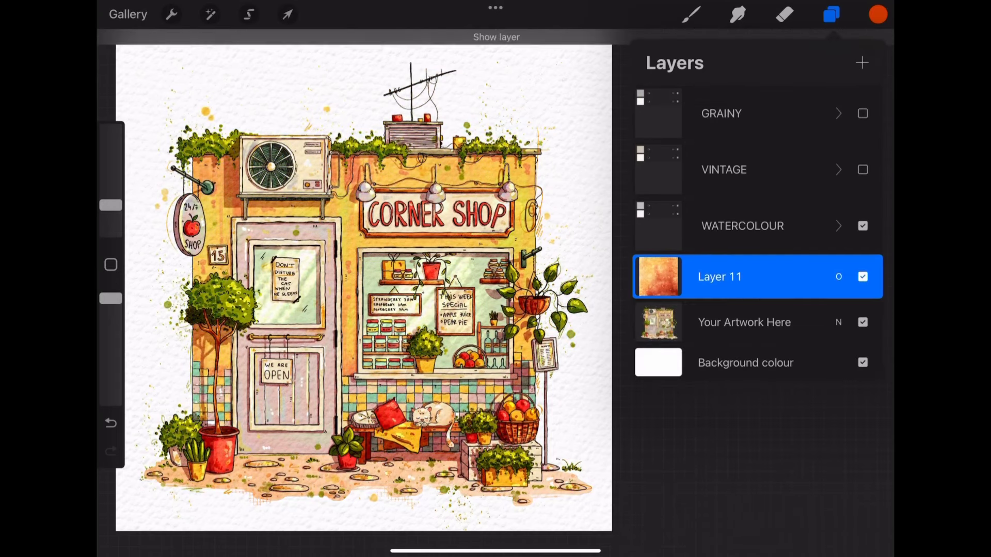
{"action": "left_click", "coordinate": [287, 14]}
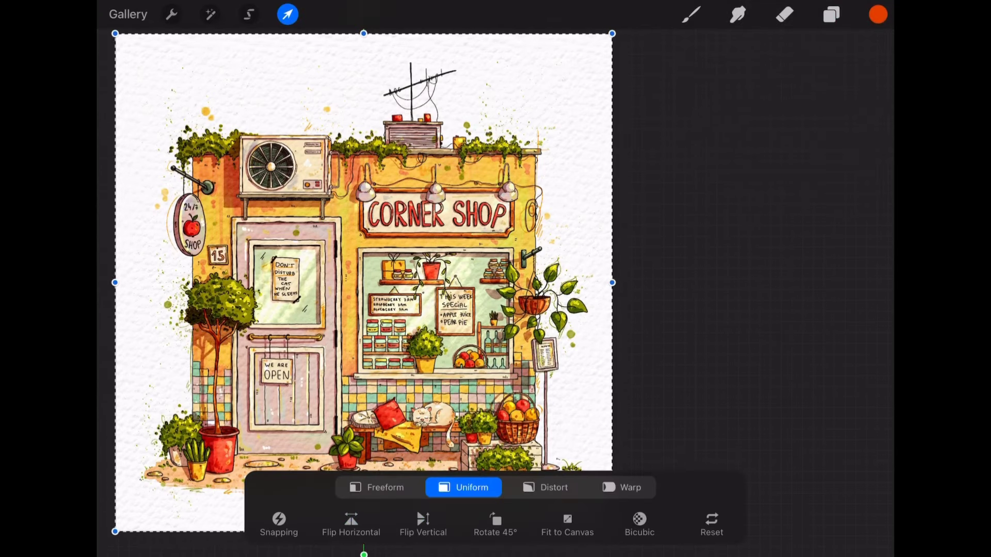
{"action": "left_click", "coordinate": [830, 14]}
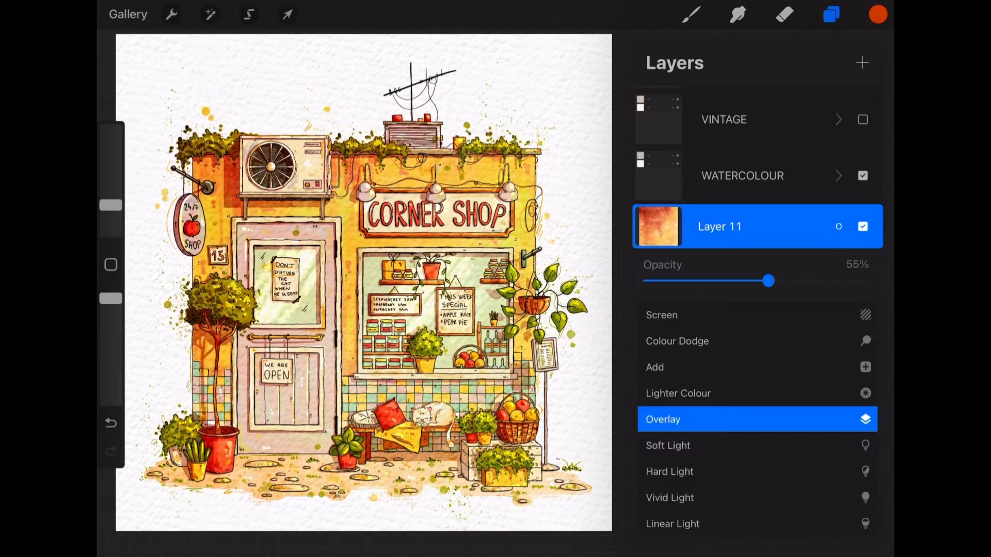
Step: Shift the illustration's hue through 1%, warm yellow and pastel pink-teal, then return it to 50%
{"action": "left_click", "coordinate": [209, 14]}
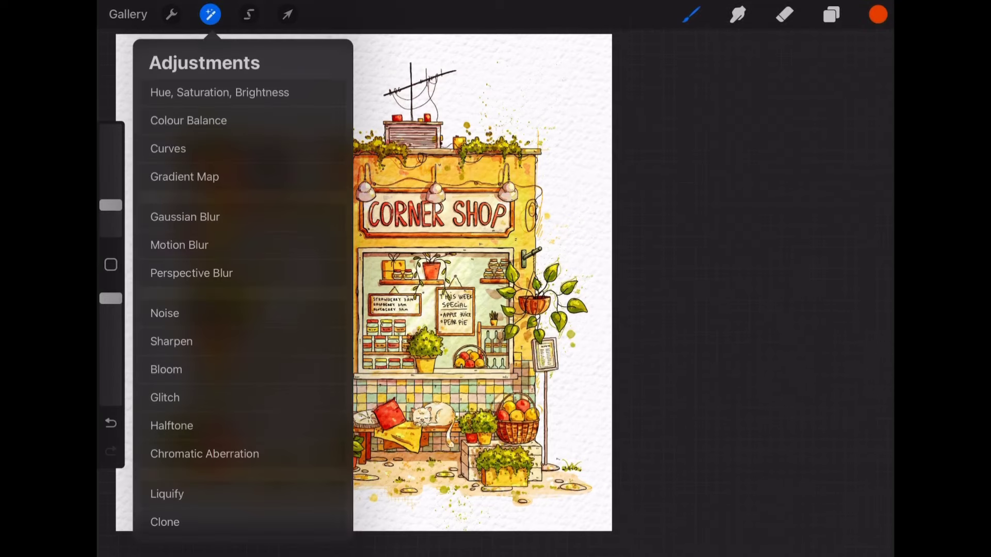
{"action": "left_click", "coordinate": [220, 92]}
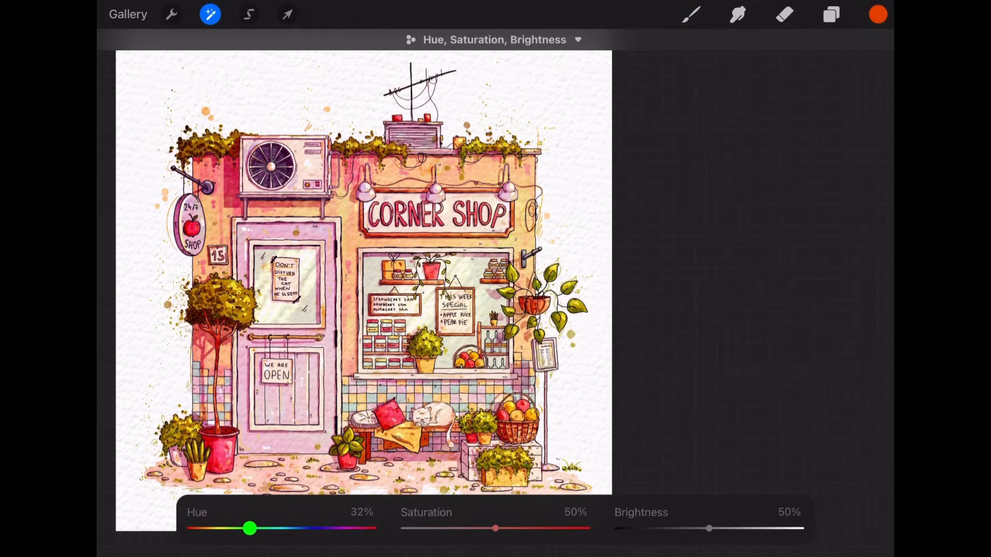
{"action": "left_click_drag", "start_coordinate": [248, 528], "coordinate": [193, 528]}
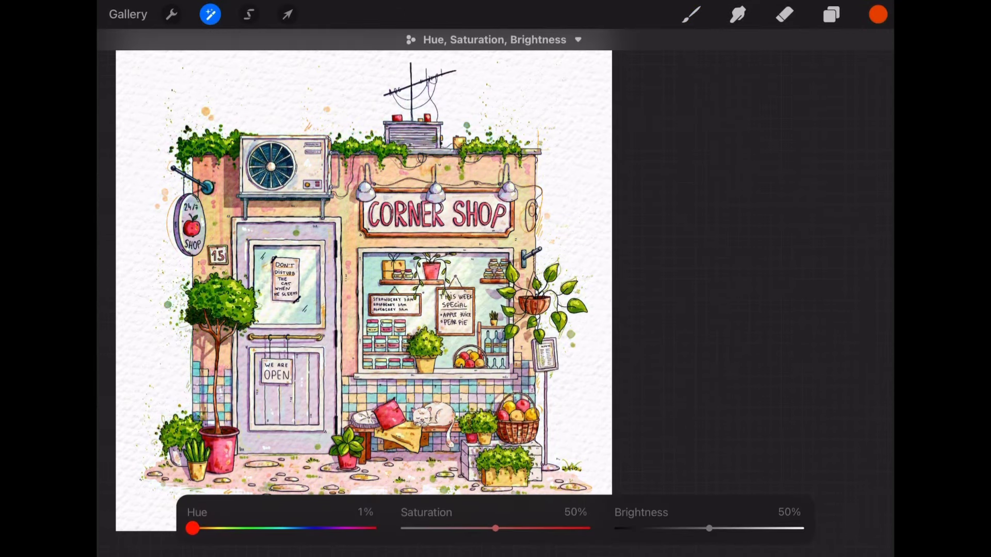
{"action": "left_click_drag", "start_coordinate": [192, 527], "coordinate": [284, 527]}
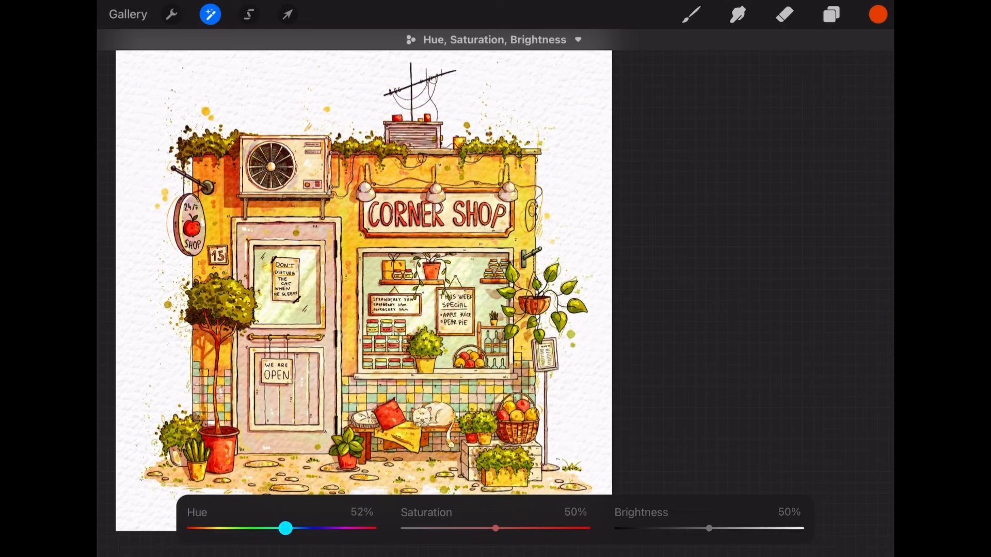
{"action": "left_click_drag", "start_coordinate": [285, 529], "coordinate": [299, 528]}
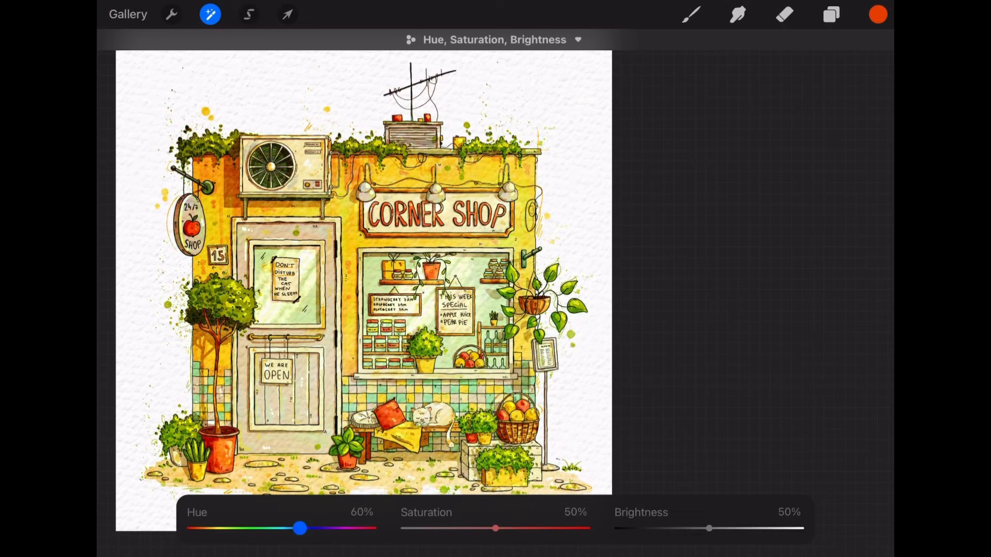
{"action": "left_click_drag", "start_coordinate": [299, 529], "coordinate": [362, 529]}
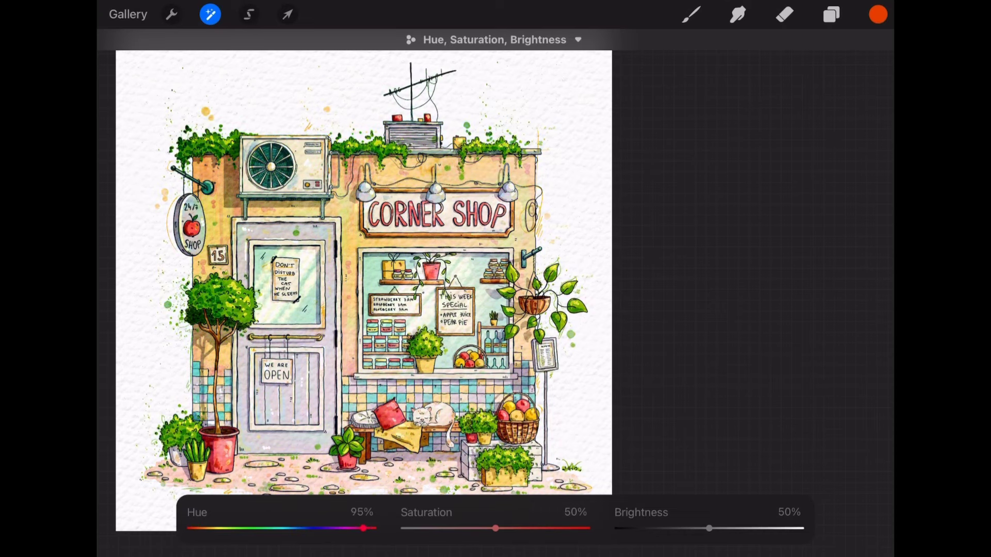
{"action": "left_click_drag", "start_coordinate": [367, 528], "coordinate": [282, 528]}
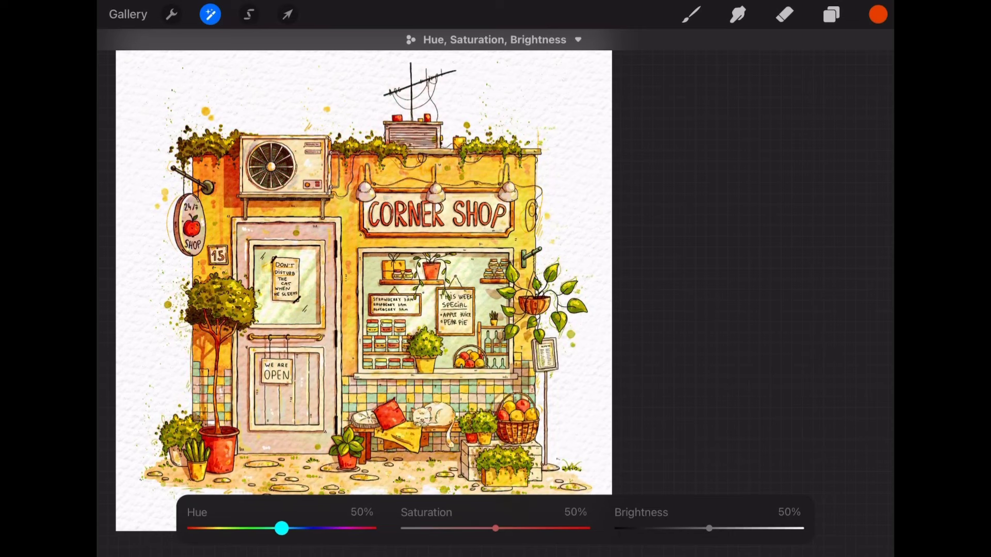
Step: Darken, brighten and rebalance the illustration with the Brightness slider
{"action": "left_click_drag", "start_coordinate": [708, 528], "coordinate": [686, 528]}
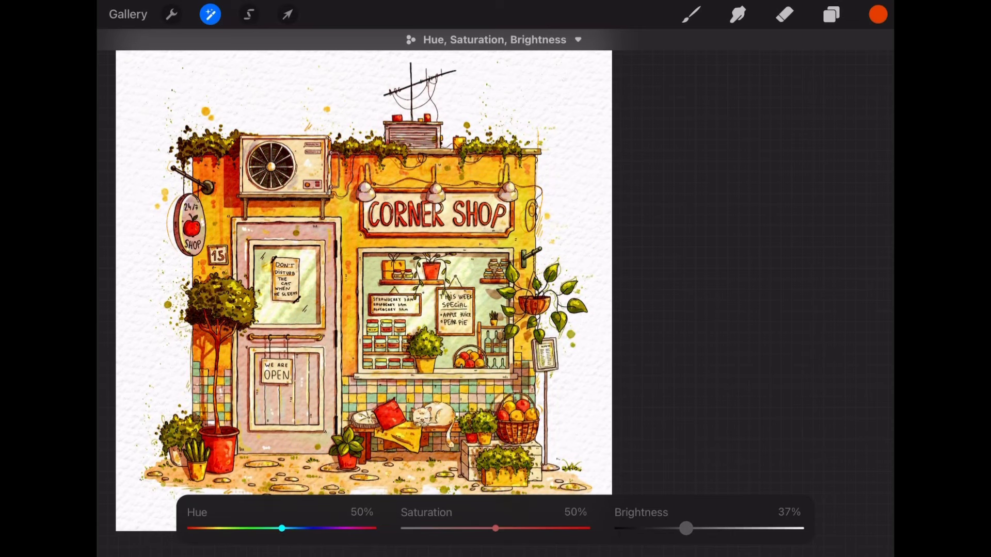
{"action": "left_click_drag", "start_coordinate": [687, 528], "coordinate": [747, 528]}
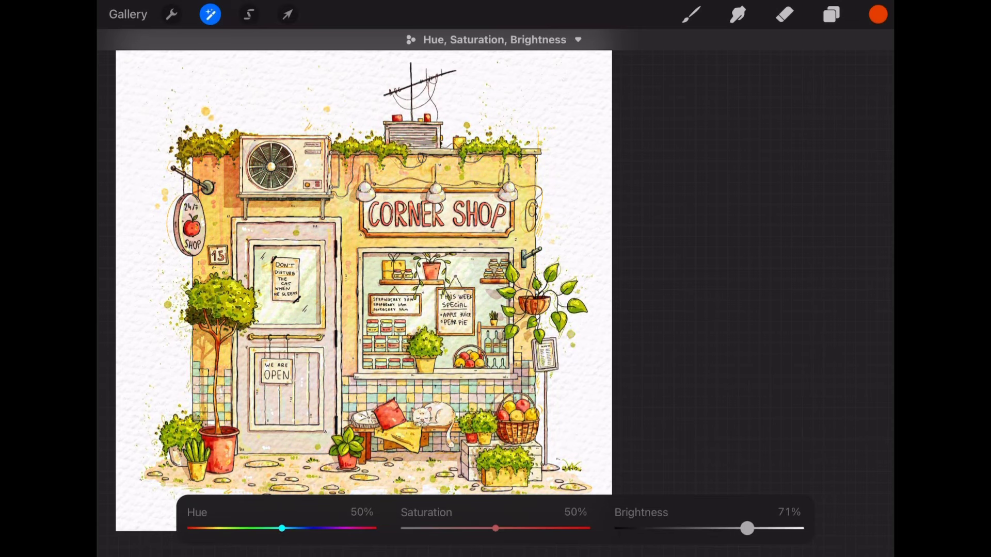
{"action": "left_click_drag", "start_coordinate": [748, 528], "coordinate": [679, 528]}
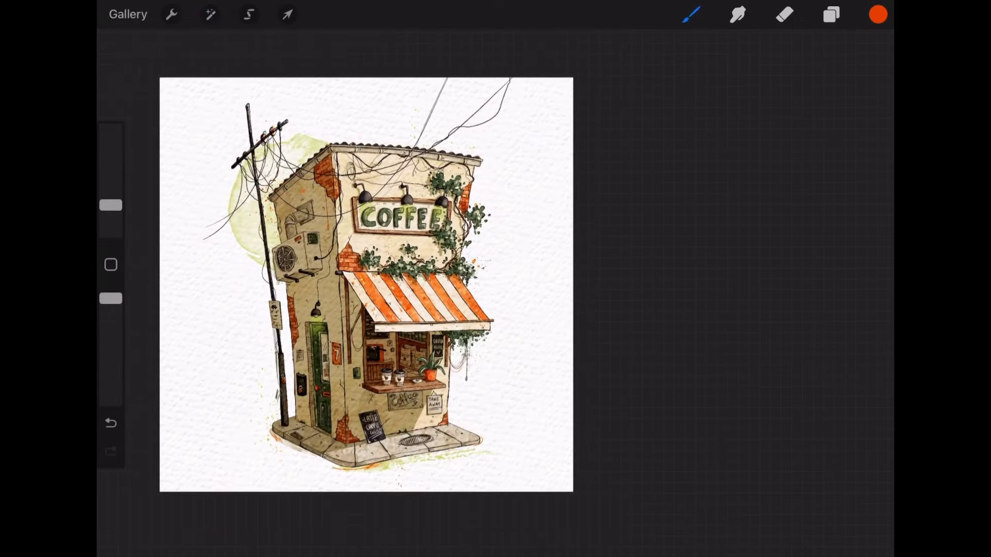
Step: Insert the orange Edgy overlay image, blend it with Multiply and lower its opacity to 42%
{"action": "left_click", "coordinate": [170, 13]}
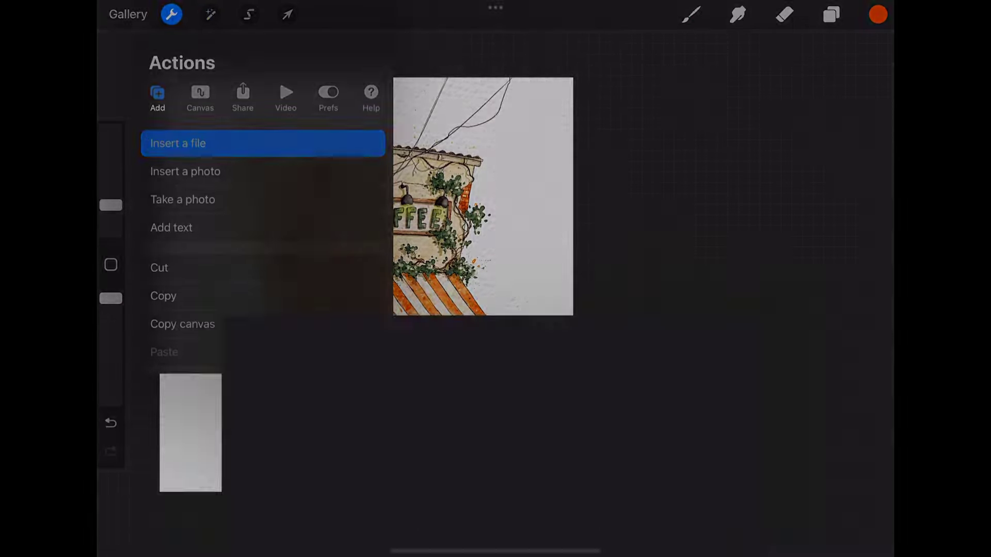
{"action": "left_click", "coordinate": [179, 143]}
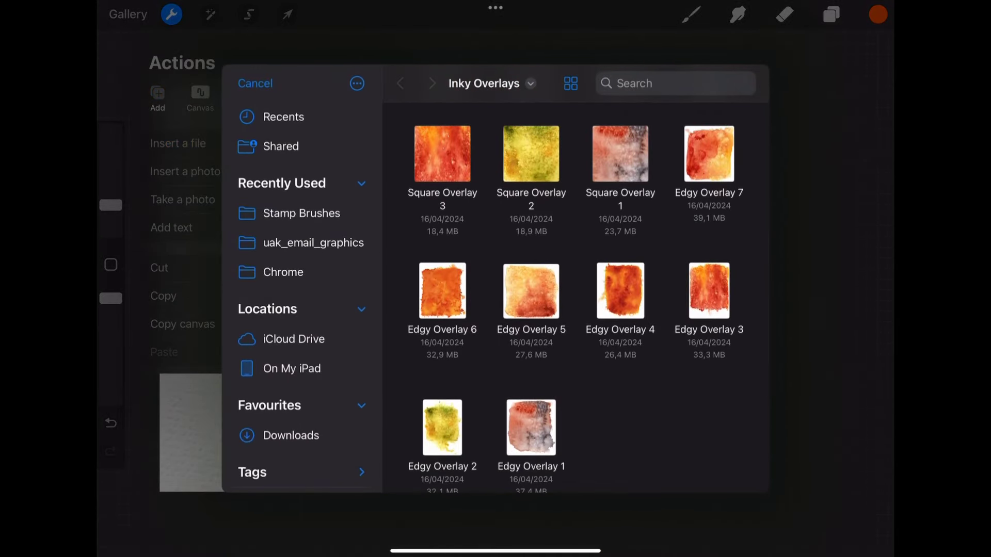
{"action": "left_click", "coordinate": [442, 292]}
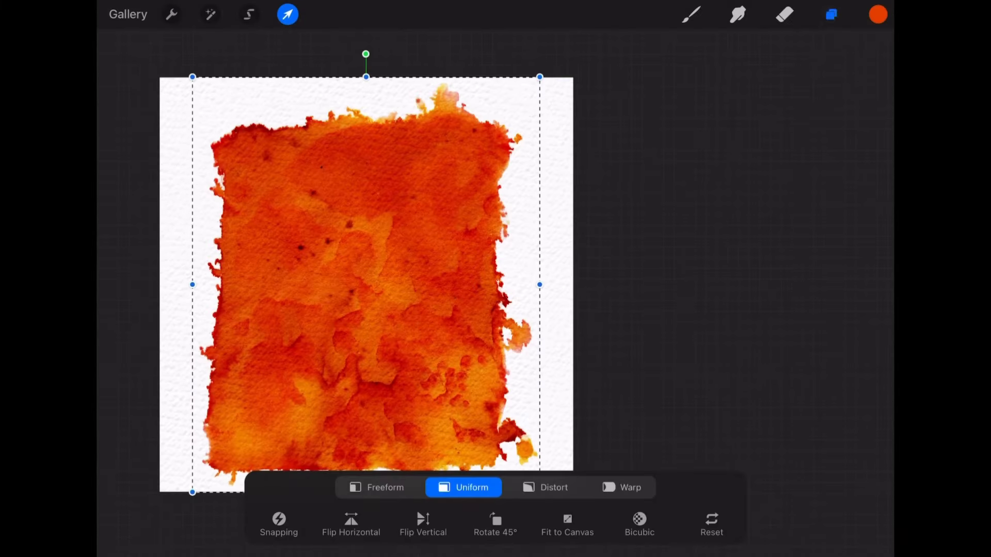
{"action": "left_click", "coordinate": [830, 14]}
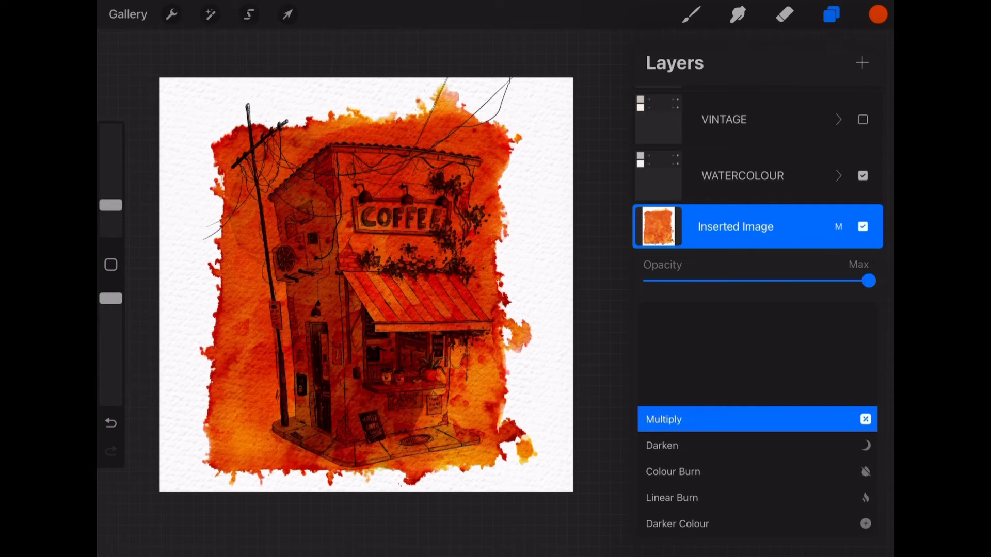
{"action": "left_click_drag", "start_coordinate": [868, 281], "coordinate": [740, 280]}
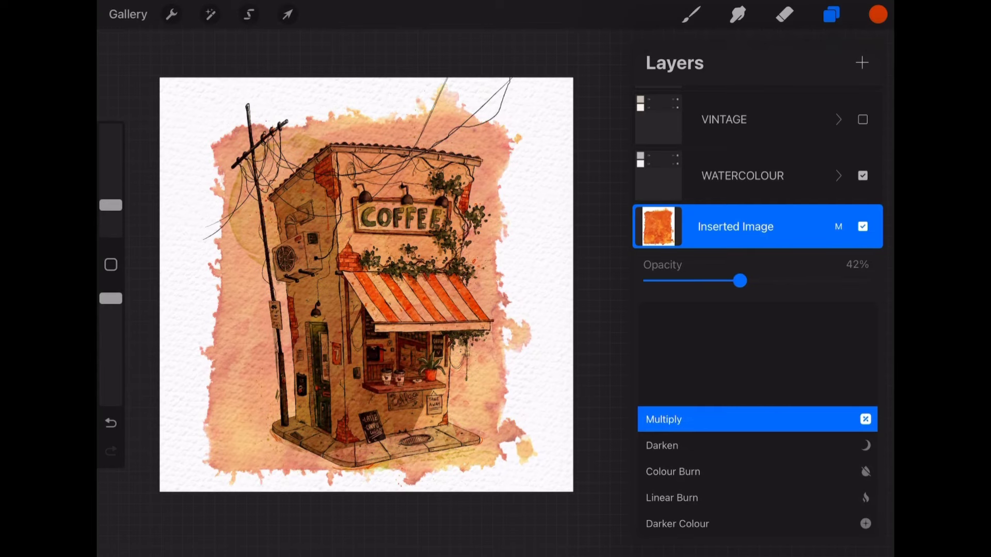
{"action": "left_click", "coordinate": [286, 13]}
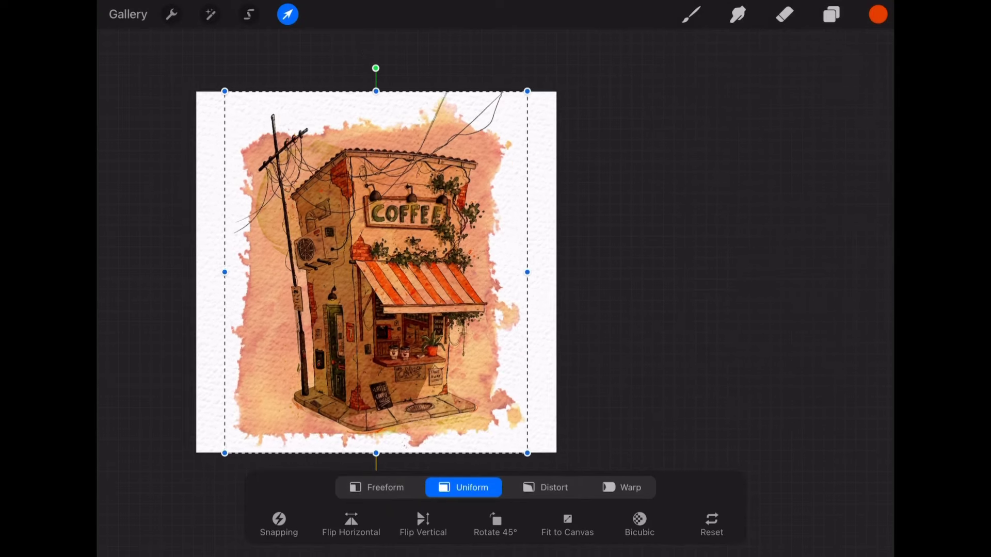
Step: Distort and freeform-transform the orange overlay's corners to fit the kiosk's left wall
{"action": "left_click", "coordinate": [545, 487]}
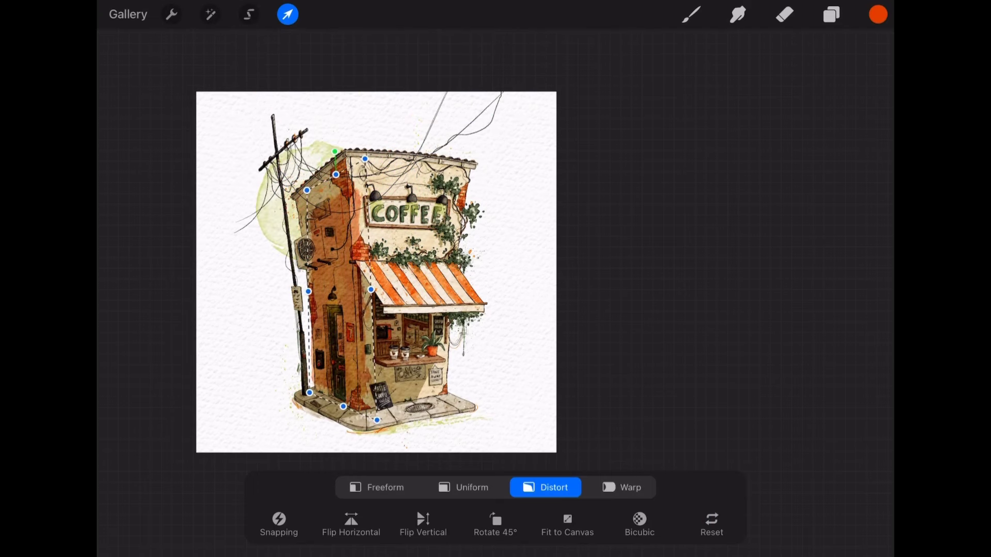
{"action": "left_click_drag", "start_coordinate": [335, 175], "coordinate": [322, 178]}
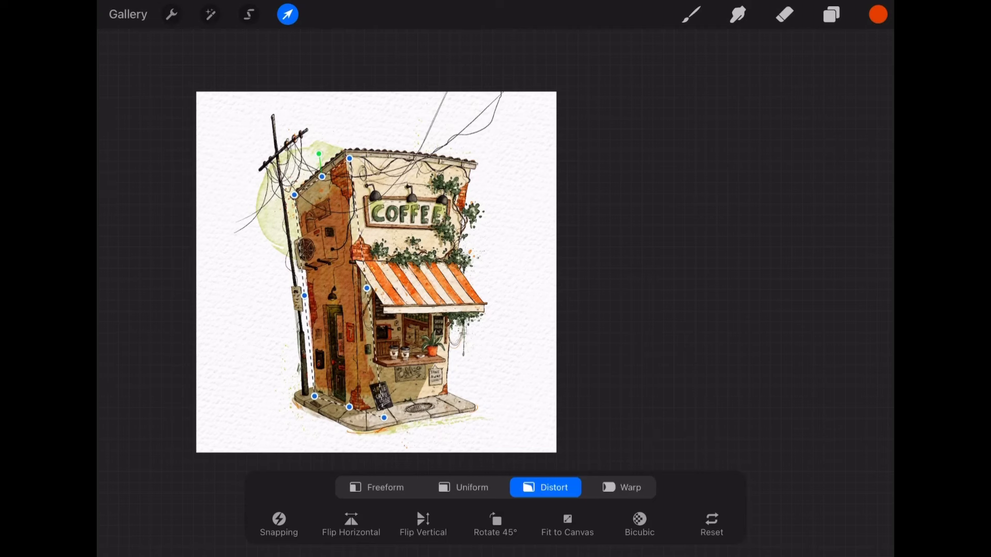
{"action": "left_click_drag", "start_coordinate": [349, 158], "coordinate": [355, 136]}
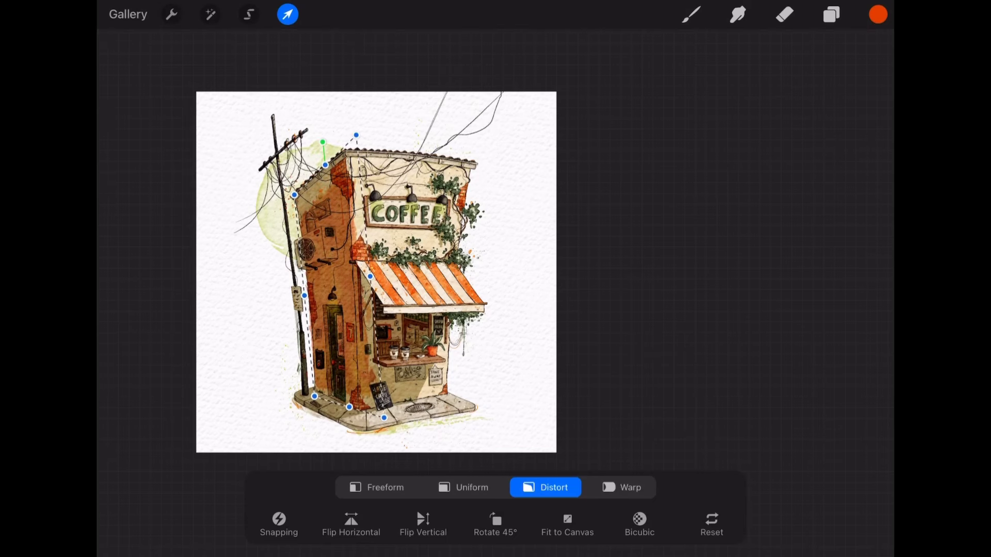
{"action": "left_click", "coordinate": [377, 487]}
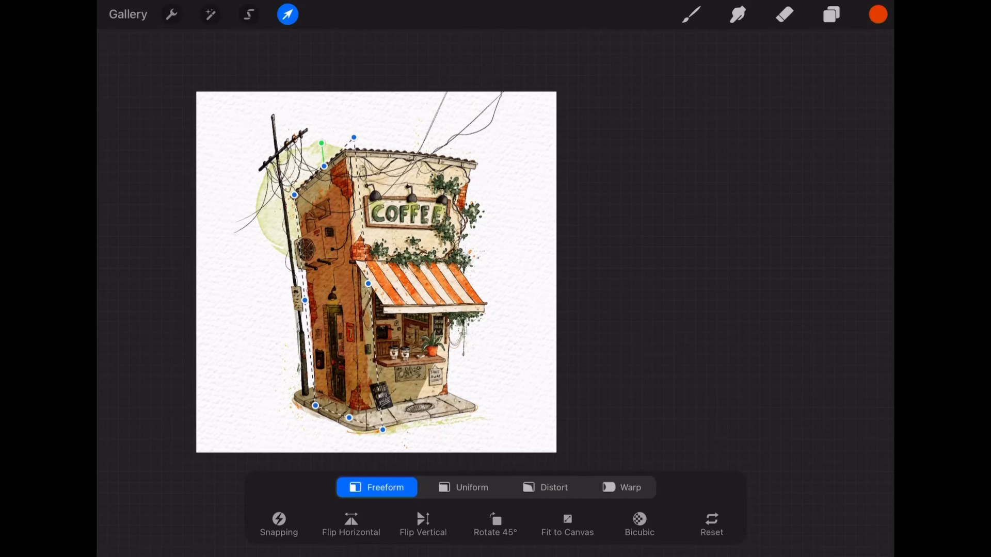
{"action": "left_click_drag", "start_coordinate": [353, 138], "coordinate": [352, 99]}
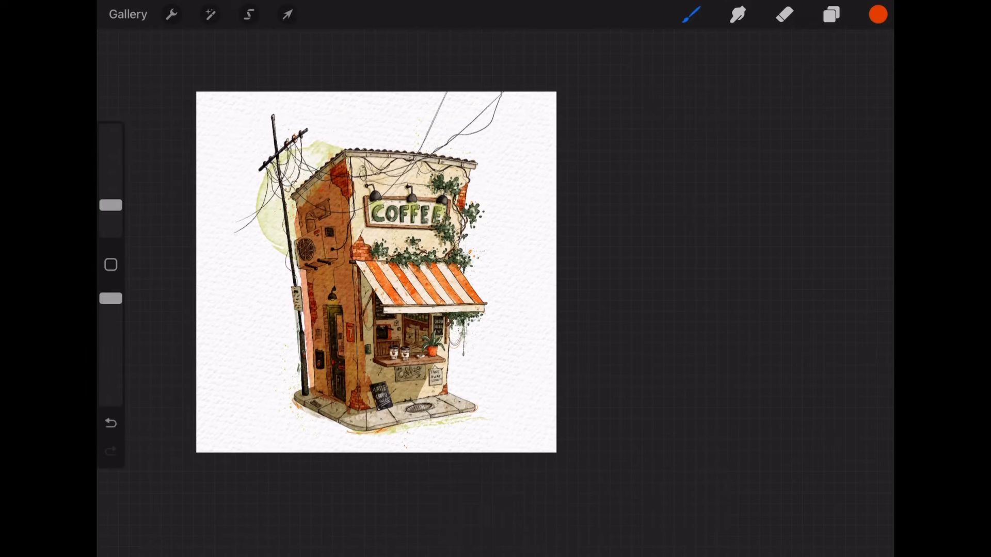
Step: Shift the coffee shop's colours with the Hue, Saturation, Brightness sliders
{"action": "left_click", "coordinate": [210, 14]}
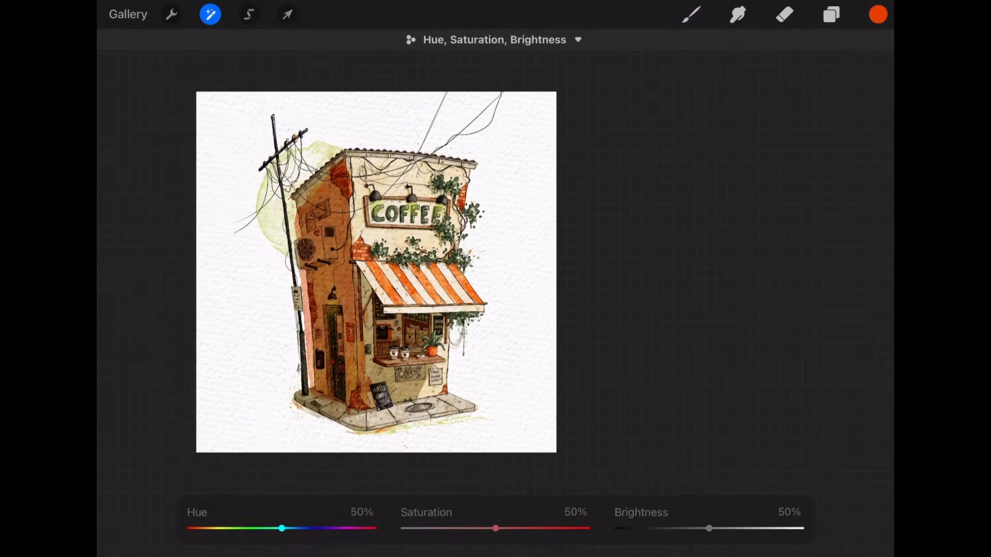
{"action": "left_click_drag", "start_coordinate": [281, 528], "coordinate": [208, 528]}
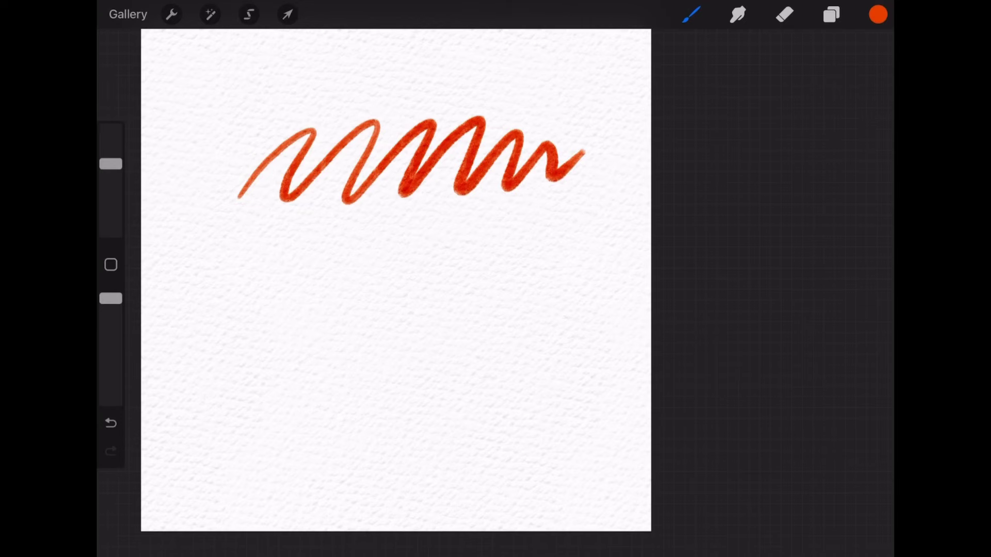
Step: Clear the scribble, then draw a red vertical line, a tapering wave and a row of short ticks
{"action": "left_click", "coordinate": [111, 164]}
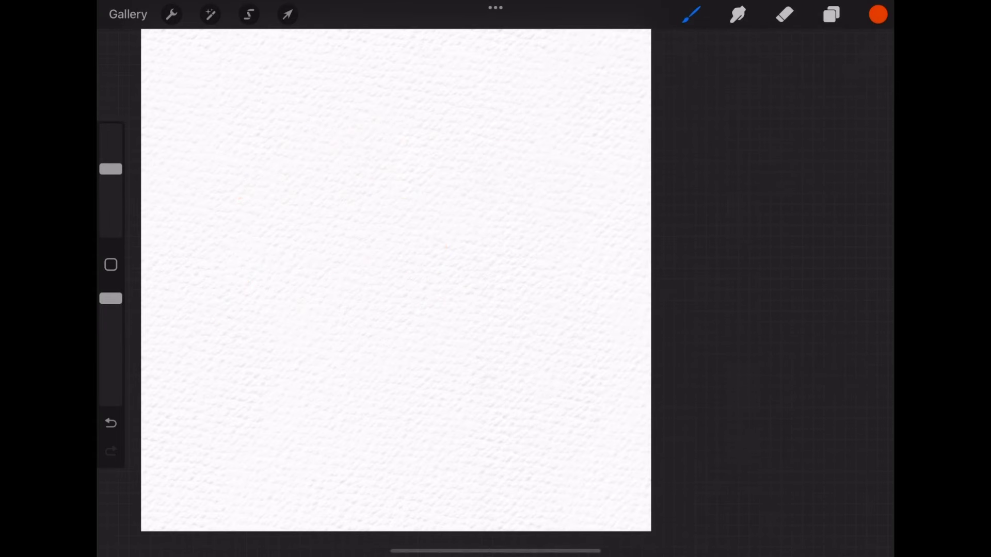
{"action": "left_click_drag", "start_coordinate": [256, 172], "coordinate": [256, 276]}
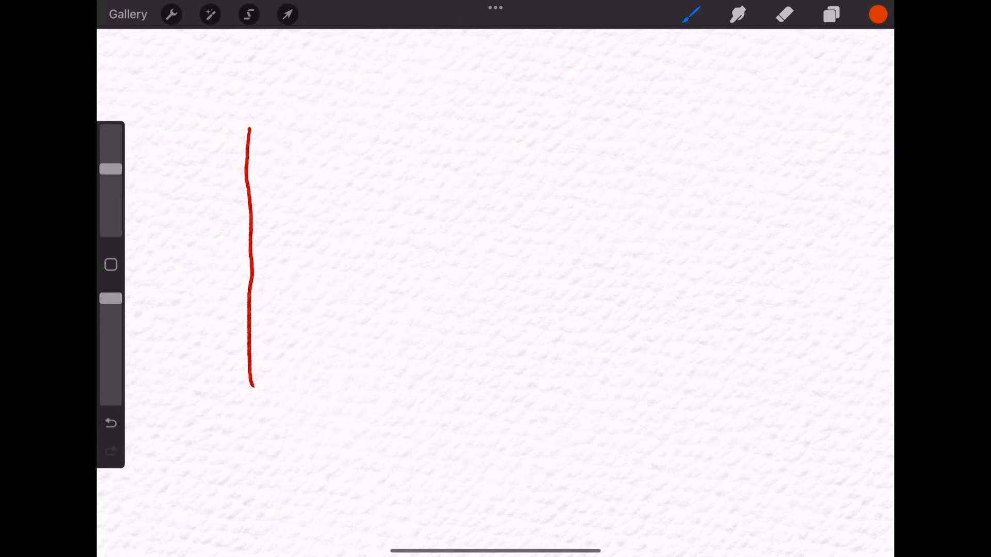
{"action": "left_click_drag", "start_coordinate": [304, 272], "coordinate": [521, 240]}
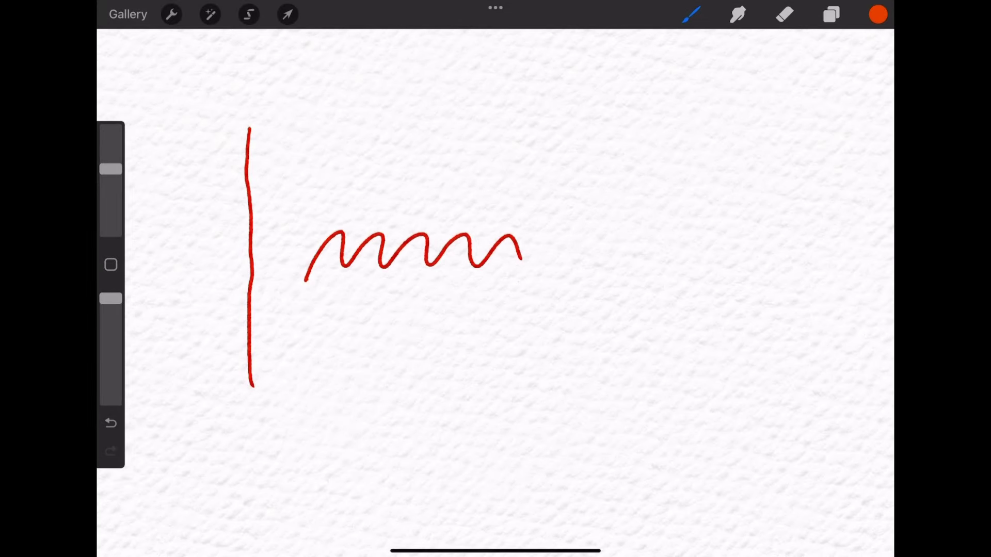
{"action": "left_click_drag", "start_coordinate": [518, 253], "coordinate": [607, 253]}
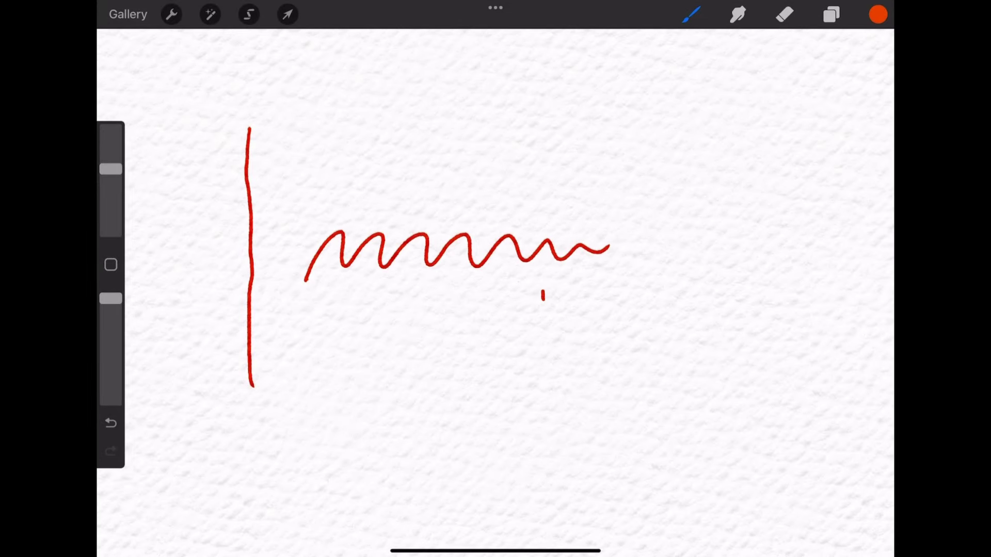
{"action": "left_click_drag", "start_coordinate": [540, 293], "coordinate": [577, 293]}
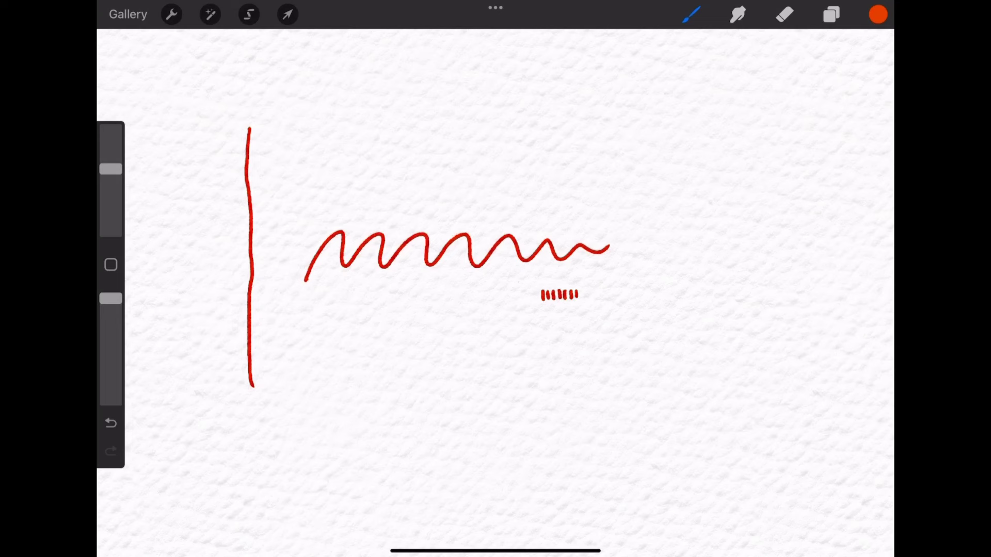
Step: With the Creamy Fineliner, draw a smaller wavy line and diagonal hatching below the waves
{"action": "left_click", "coordinate": [692, 15]}
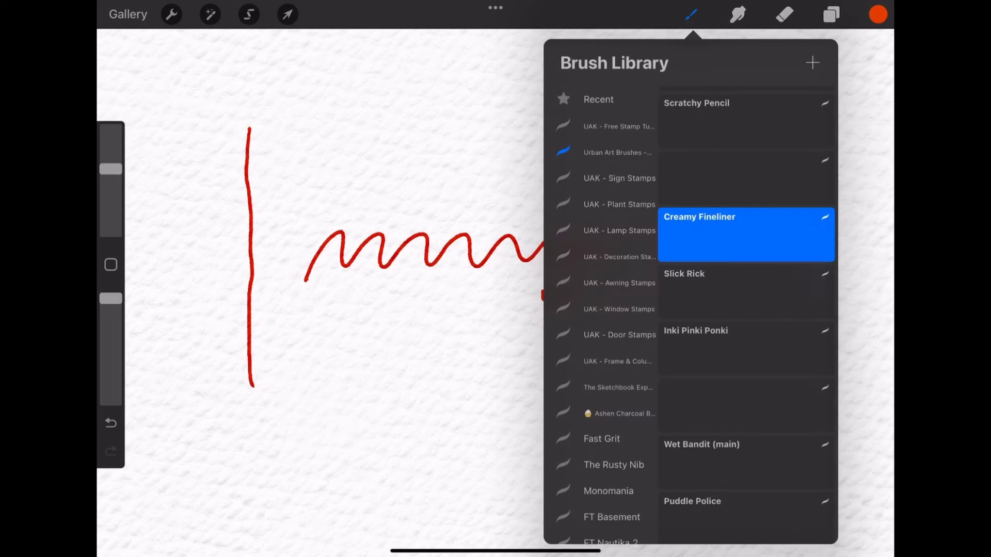
{"action": "left_click", "coordinate": [745, 291]}
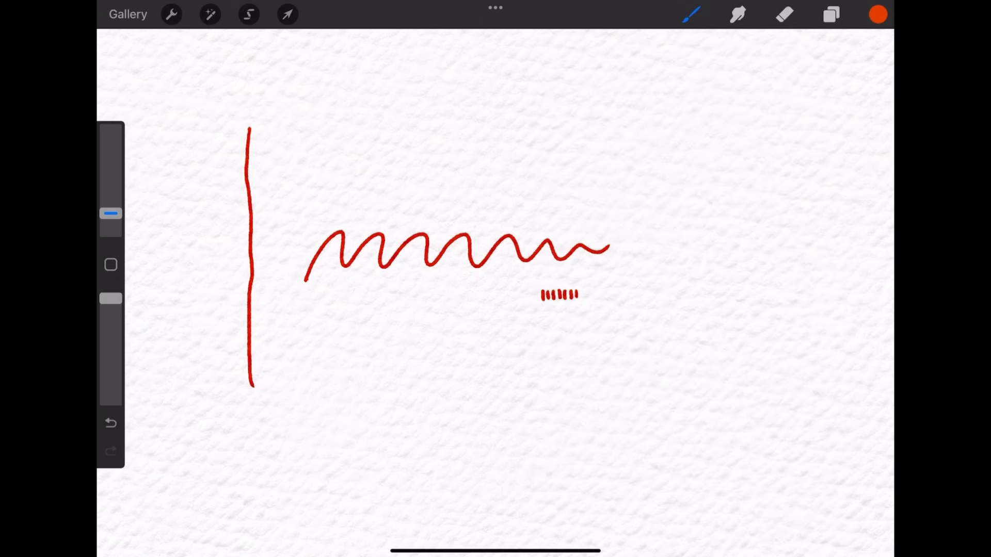
{"action": "left_click_drag", "start_coordinate": [259, 132], "coordinate": [261, 341]}
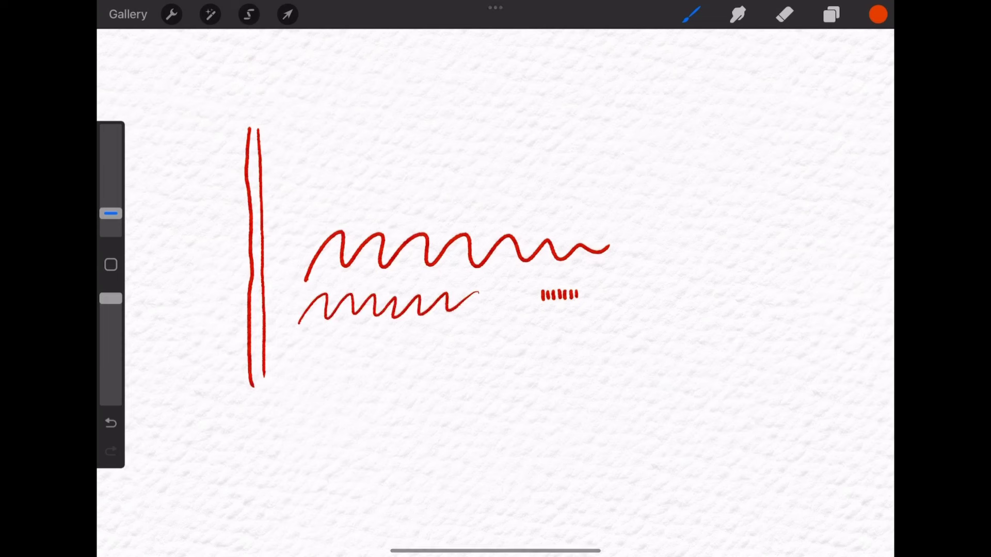
{"action": "left_click_drag", "start_coordinate": [420, 377], "coordinate": [474, 332]}
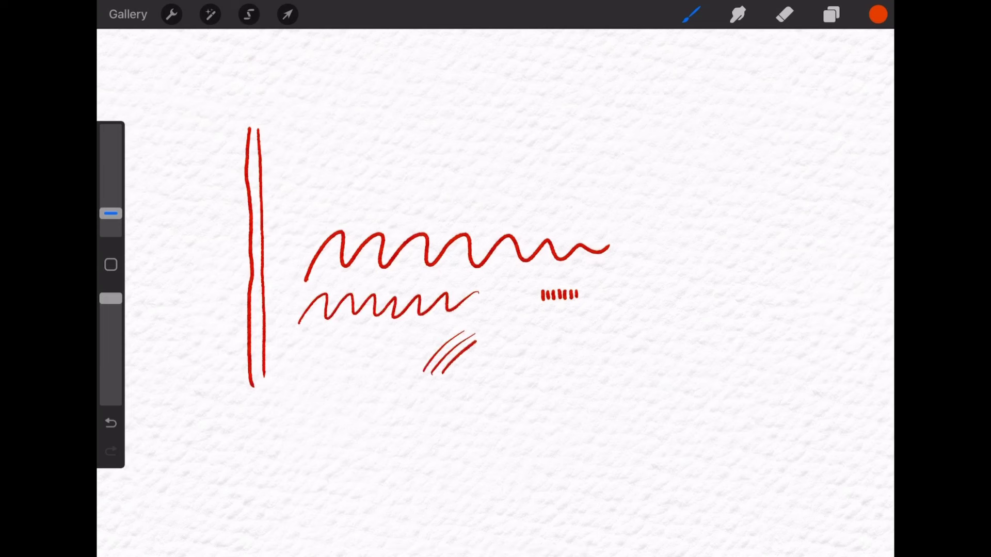
Step: Add a third vertical line, a thin lower wave and short vertical tick marks under it
{"action": "left_click", "coordinate": [691, 13]}
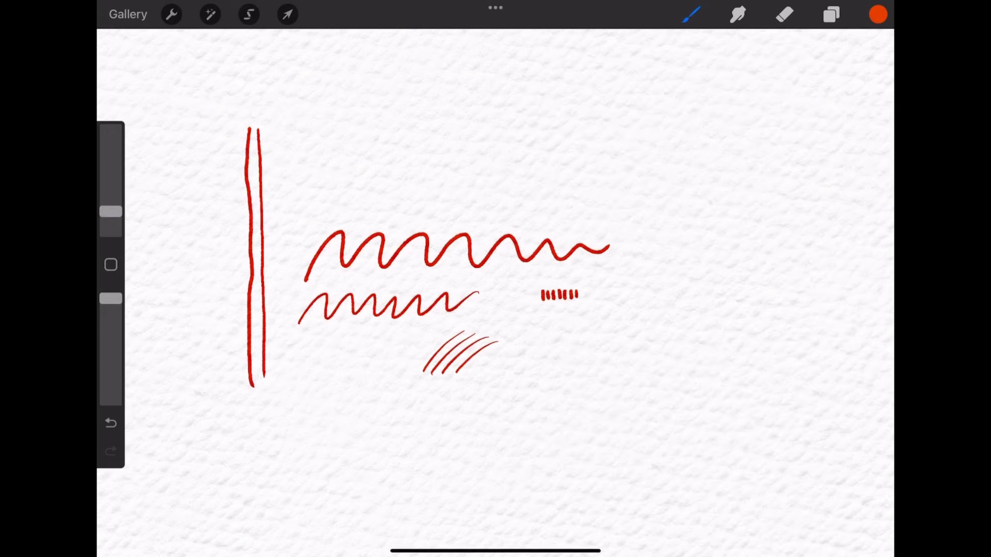
{"action": "left_click_drag", "start_coordinate": [272, 133], "coordinate": [272, 373]}
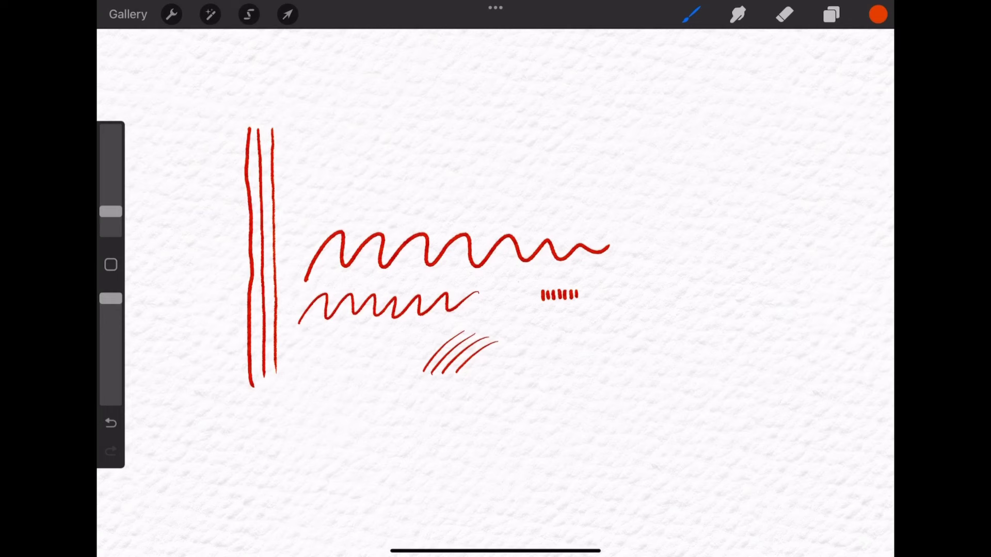
{"action": "left_click_drag", "start_coordinate": [345, 430], "coordinate": [486, 411]}
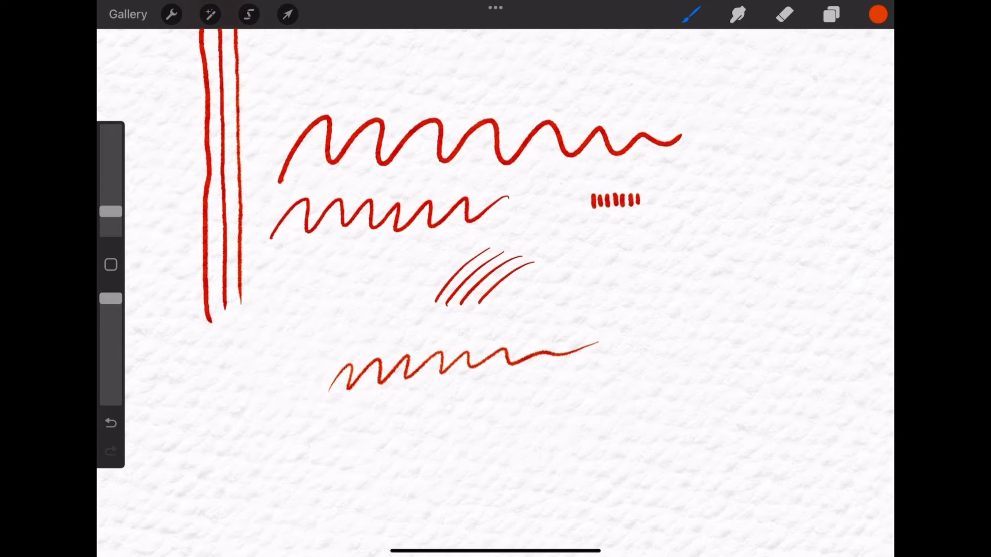
{"action": "left_click_drag", "start_coordinate": [489, 395], "coordinate": [490, 436]}
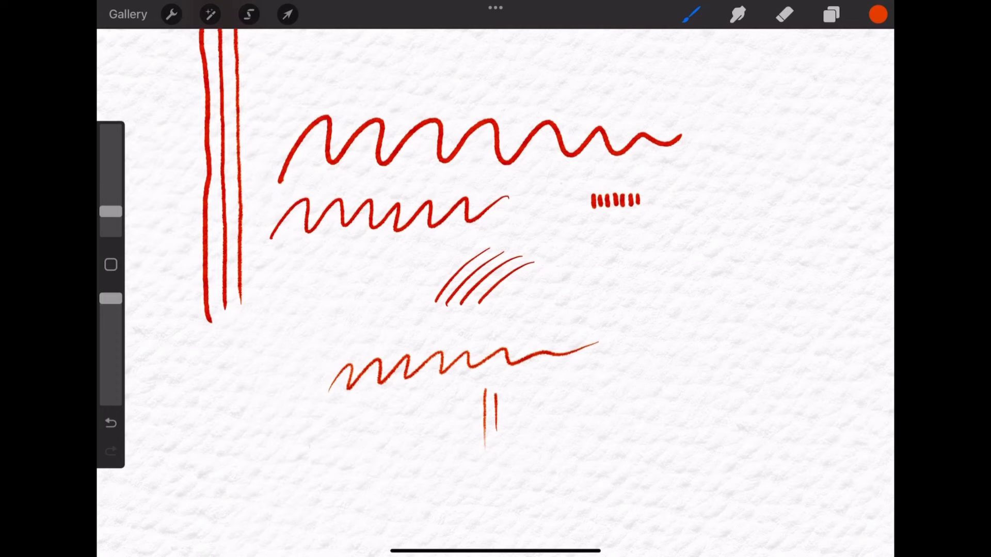
{"action": "left_click_drag", "start_coordinate": [499, 392], "coordinate": [511, 429]}
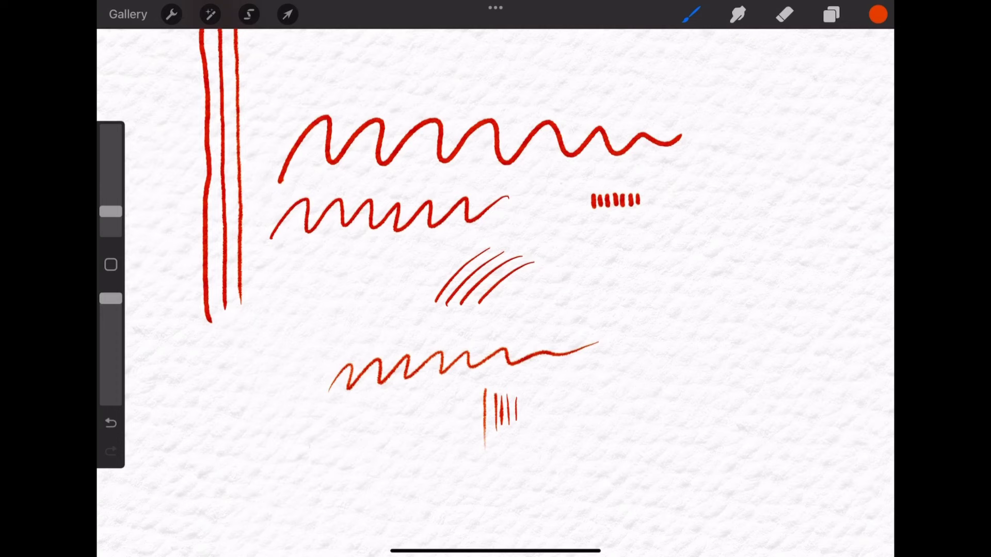
Step: With Wet Bandit (main), paint the orange watercolour circles, filling the second's hollow centre, and check the layers
{"action": "left_click", "coordinate": [690, 14]}
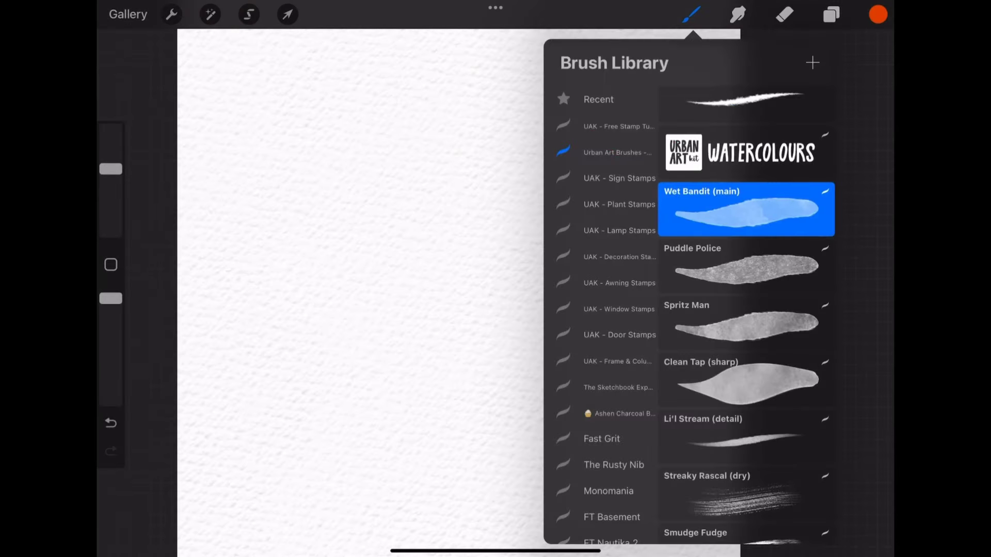
{"action": "left_click", "coordinate": [746, 323]}
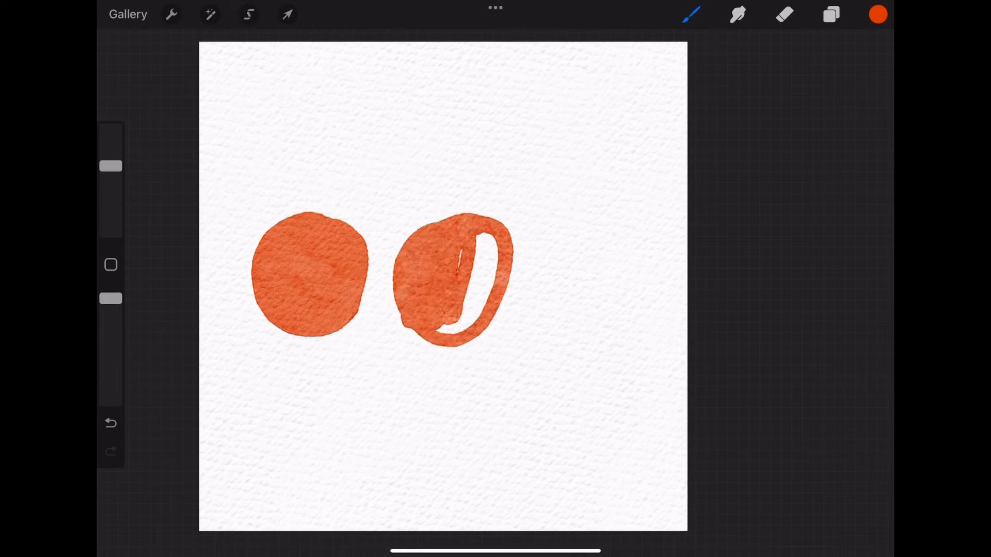
{"action": "left_click_drag", "start_coordinate": [480, 240], "coordinate": [448, 341]}
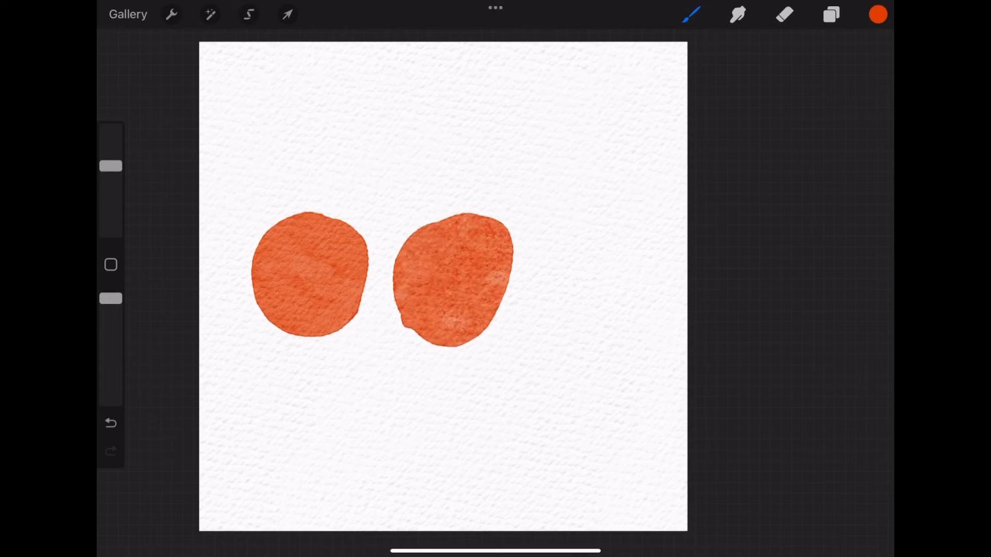
{"action": "left_click", "coordinate": [690, 14]}
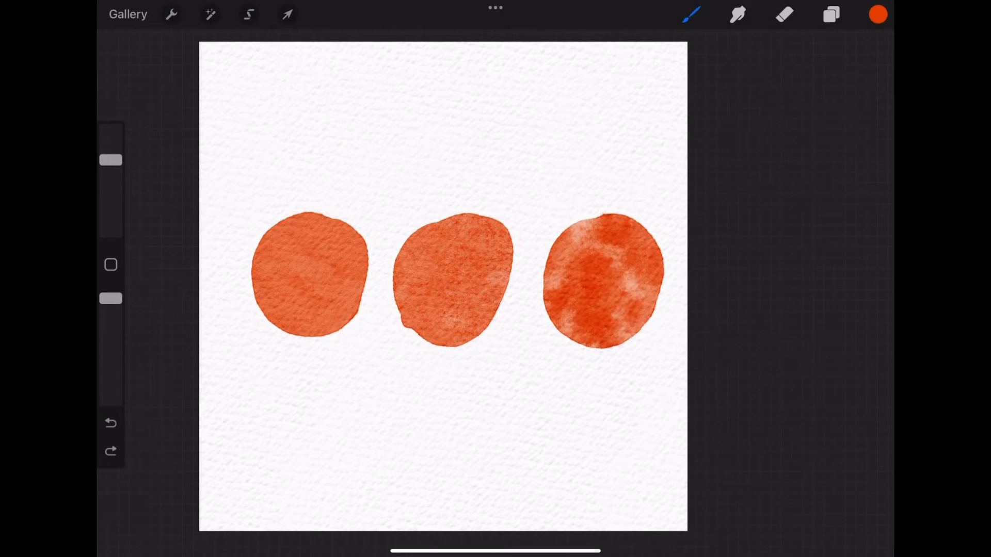
{"action": "left_click", "coordinate": [830, 14]}
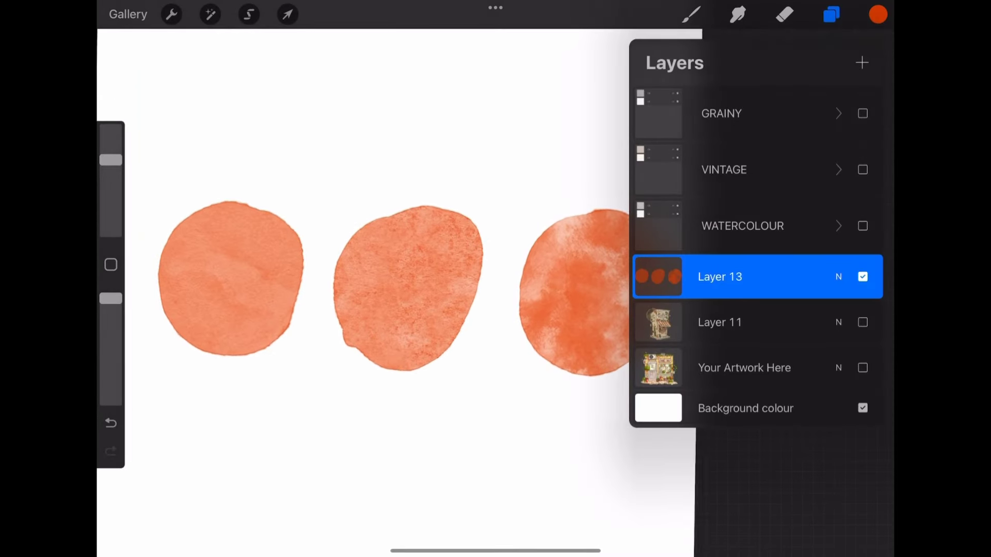
{"action": "left_click", "coordinate": [831, 15]}
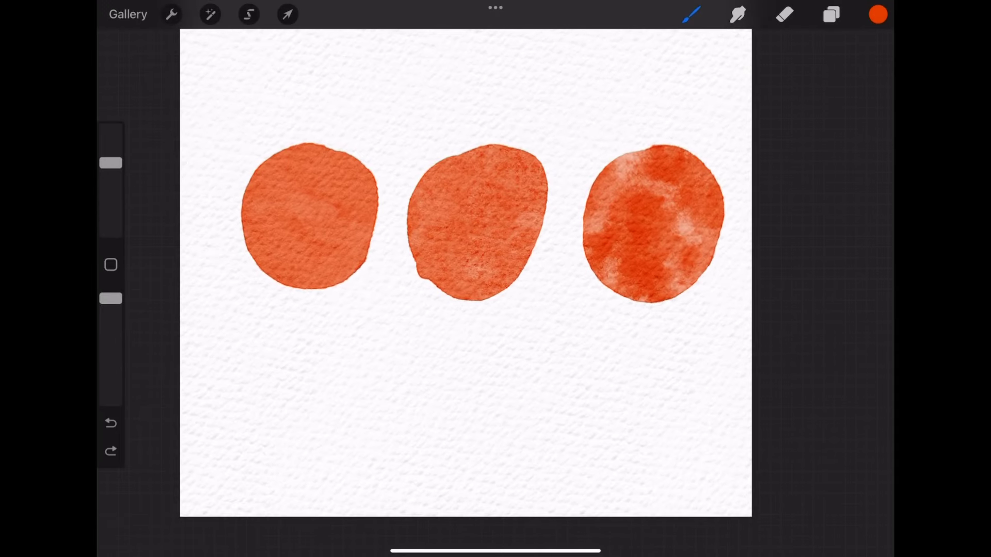
Step: Paint test squiggles, teardrops, a blob and a tapered stroke below the circles, undoing each
{"action": "left_click_drag", "start_coordinate": [332, 377], "coordinate": [398, 369]}
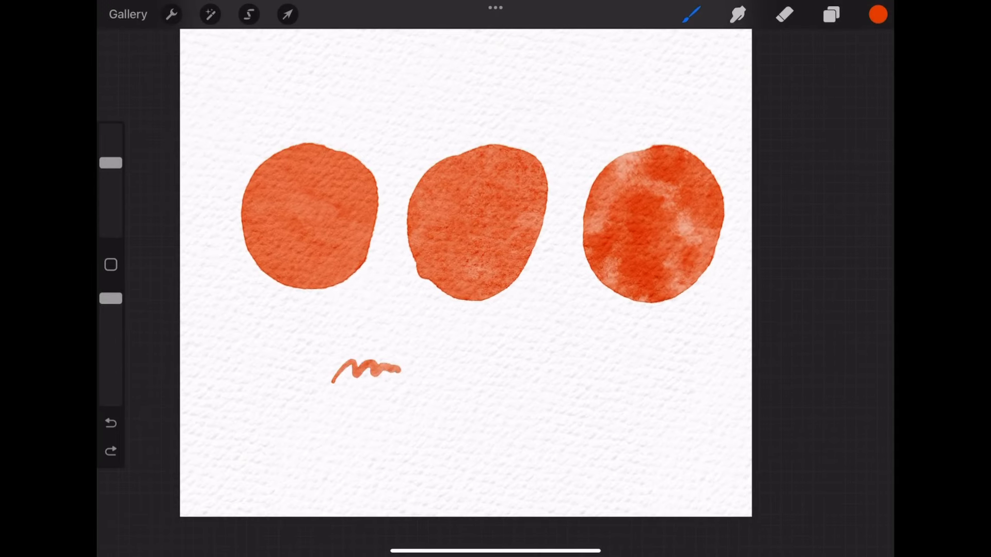
{"action": "left_click_drag", "start_coordinate": [401, 369], "coordinate": [442, 372]}
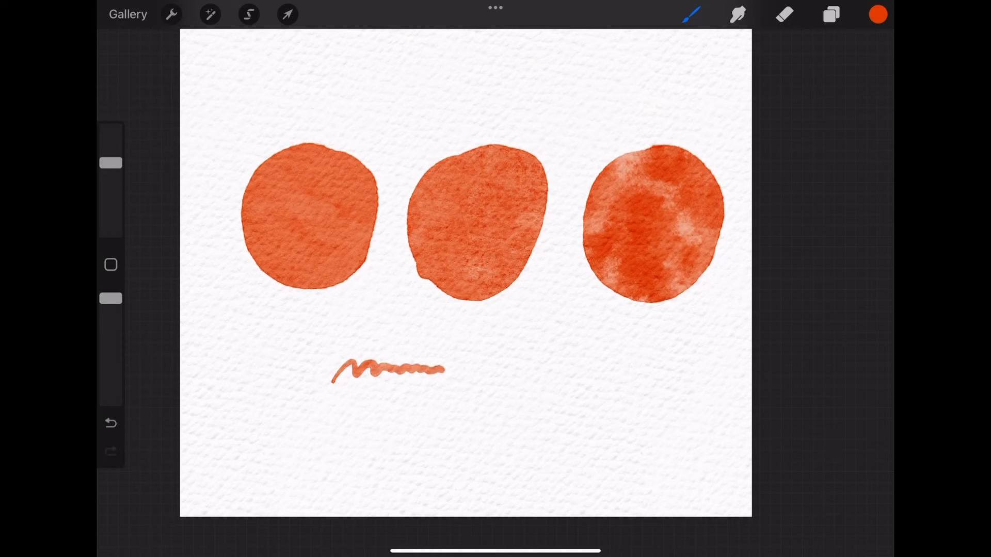
{"action": "left_click_drag", "start_coordinate": [464, 416], "coordinate": [494, 379]}
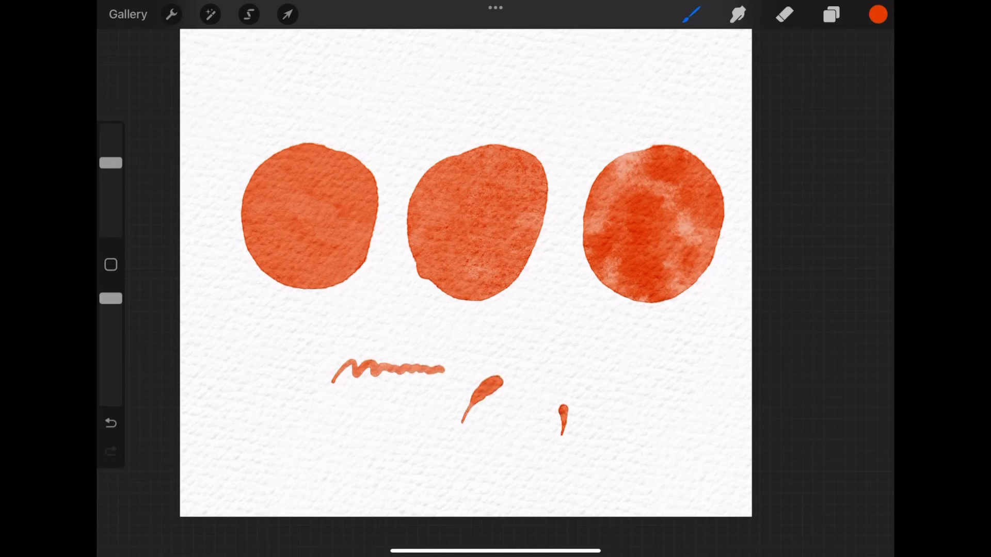
{"action": "left_click", "coordinate": [690, 14]}
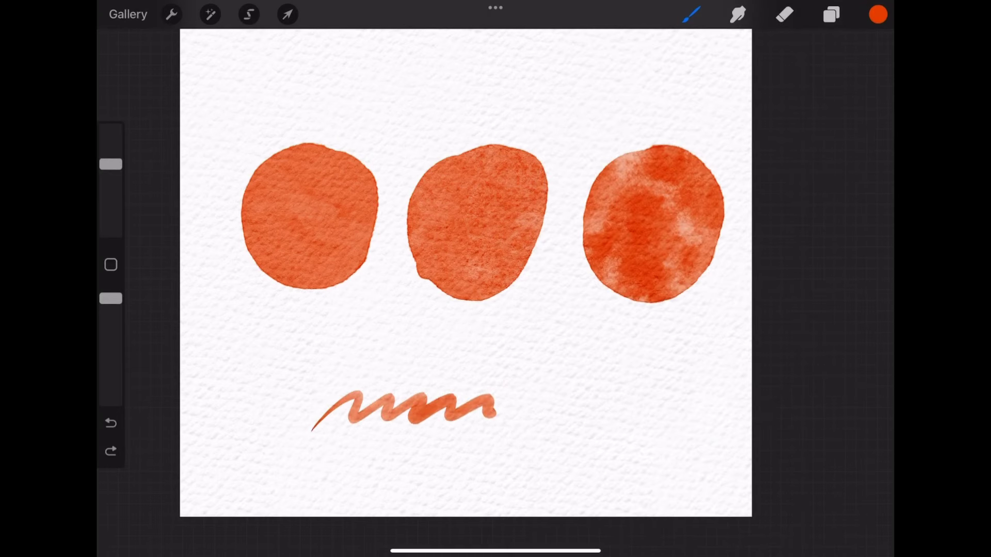
{"action": "left_click_drag", "start_coordinate": [487, 405], "coordinate": [563, 410]}
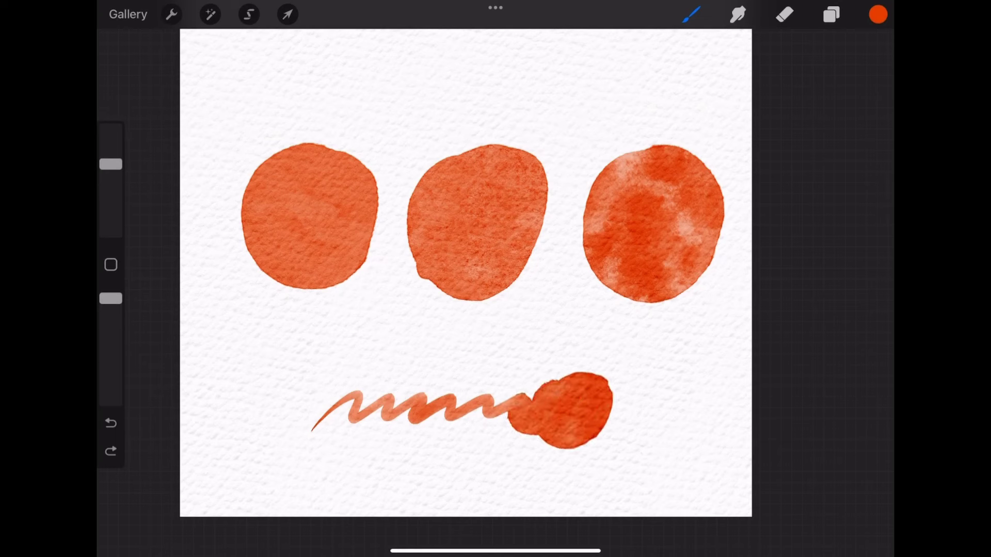
{"action": "left_click", "coordinate": [110, 422]}
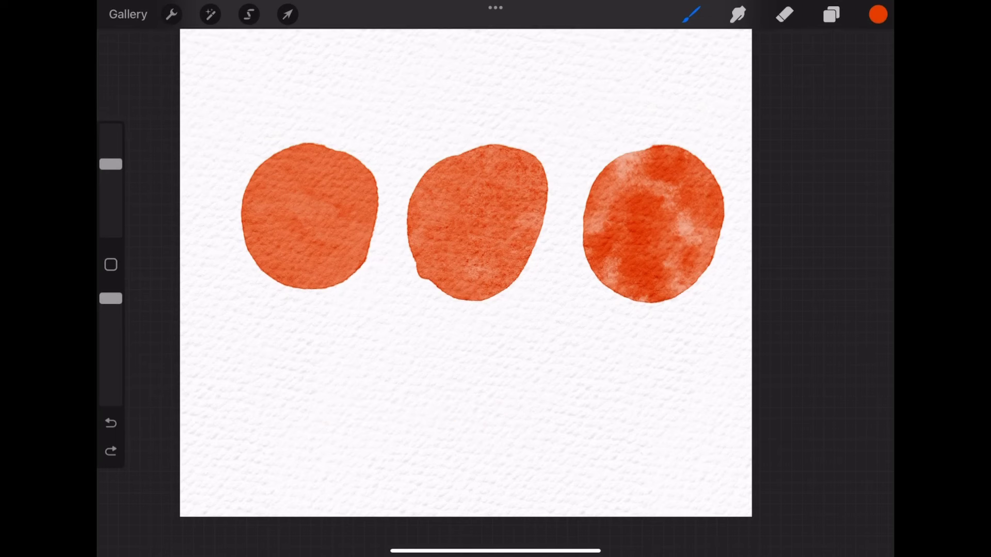
{"action": "left_click_drag", "start_coordinate": [275, 409], "coordinate": [474, 407]}
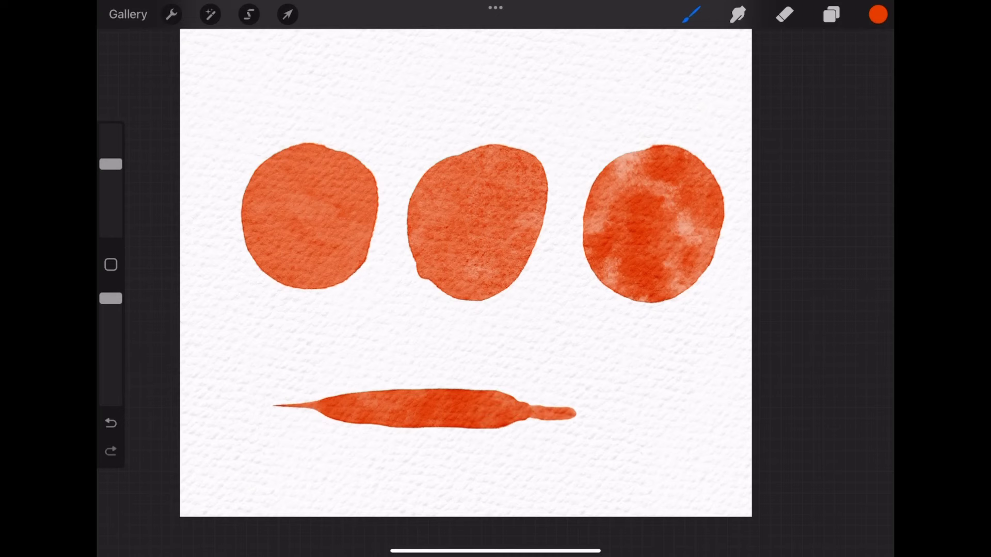
{"action": "left_click", "coordinate": [691, 14]}
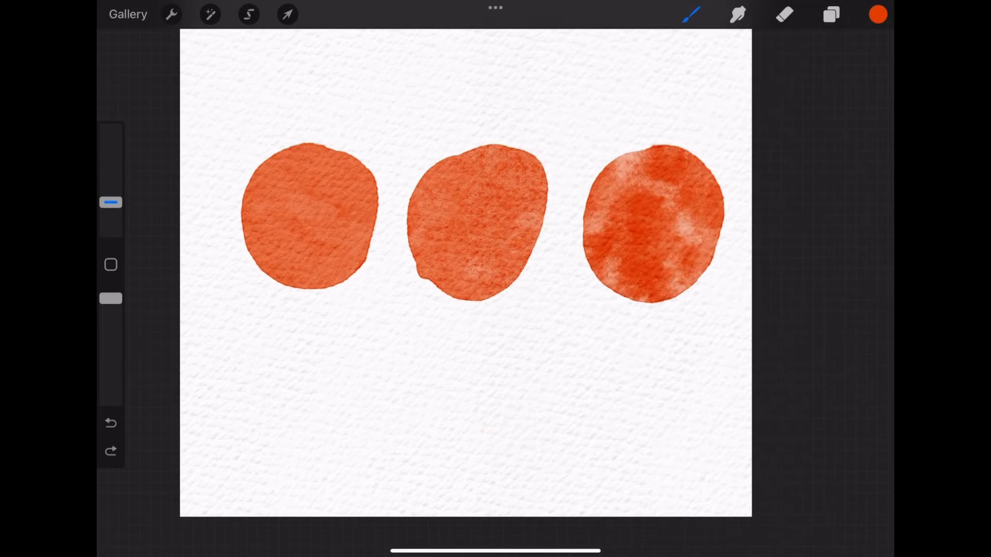
Step: Draw a dark orange zigzag below the circles and hatch the left edges of circles one and two
{"action": "left_click_drag", "start_coordinate": [360, 354], "coordinate": [430, 344]}
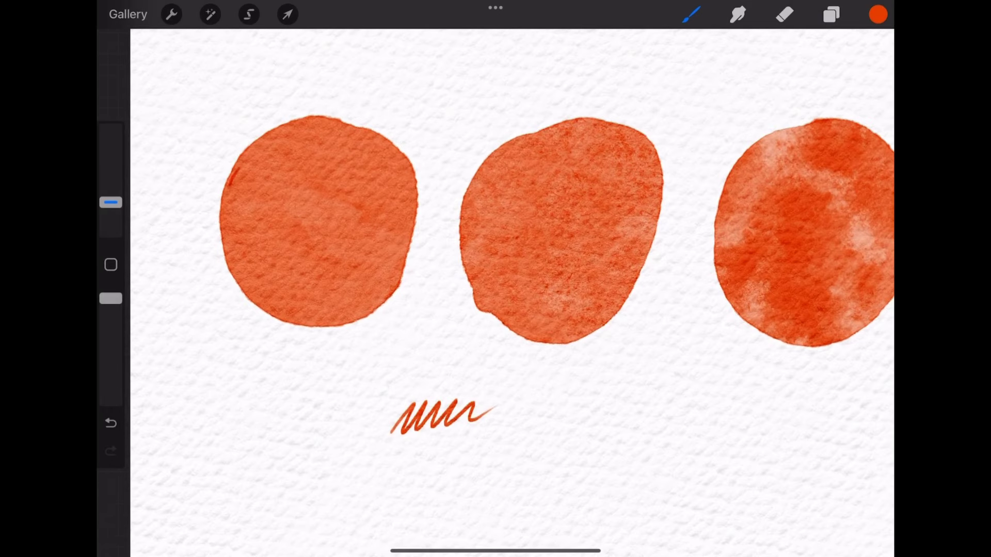
{"action": "left_click_drag", "start_coordinate": [231, 190], "coordinate": [247, 265]}
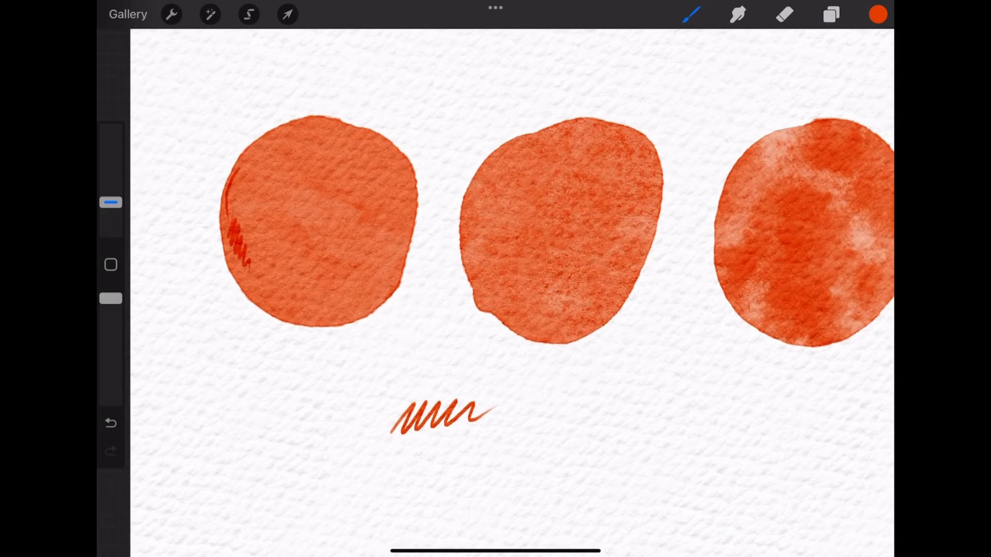
{"action": "left_click_drag", "start_coordinate": [471, 243], "coordinate": [499, 310]}
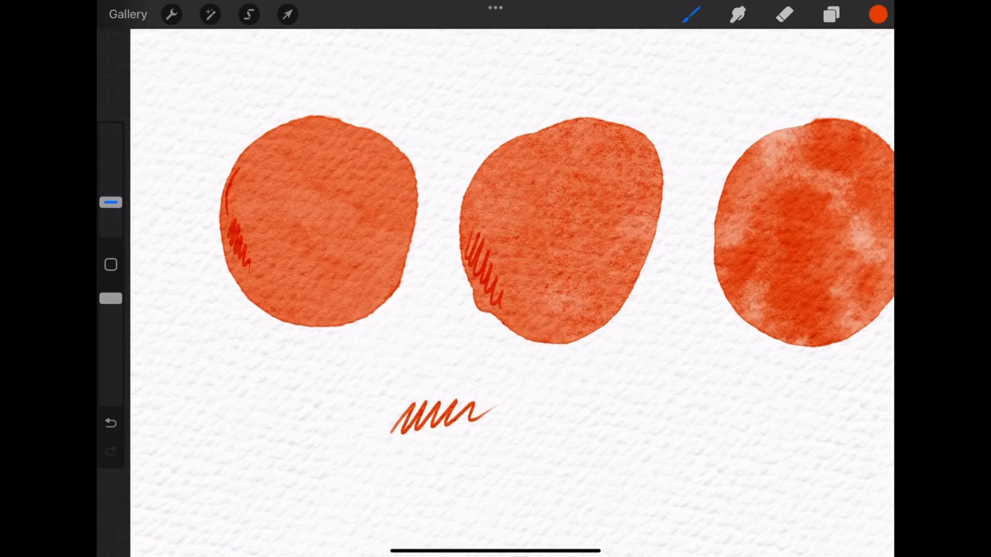
Step: Smudge the middle circle's left edge using the Streaky Rascal (dry) brush as a smudger
{"action": "left_click", "coordinate": [691, 14]}
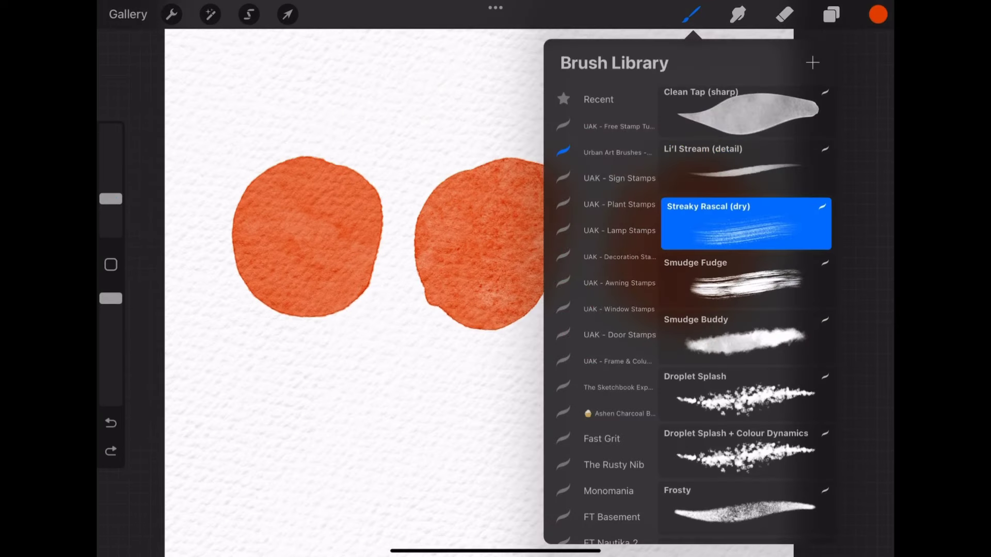
{"action": "left_click", "coordinate": [745, 337]}
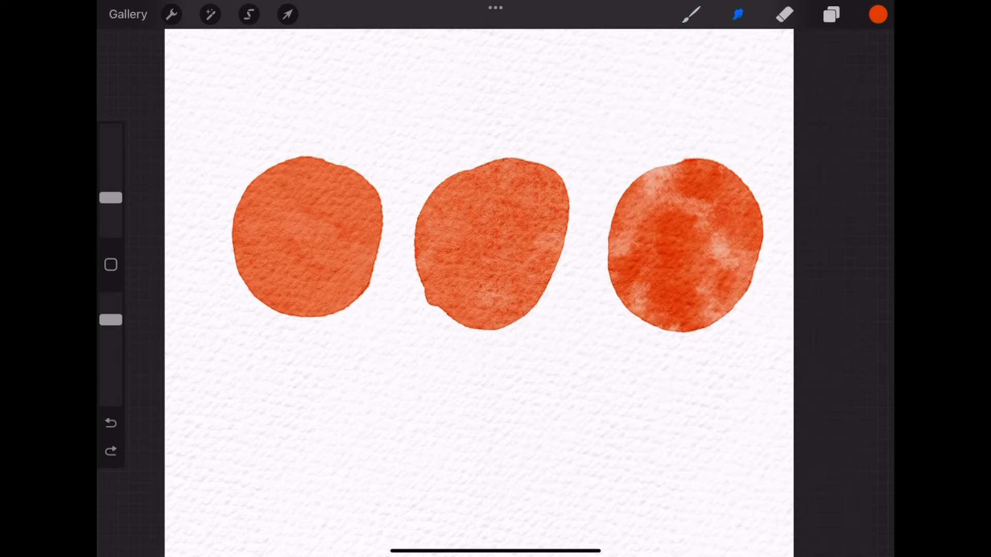
{"action": "left_click", "coordinate": [737, 14]}
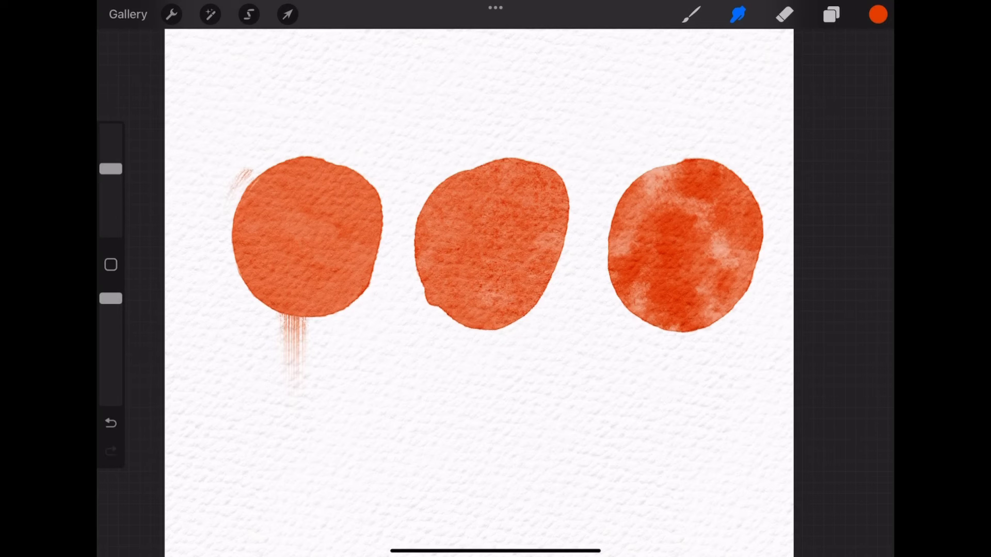
{"action": "left_click", "coordinate": [737, 14]}
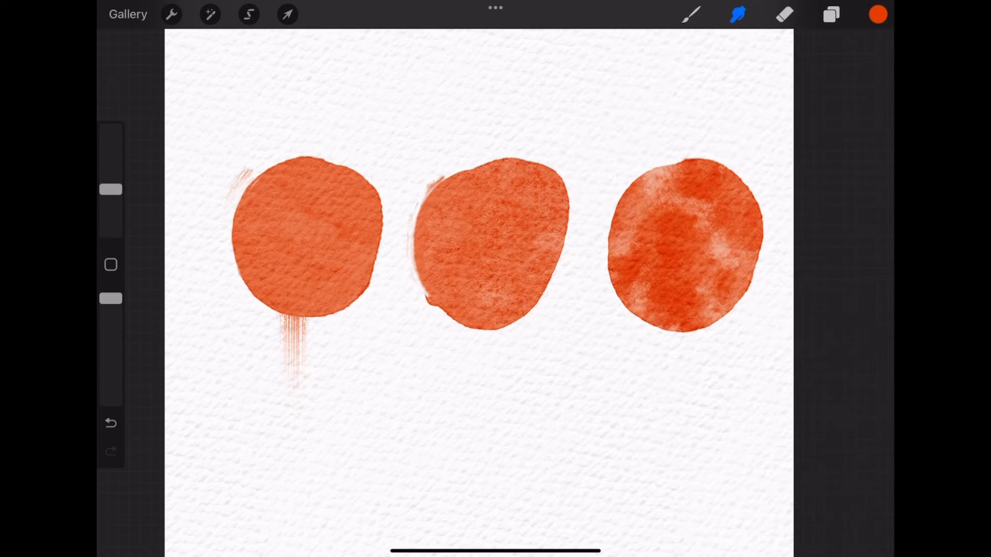
Step: Pull a smudged streak down from the middle circle's base, then move to a blank sheet
{"action": "left_click_drag", "start_coordinate": [479, 310], "coordinate": [478, 417]}
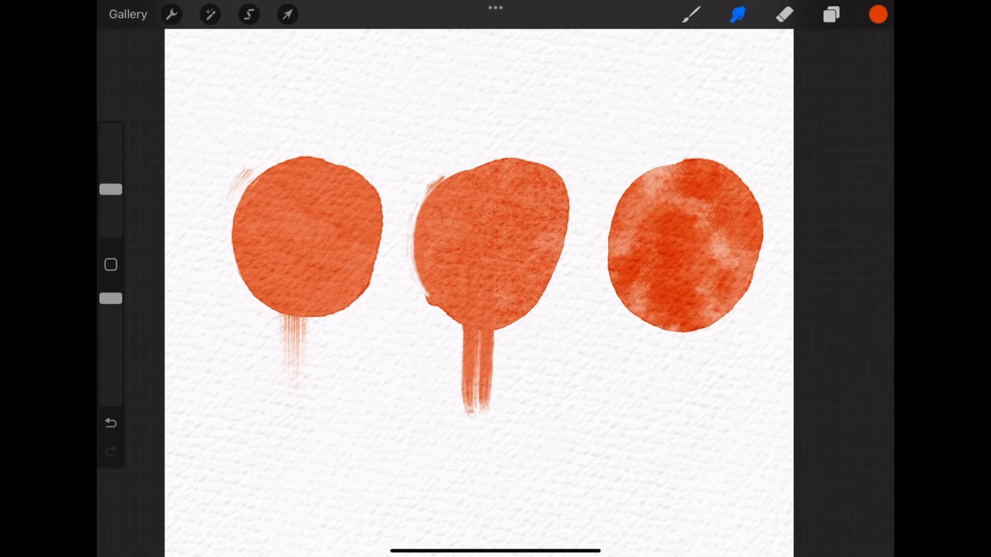
{"action": "left_click", "coordinate": [737, 14]}
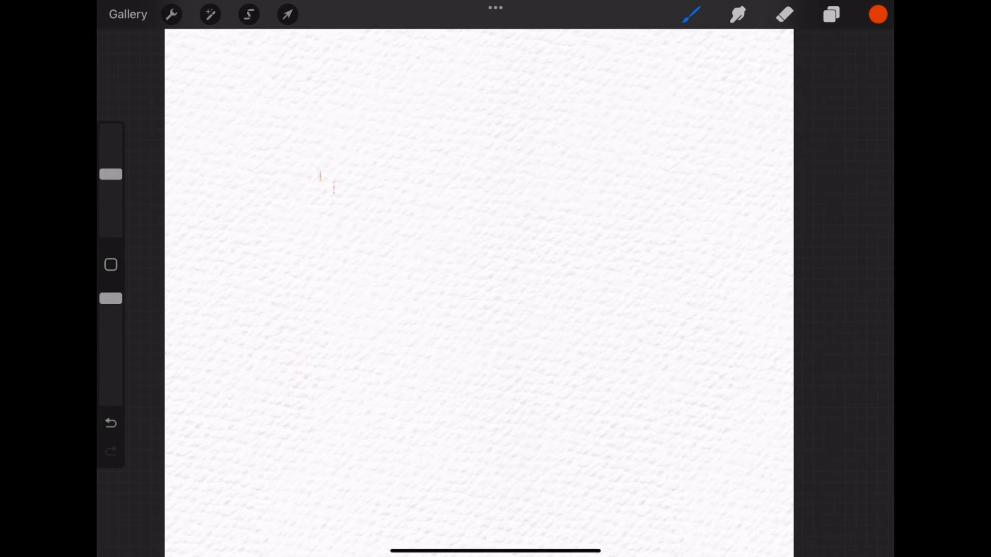
Step: Draw vertical and diagonal hatching plus a block of short dense detail strokes
{"action": "left_click_drag", "start_coordinate": [335, 183], "coordinate": [351, 386]}
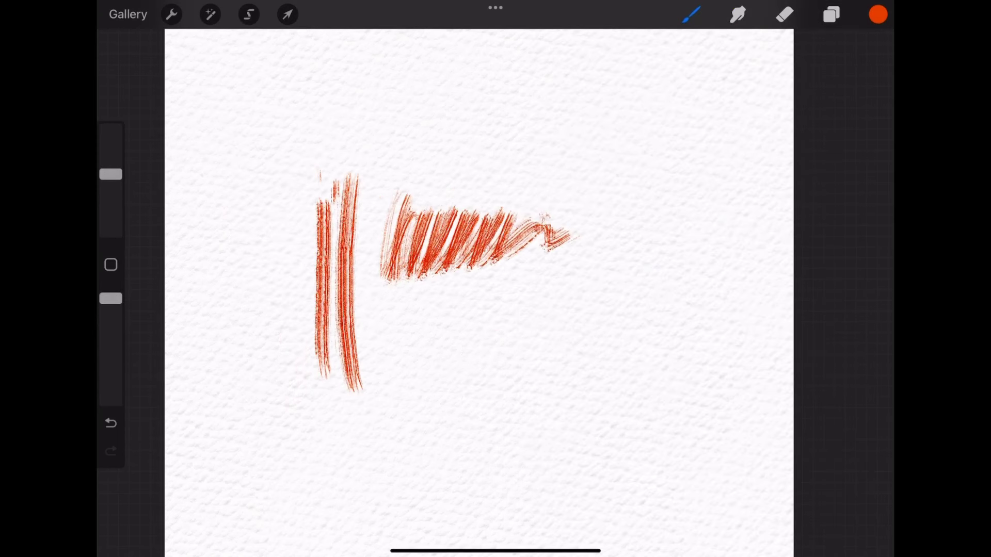
{"action": "left_click", "coordinate": [691, 14]}
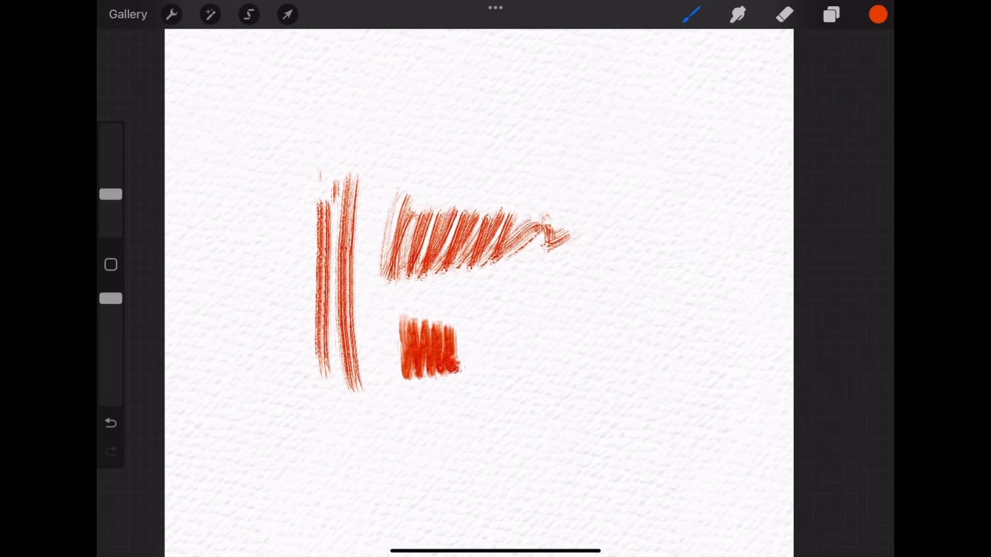
Step: Paint overlapping yellow and pink watercolour blobs, undo the last stroke, then a red droplet splash
{"action": "left_click_drag", "start_coordinate": [430, 347], "coordinate": [550, 344]}
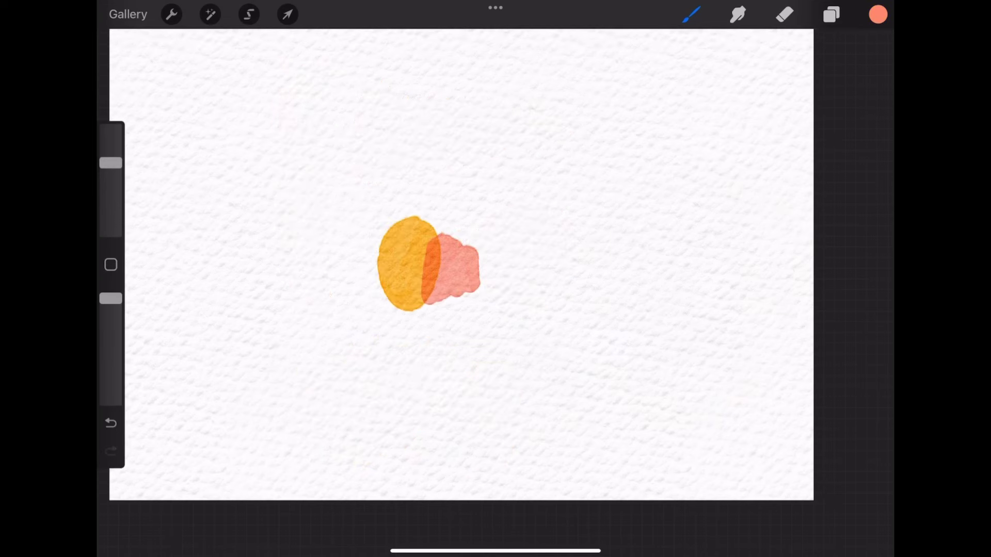
{"action": "left_click", "coordinate": [737, 14]}
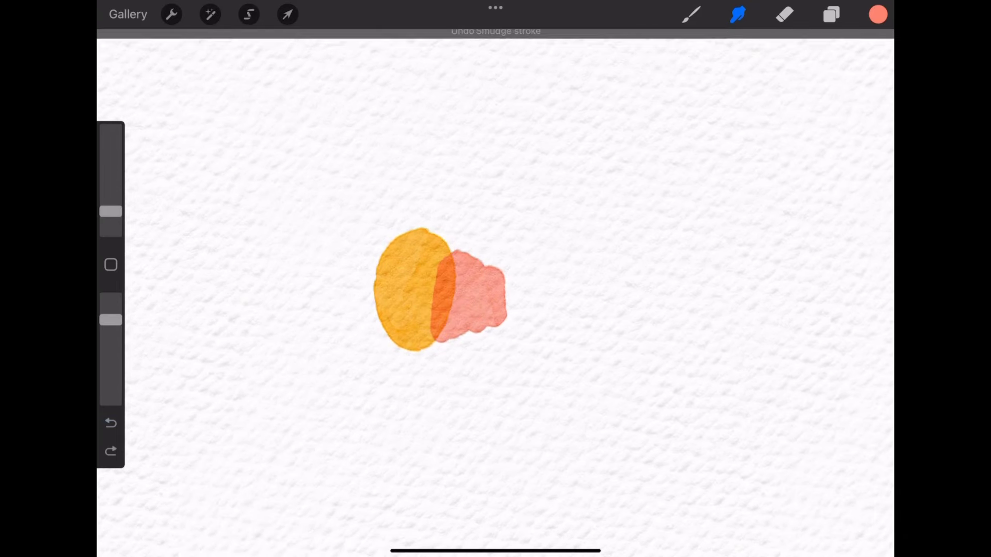
{"action": "left_click", "coordinate": [692, 14]}
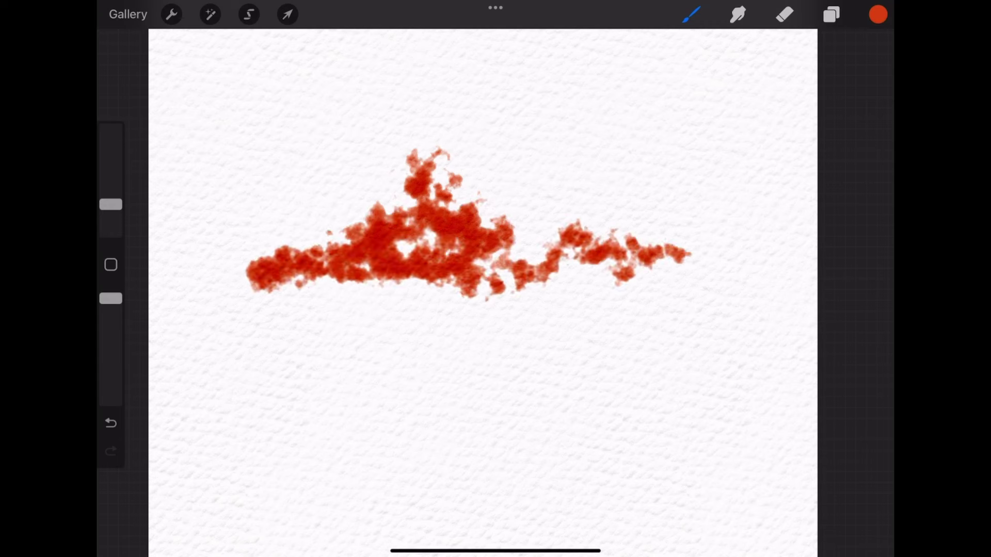
Step: Add small red splashes along the top and an orange splash below, then choose the Frosty brush
{"action": "left_click", "coordinate": [591, 136]}
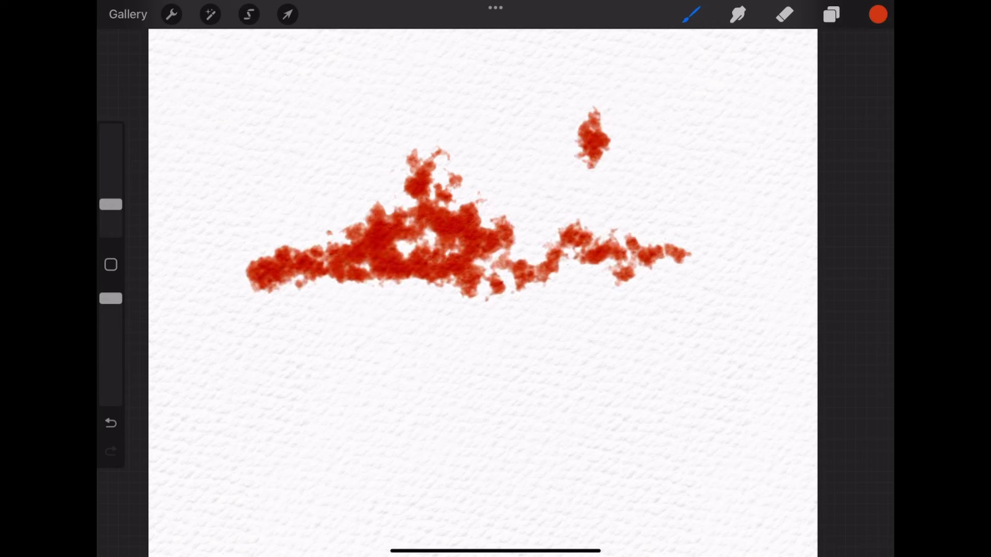
{"action": "left_click", "coordinate": [695, 170]}
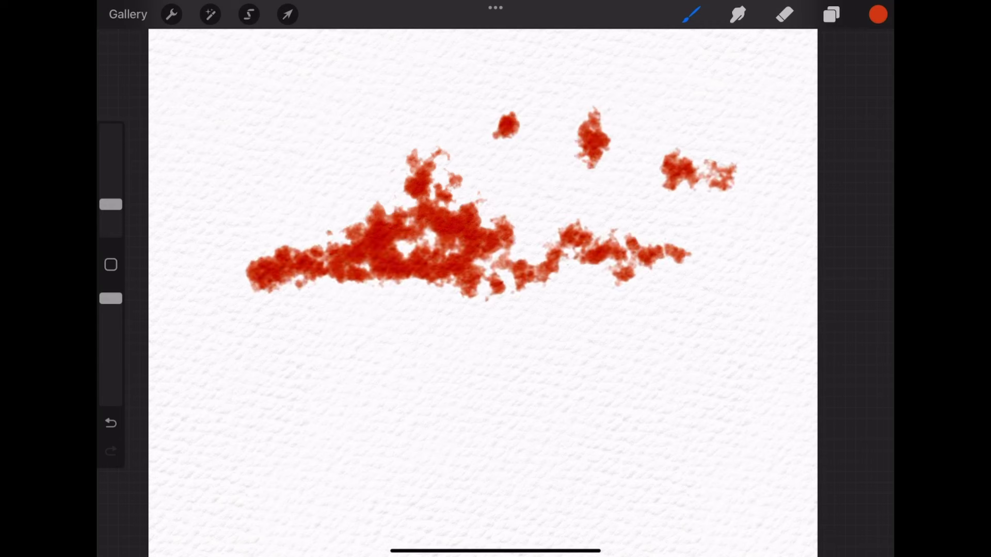
{"action": "left_click", "coordinate": [690, 14]}
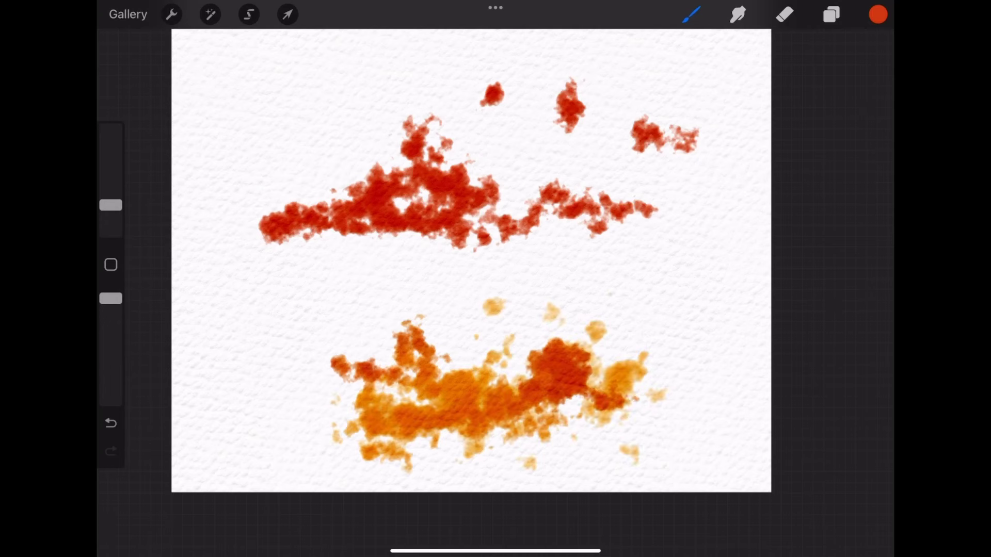
{"action": "left_click", "coordinate": [689, 14]}
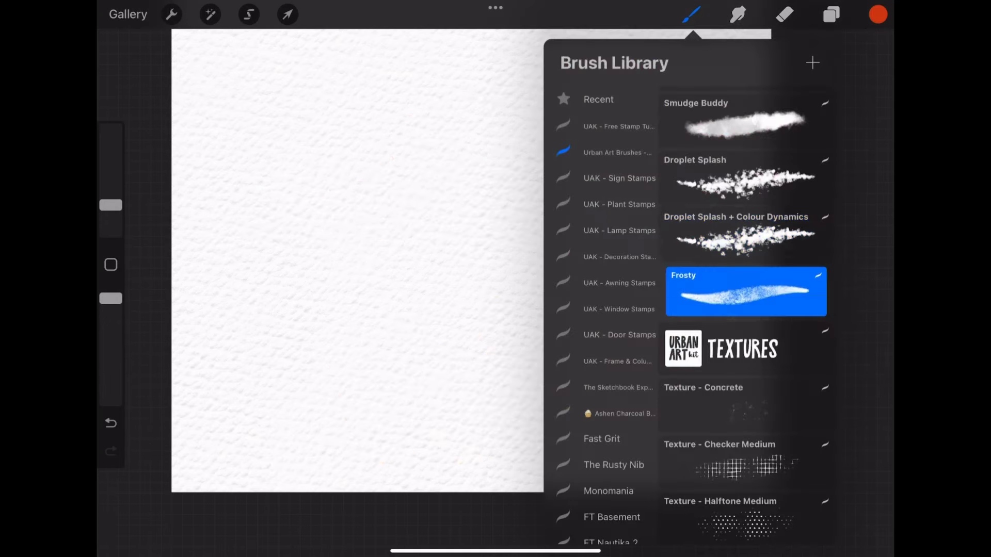
Step: Paint a solid red Frosty block that extends and tapers out to the right
{"action": "left_click", "coordinate": [690, 14]}
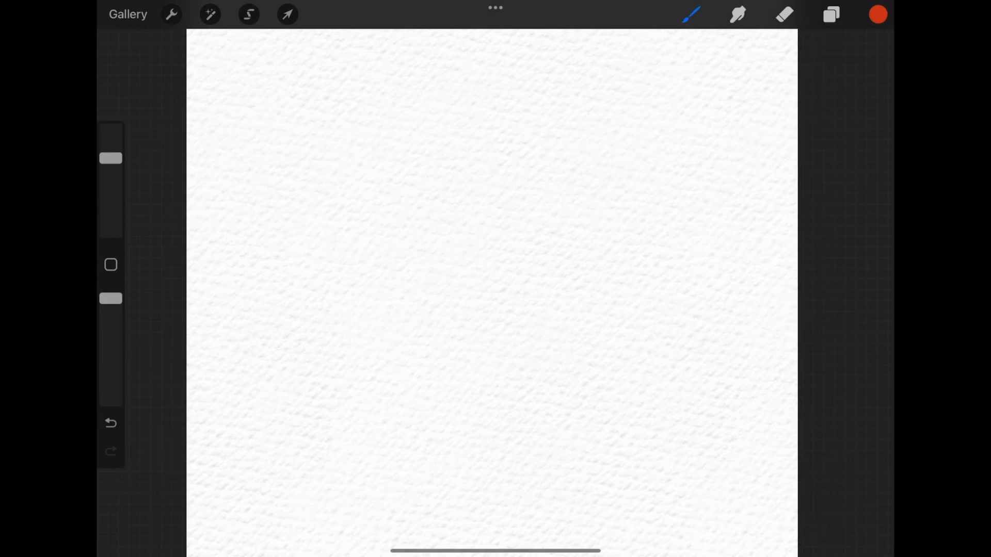
{"action": "left_click_drag", "start_coordinate": [347, 209], "coordinate": [346, 290]}
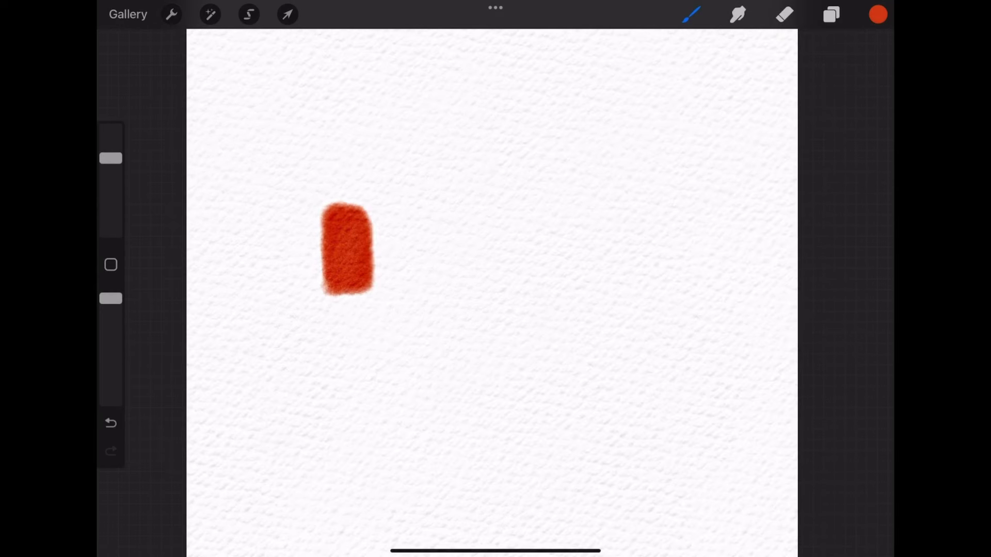
{"action": "left_click_drag", "start_coordinate": [353, 246], "coordinate": [436, 246]}
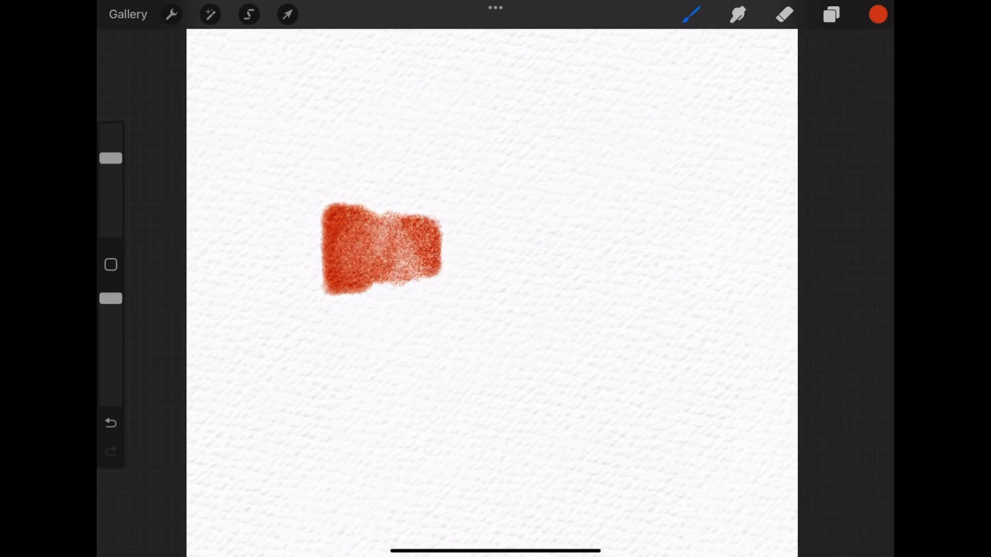
{"action": "left_click_drag", "start_coordinate": [430, 247], "coordinate": [534, 240]}
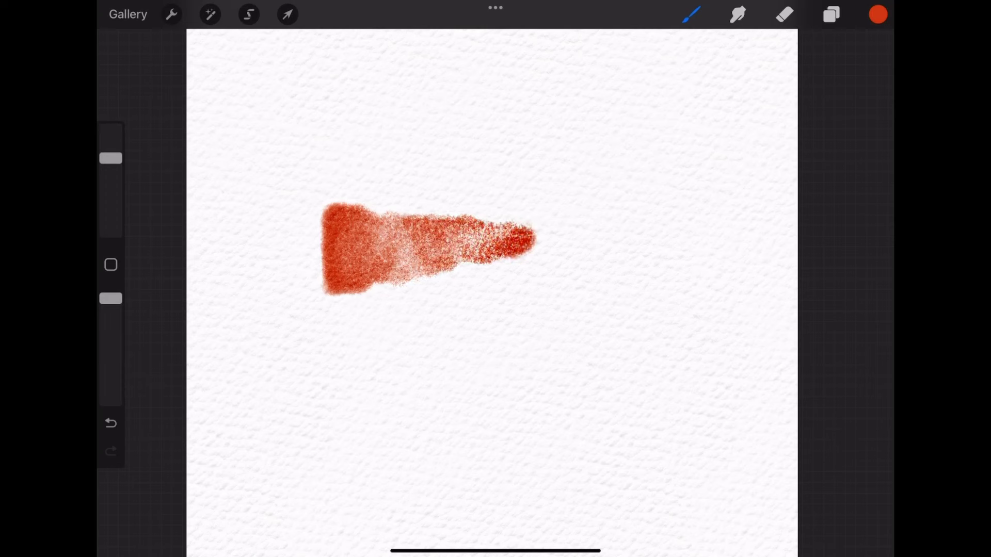
Step: Add three small dabs of varying density below, then a speckled concrete texture patch
{"action": "left_click_drag", "start_coordinate": [423, 344], "coordinate": [423, 395]}
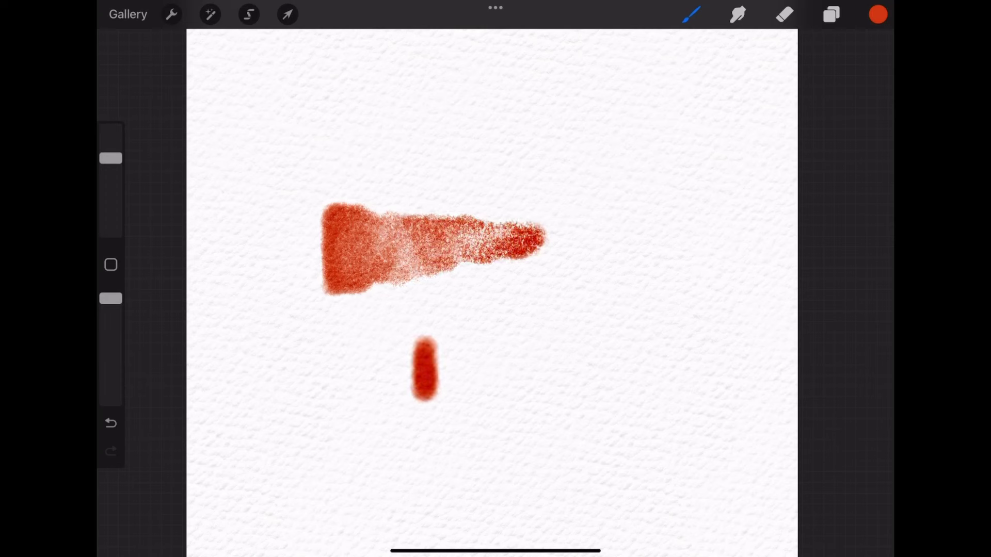
{"action": "left_click_drag", "start_coordinate": [496, 347], "coordinate": [496, 388]}
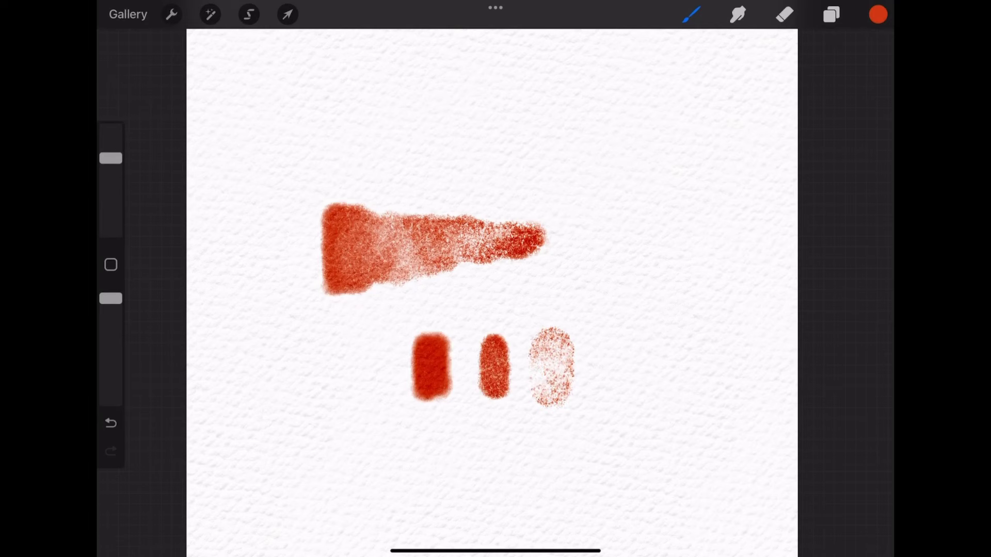
{"action": "left_click", "coordinate": [691, 14]}
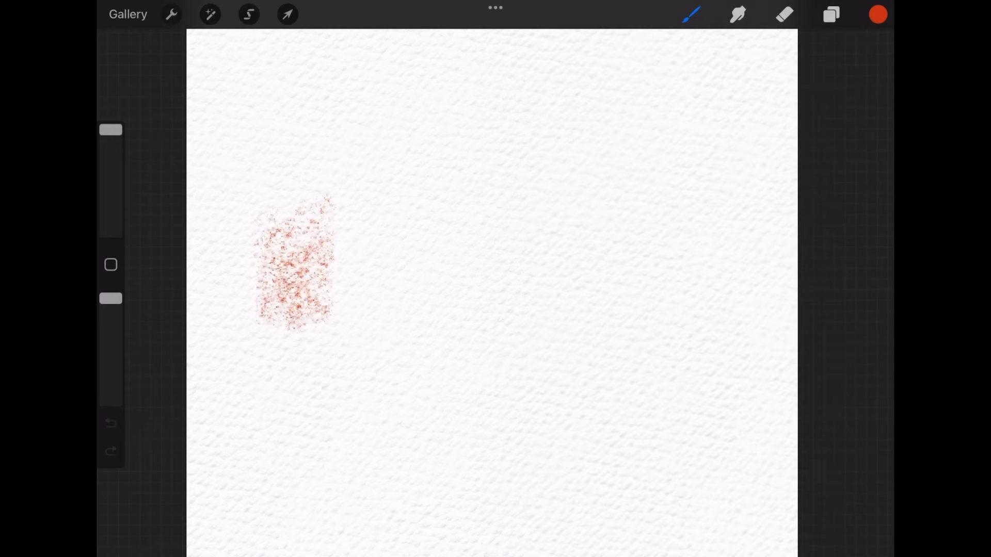
Step: Paint checker grid and halftone dot patches beside the concrete one, then stamp a red splotch
{"action": "left_click", "coordinate": [691, 14]}
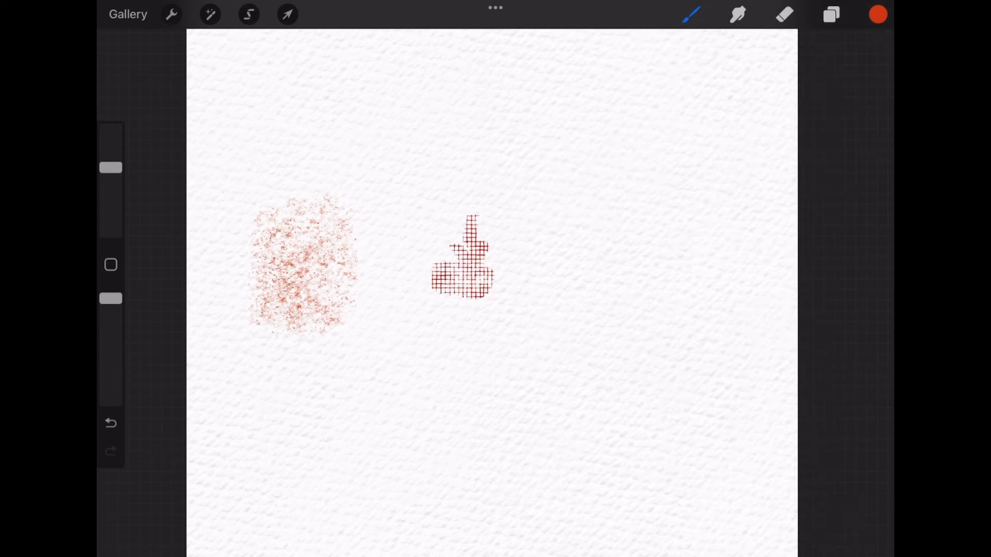
{"action": "left_click", "coordinate": [690, 14]}
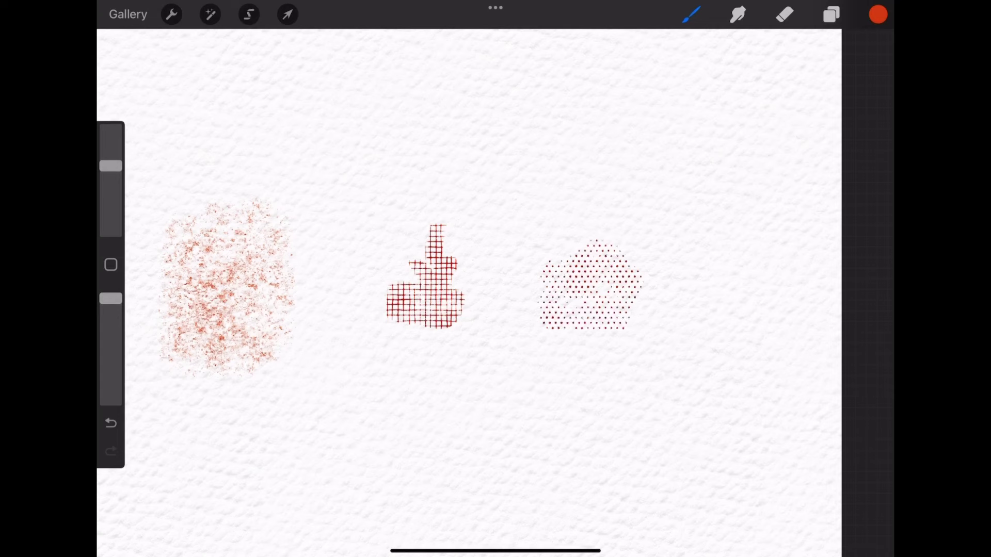
{"action": "left_click", "coordinate": [690, 14]}
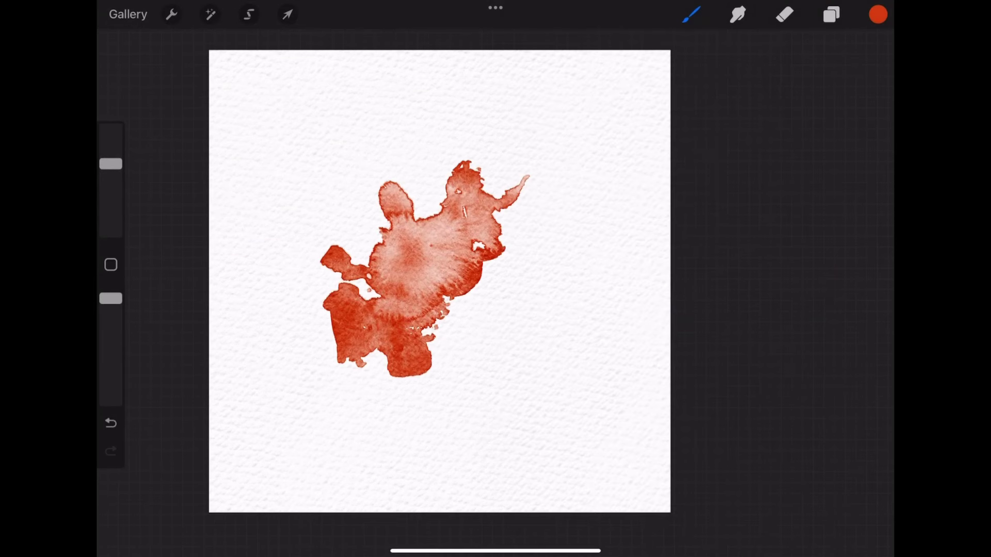
Step: Stamp two stroke bars, a rectangular wash and a tilted square wash, then choose Splatter 1
{"action": "left_click", "coordinate": [690, 14]}
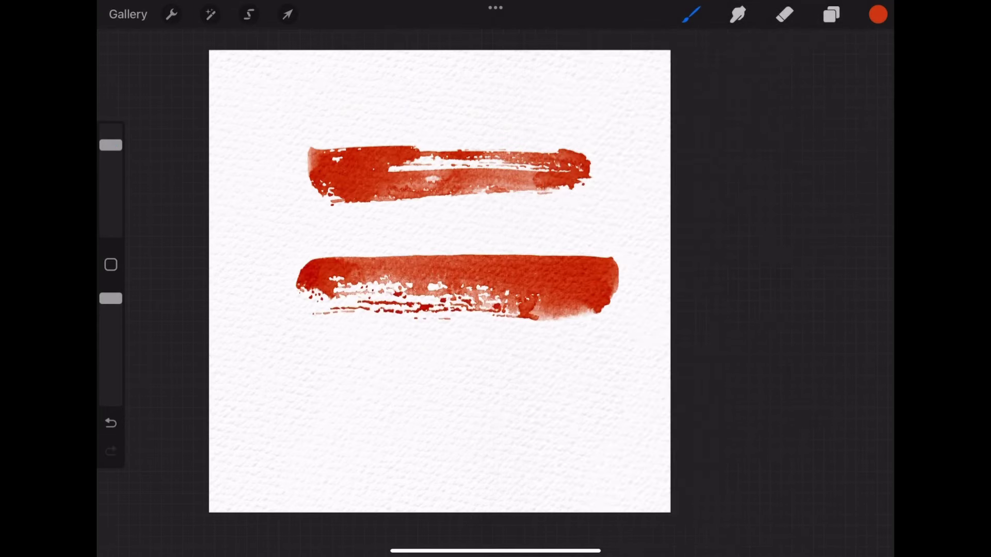
{"action": "left_click", "coordinate": [690, 14]}
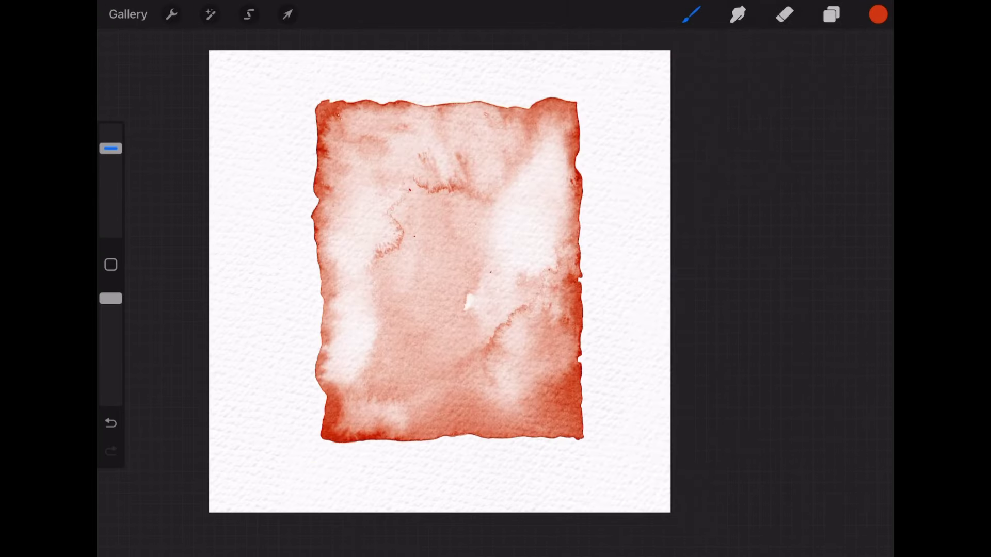
{"action": "left_click", "coordinate": [690, 14]}
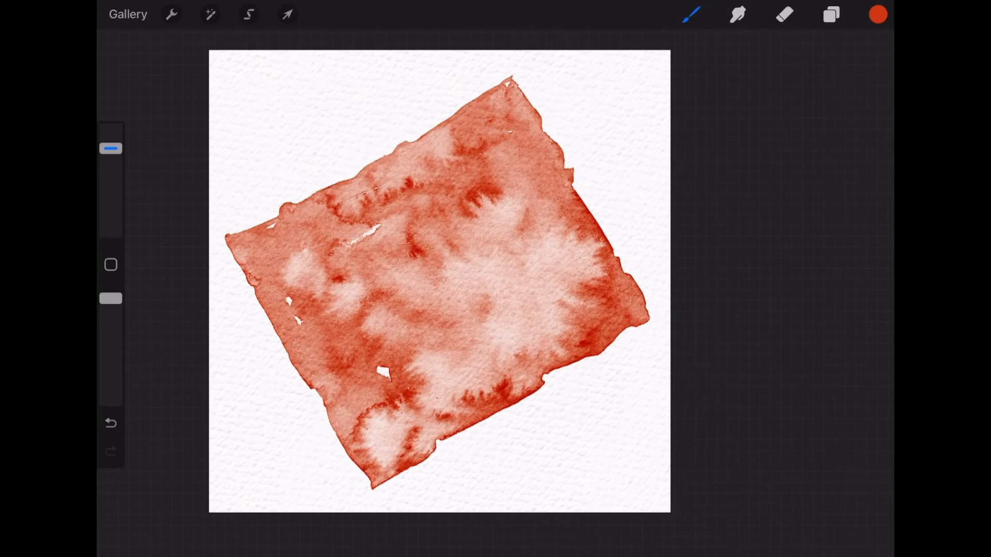
{"action": "left_click", "coordinate": [690, 14]}
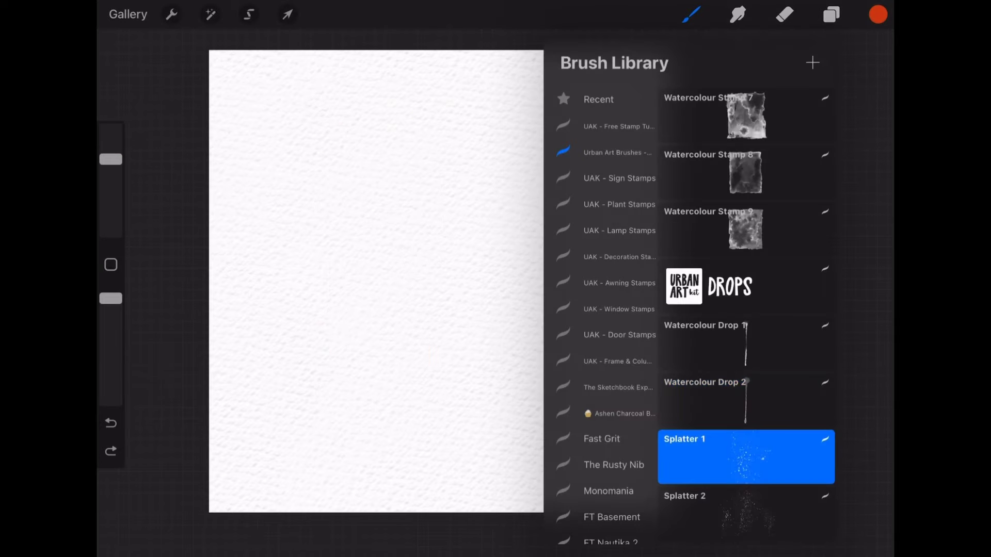
Step: Choose the Splatter 2 brush from the kit's Drops section
{"action": "left_click", "coordinate": [746, 513]}
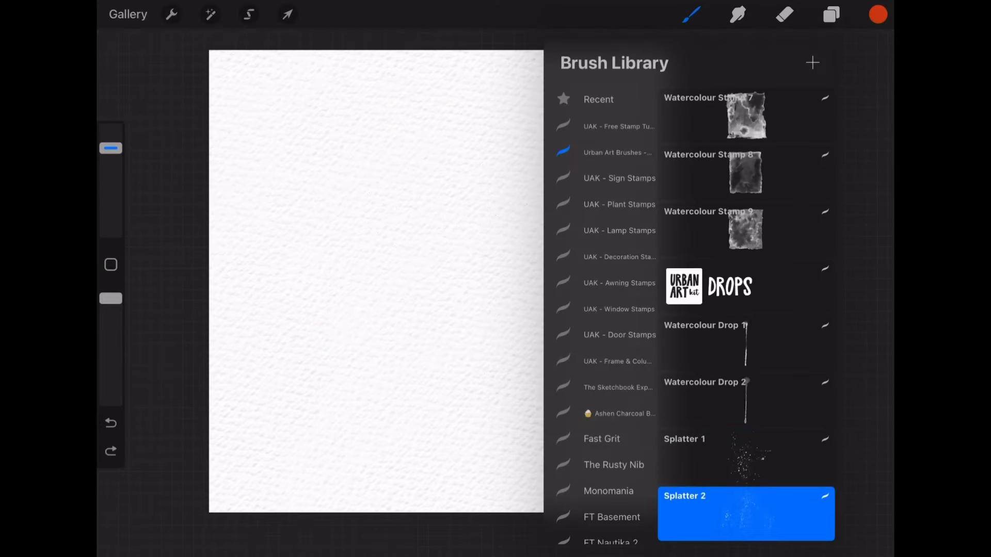